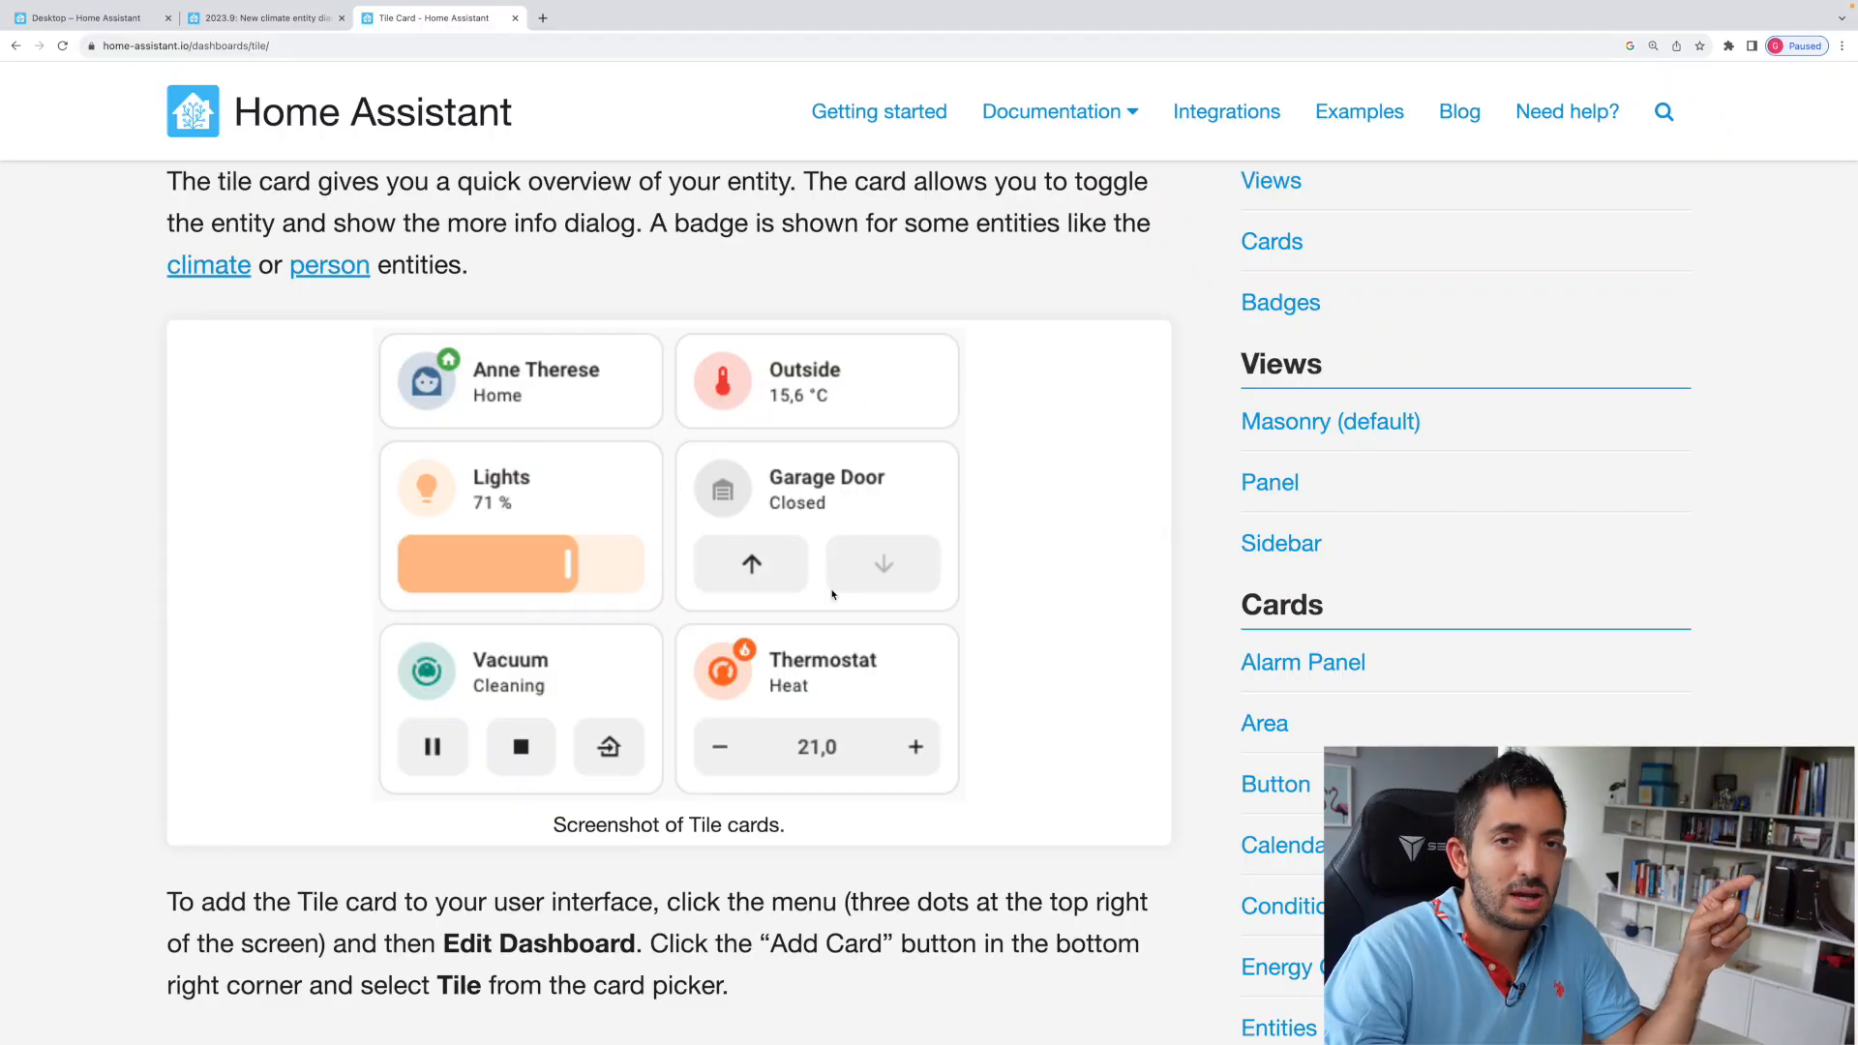
mouse_move(867, 614)
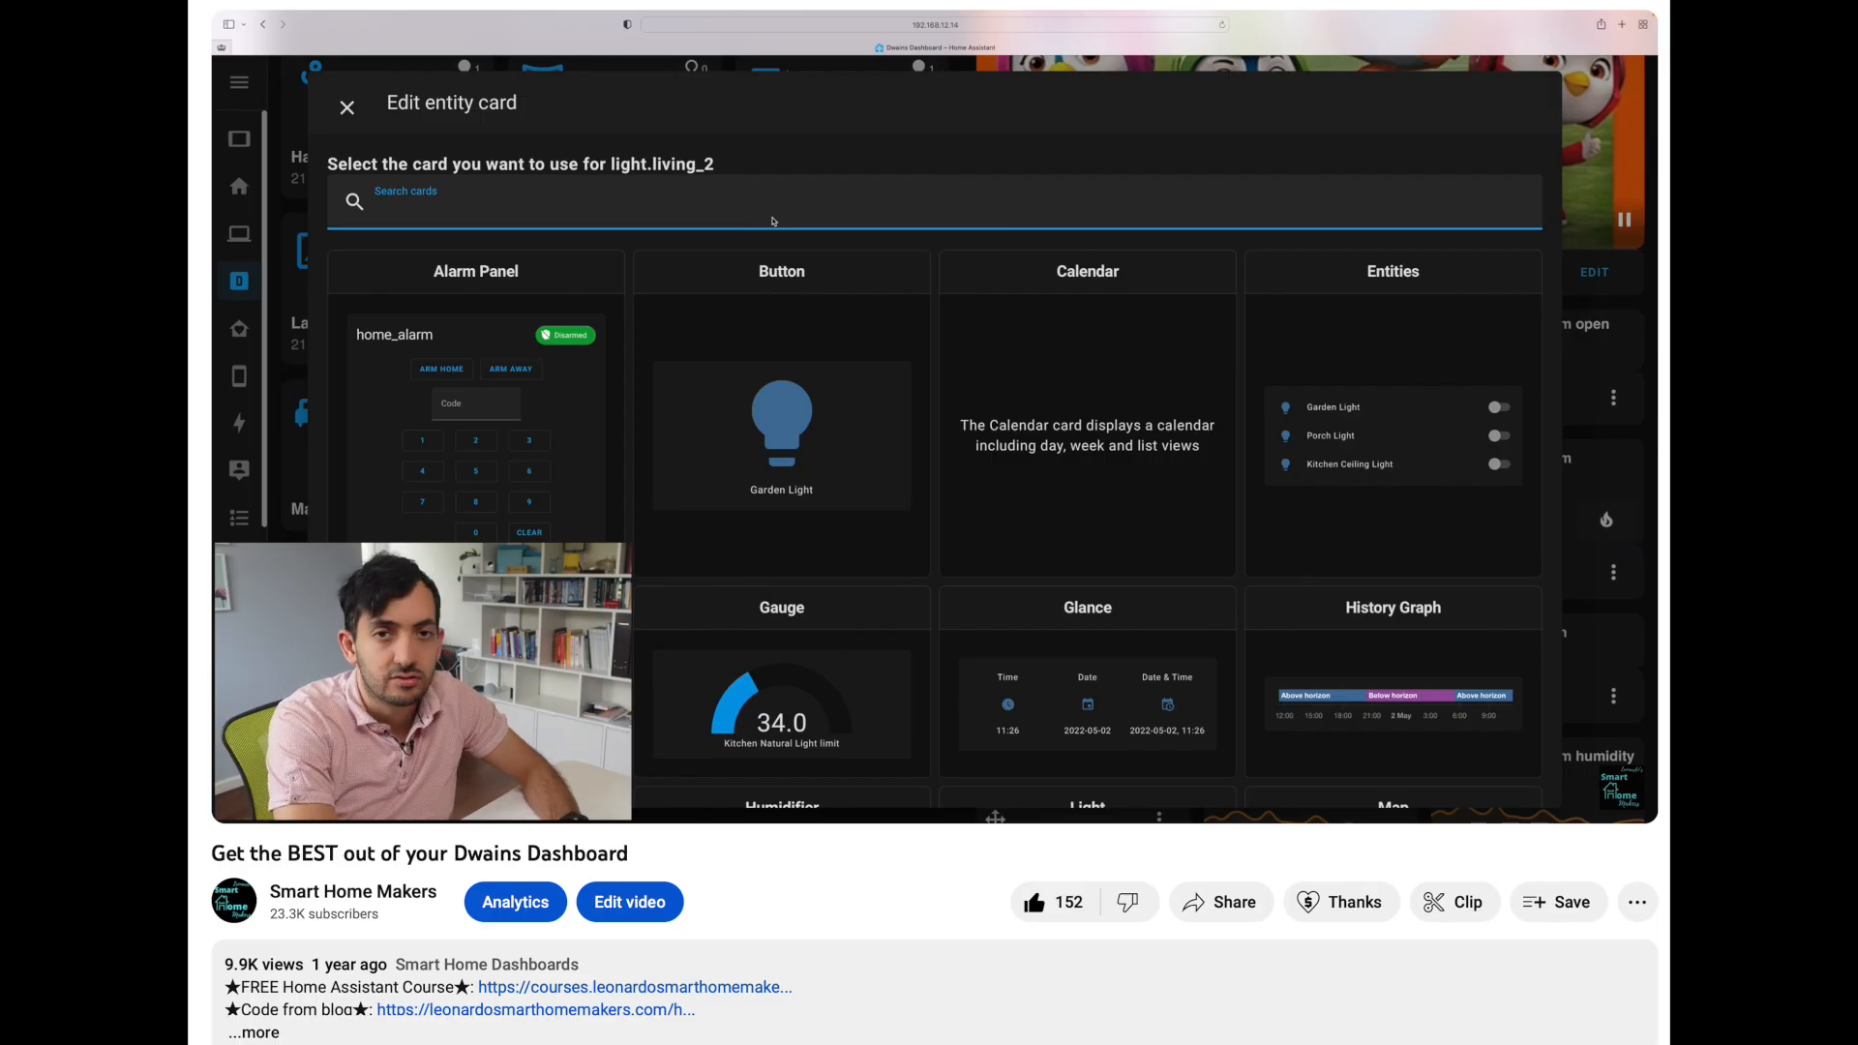
Bring up the DEMO dashboard with the Nest, Imac Lamp and Garage Door tiles
type("lig")
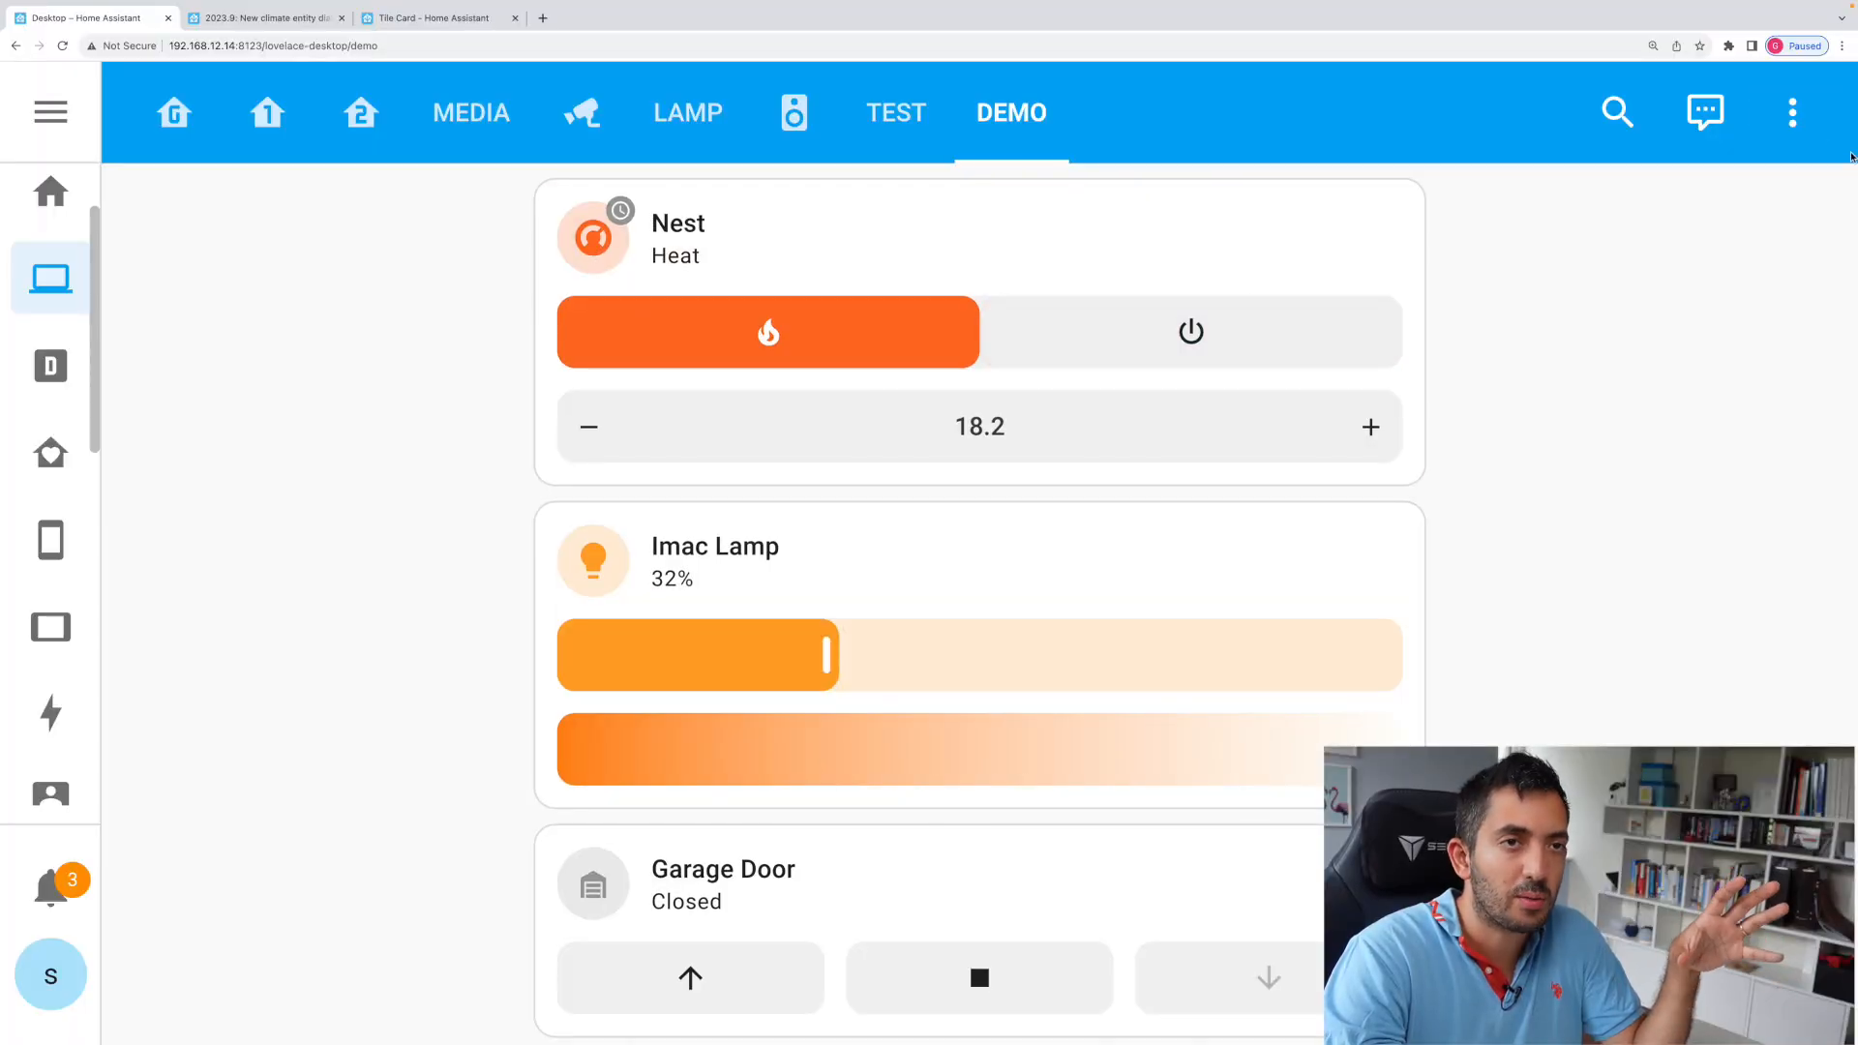
Rename the Nest tile card to Se and set its colour to purple
left_click(1792, 112)
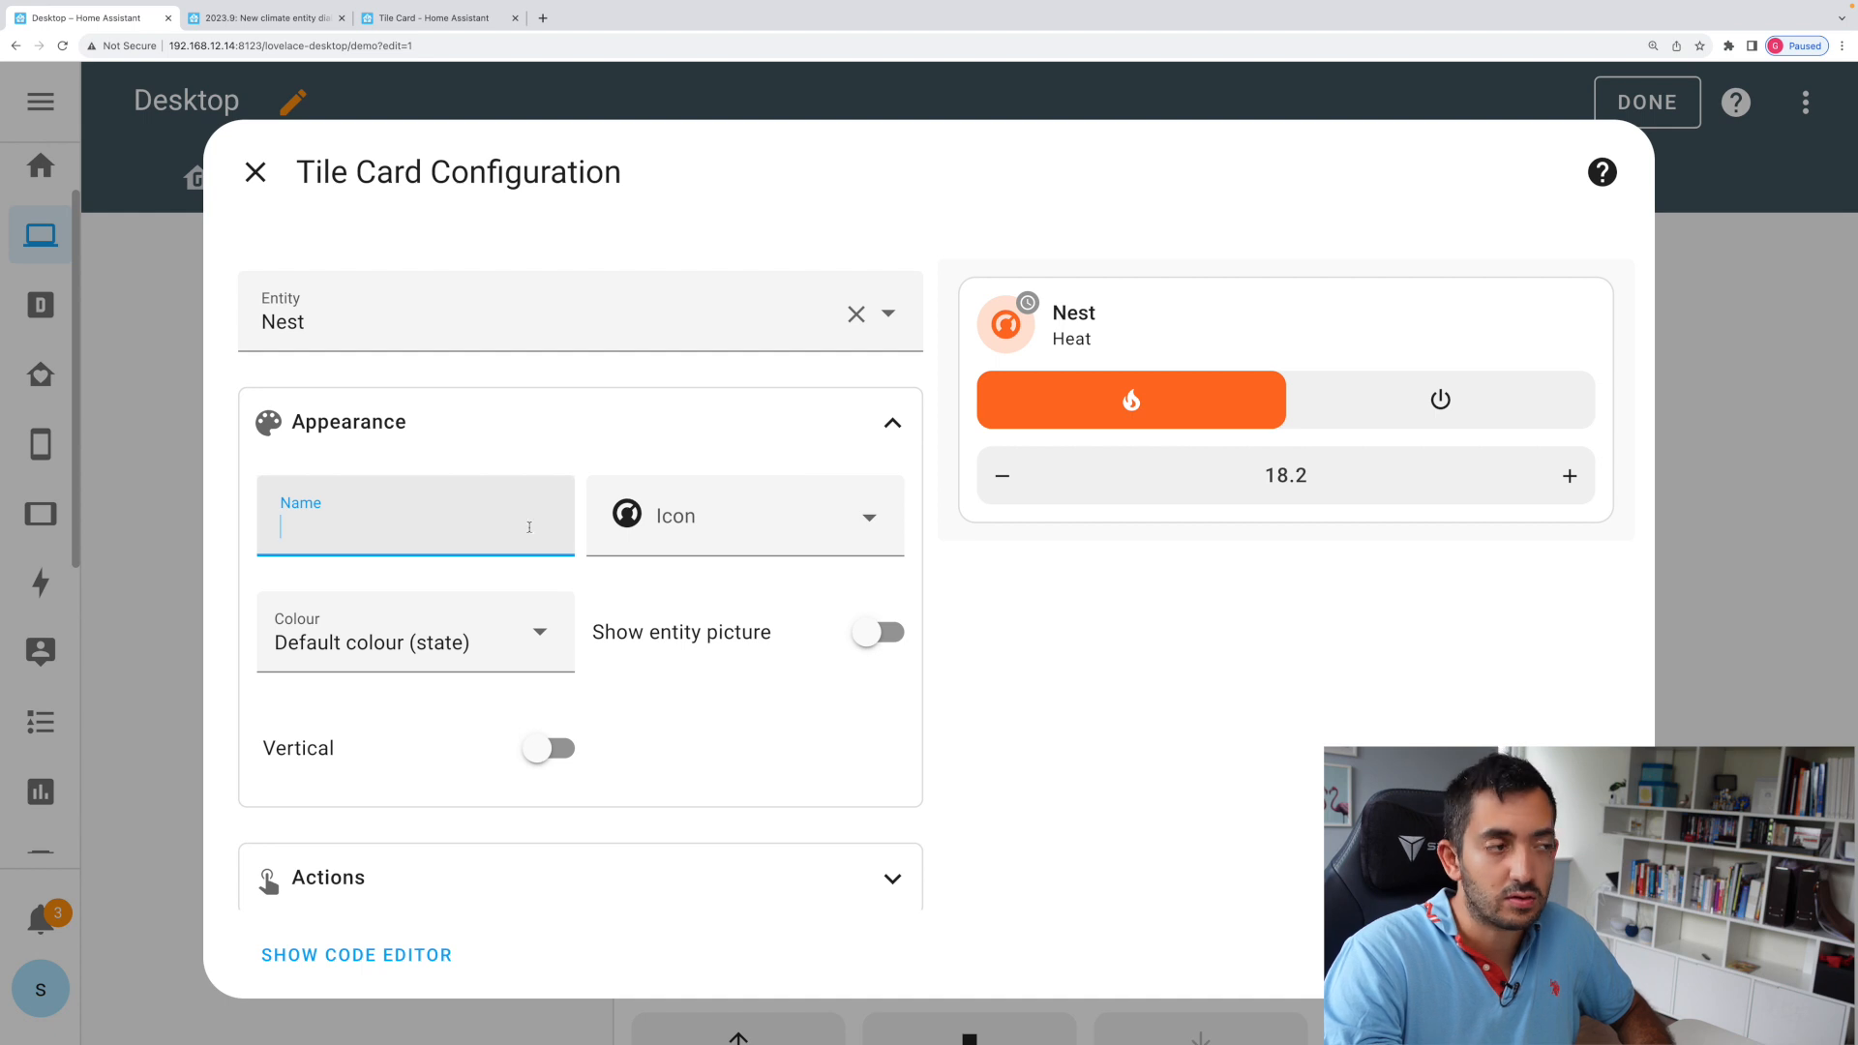
type("Se")
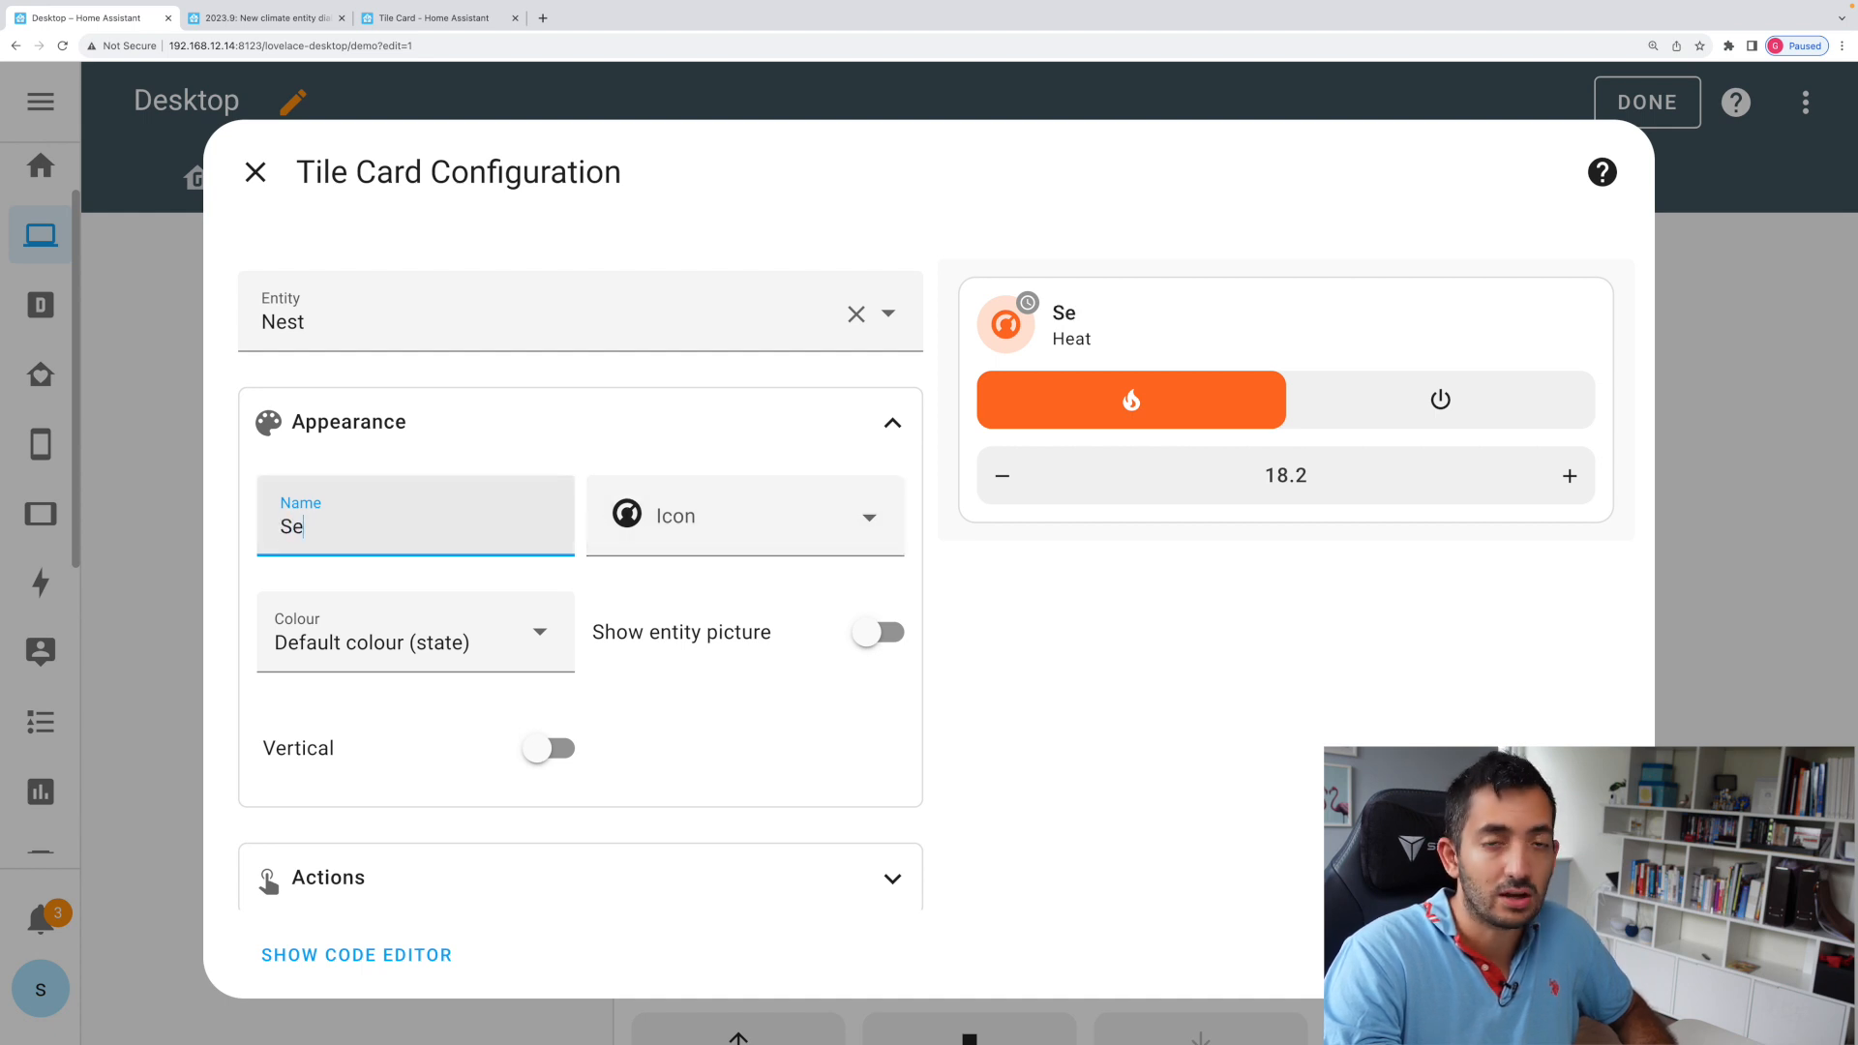
left_click(414, 631)
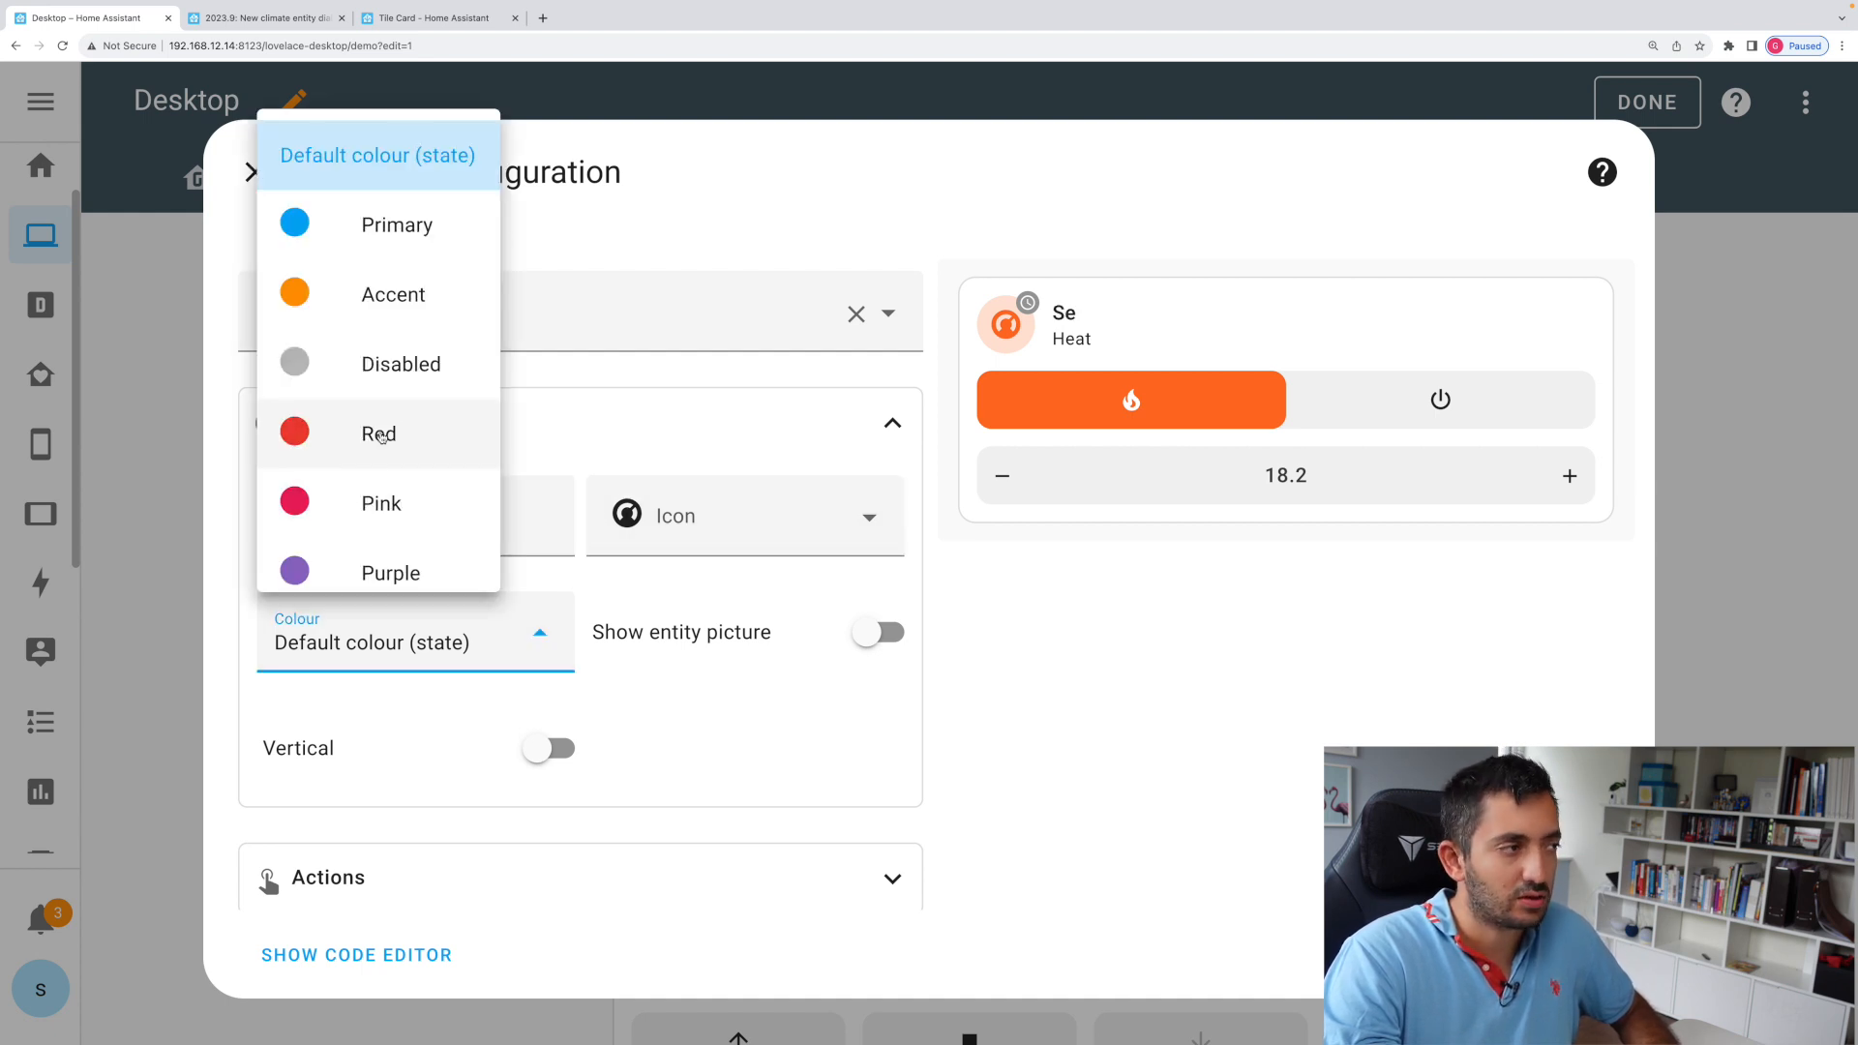
left_click(391, 571)
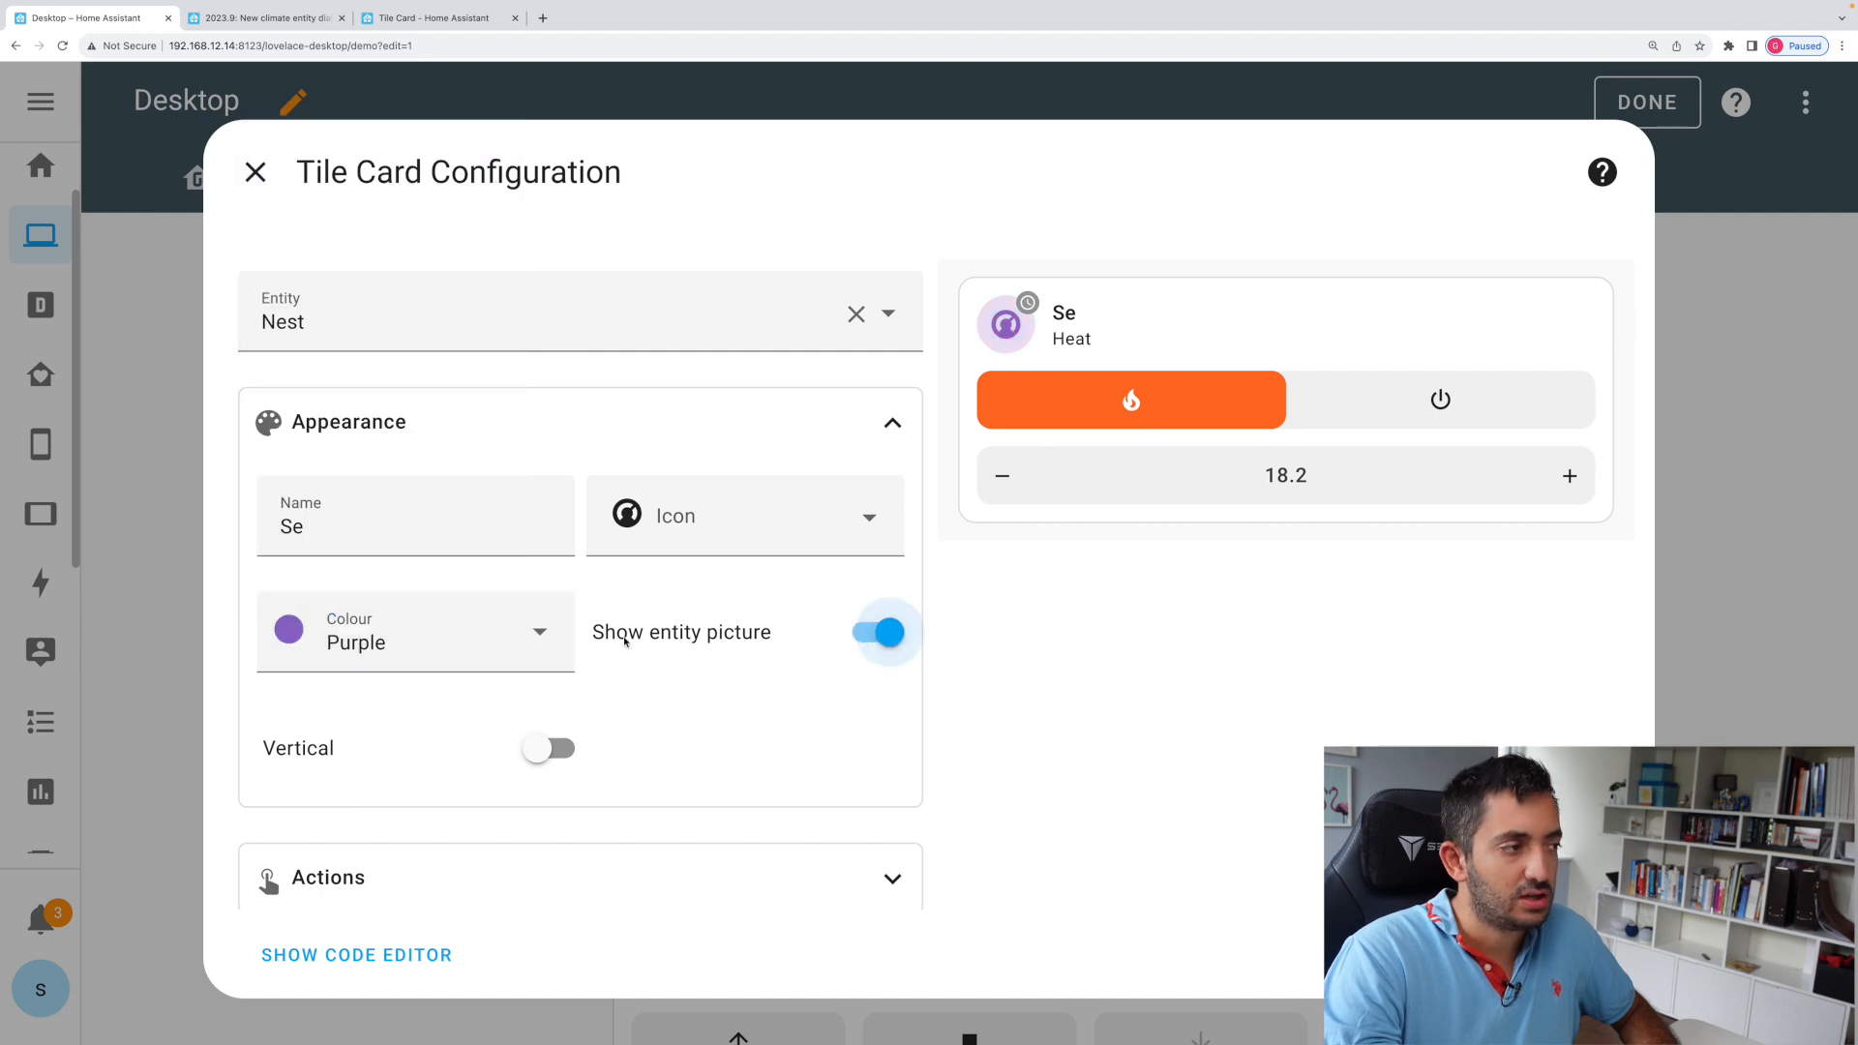
Try the entity picture and vertical layout options, leaving the card horizontal
left_click(886, 631)
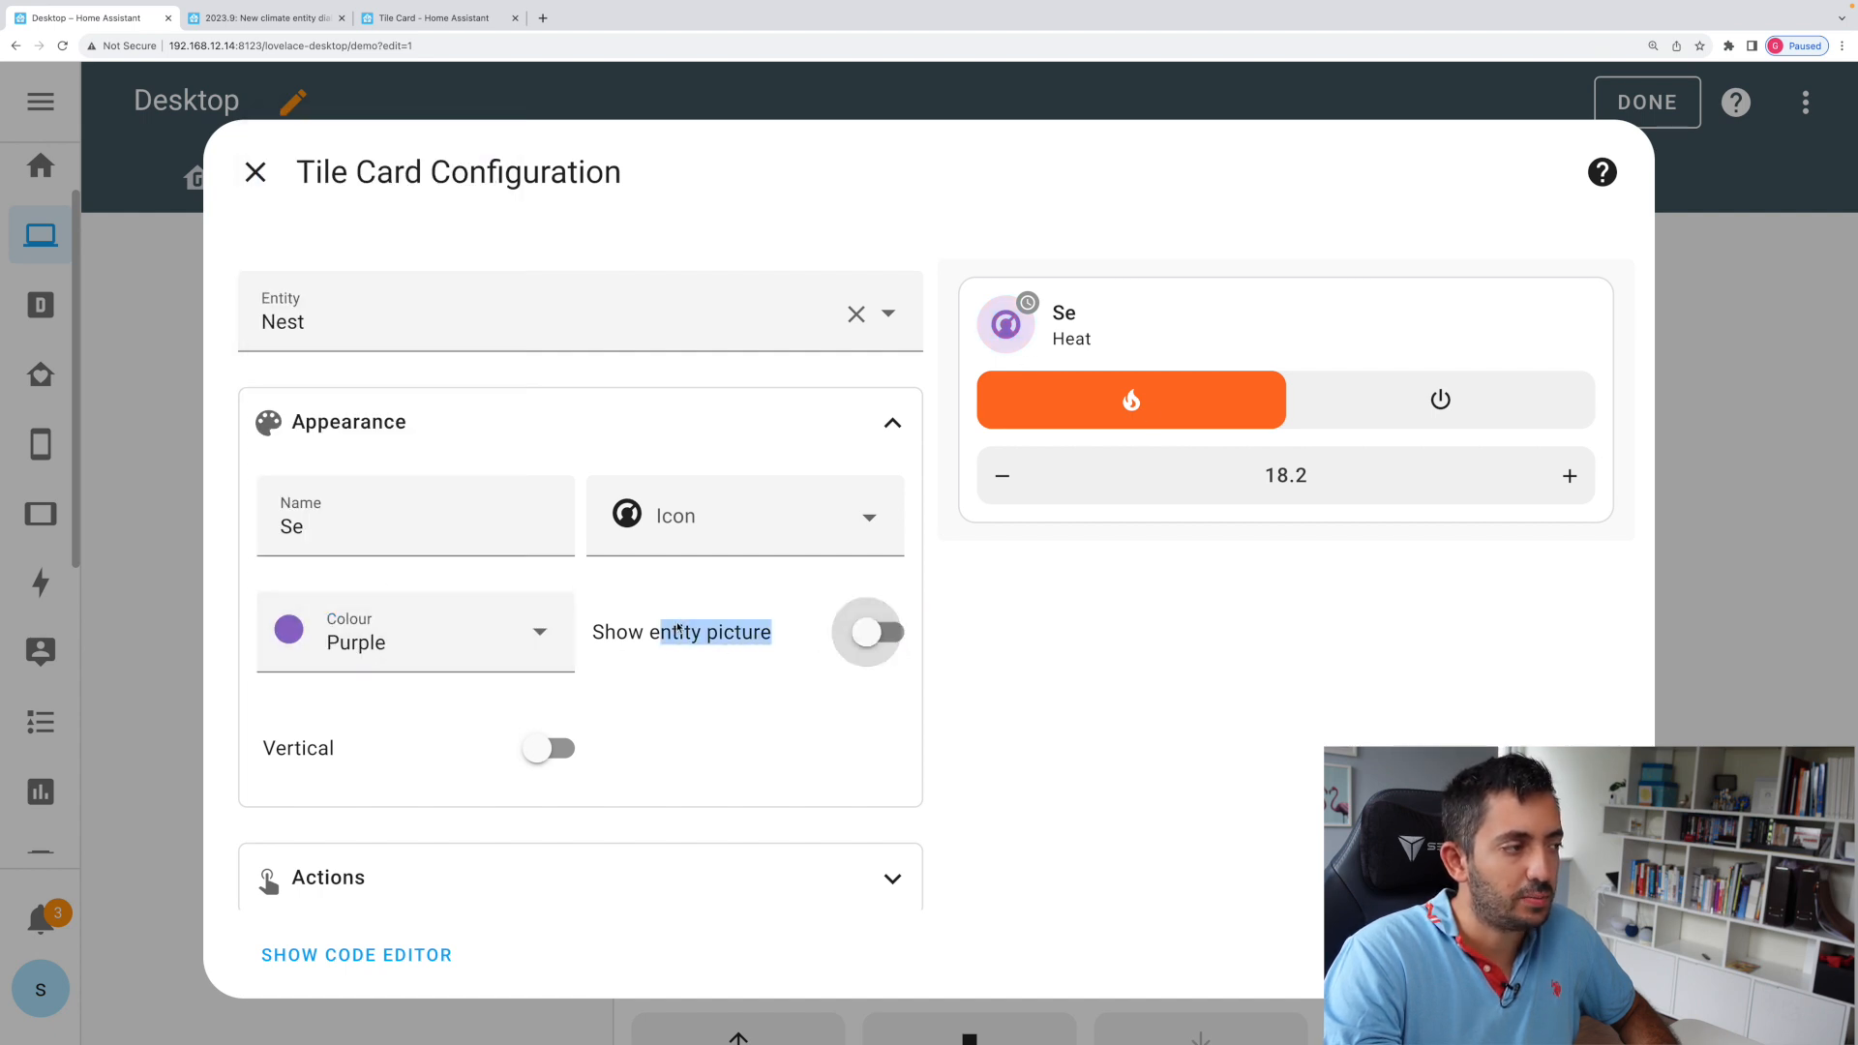
left_click(553, 748)
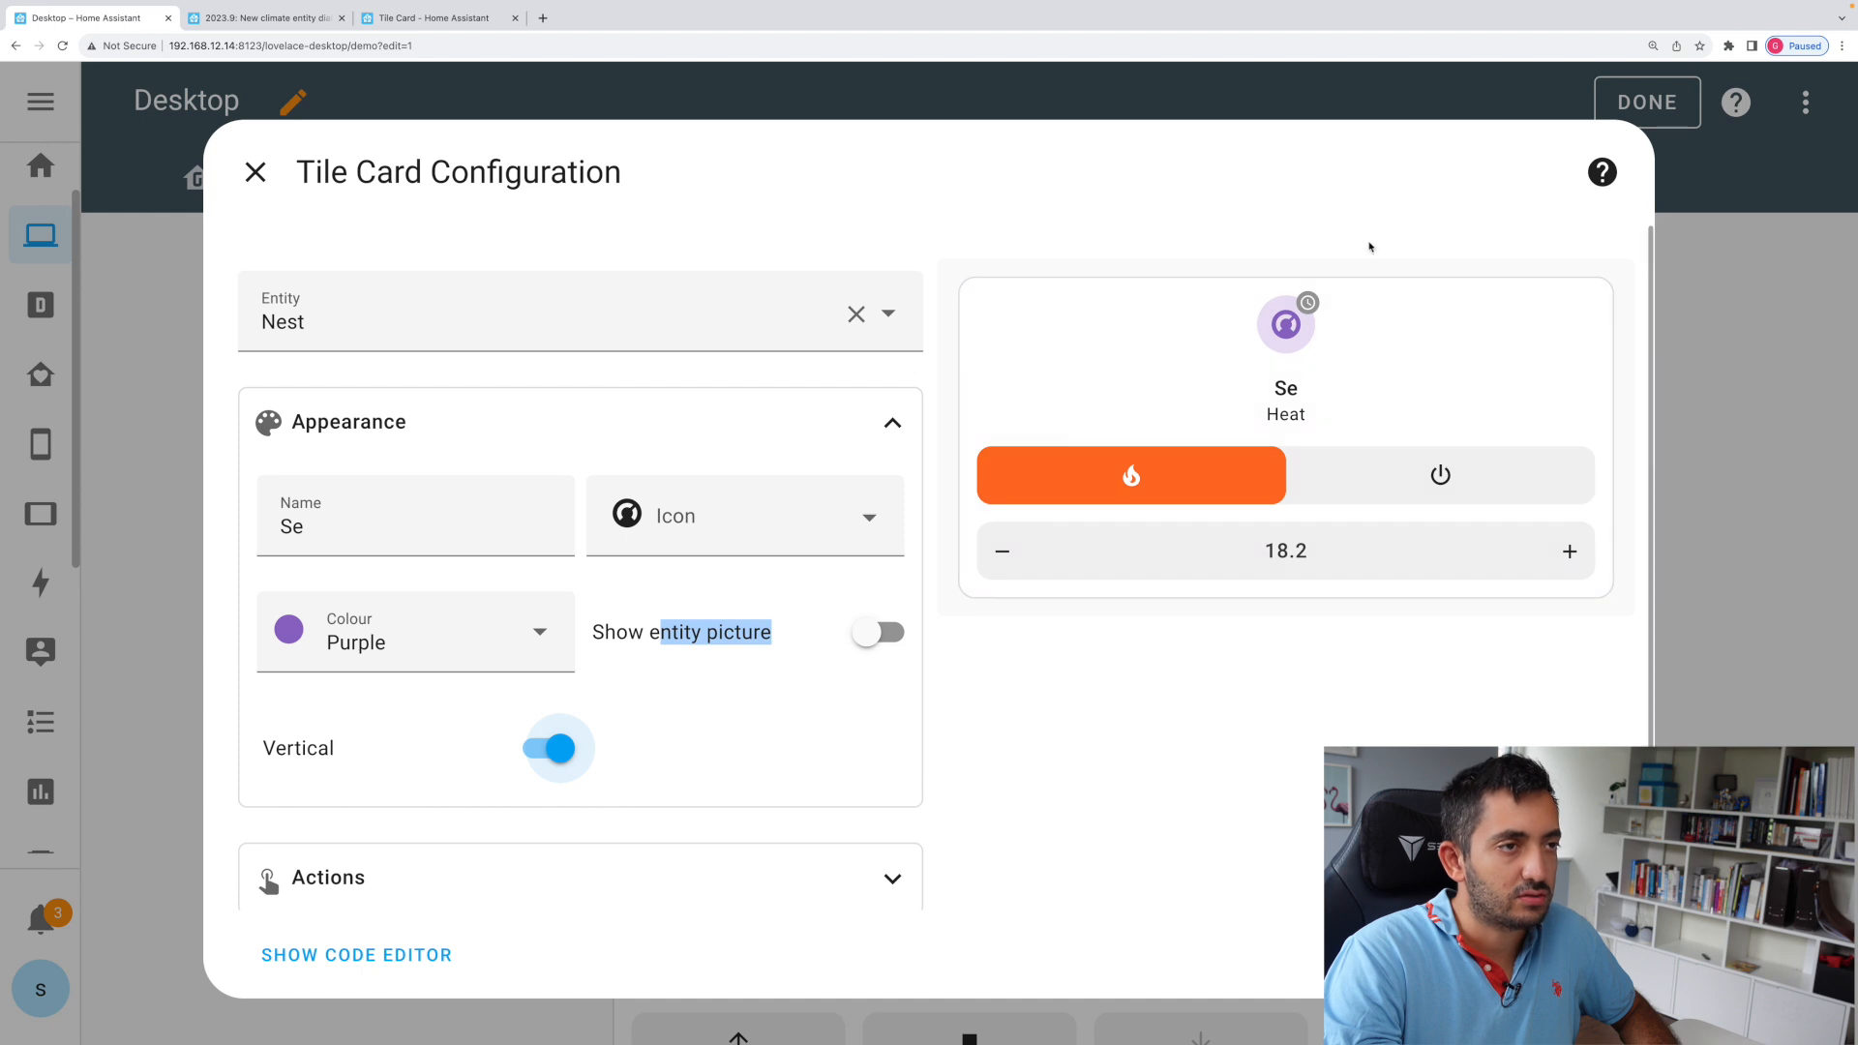
left_click(553, 747)
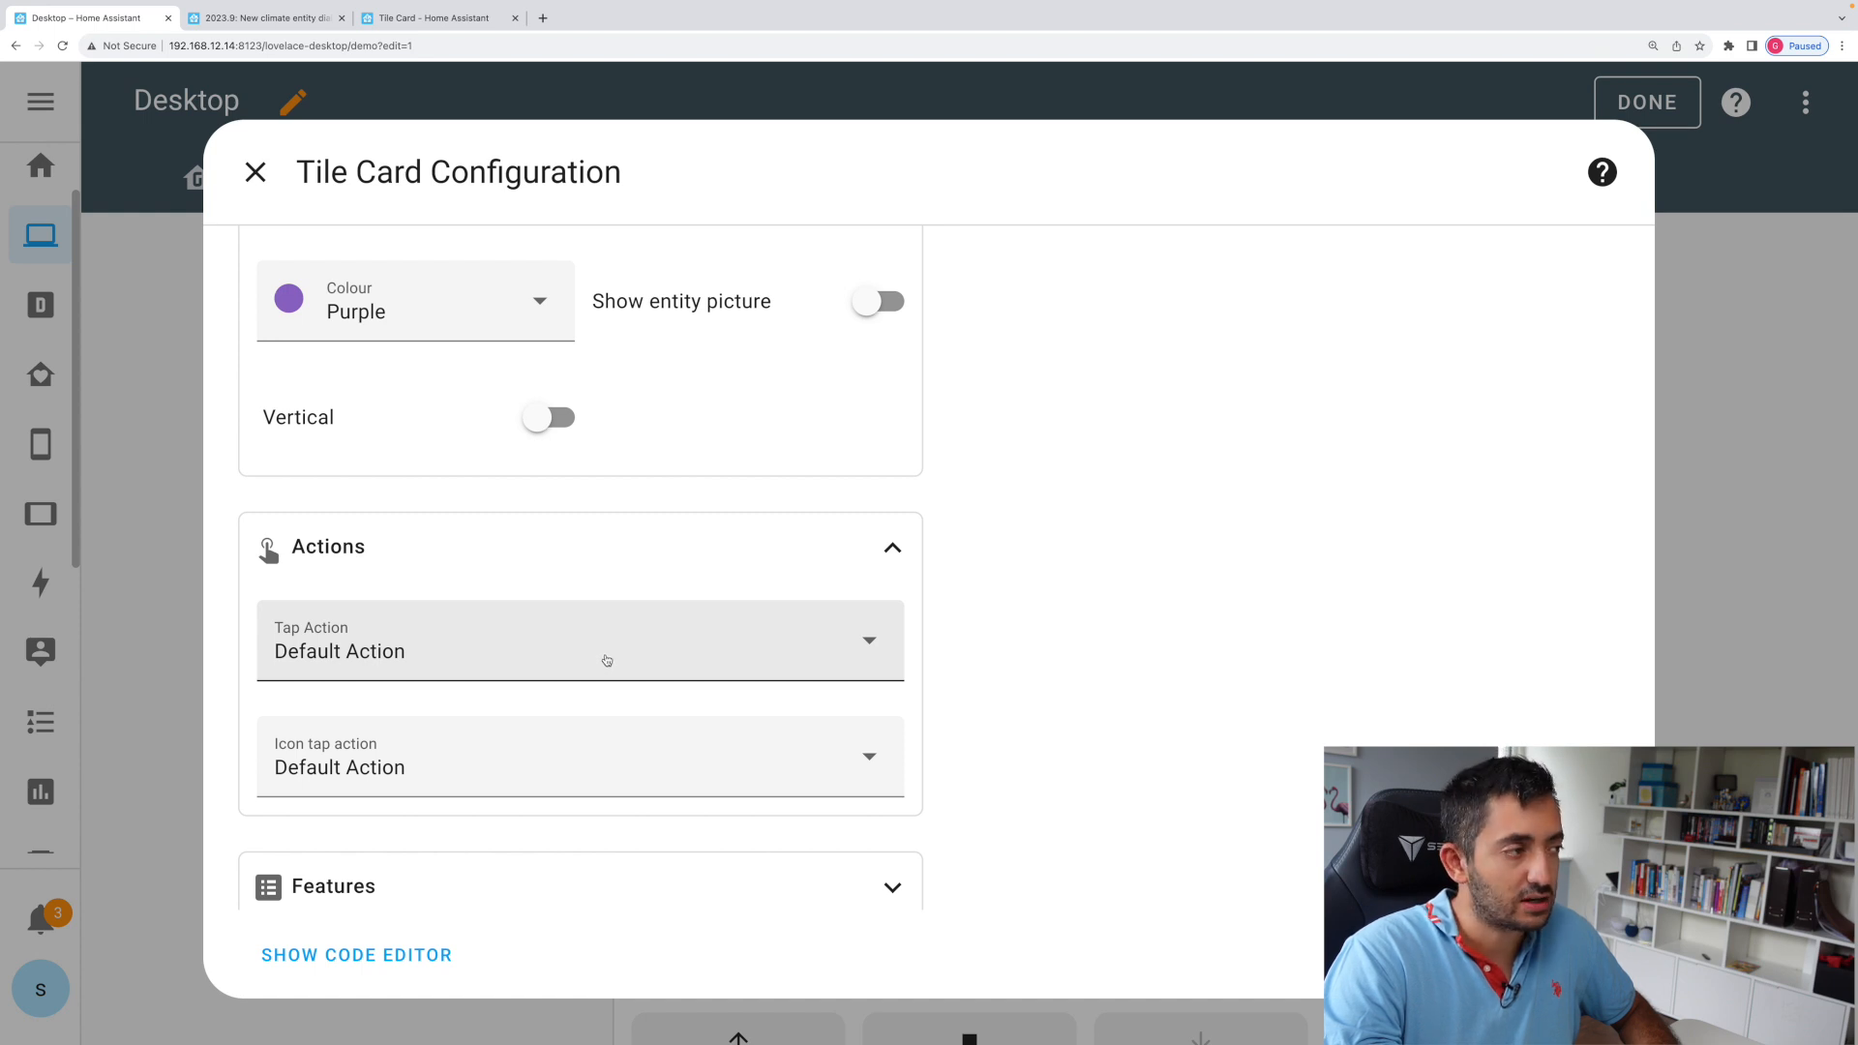
Review the Nest card's tap action choices, keeping Default Action
left_click(580, 646)
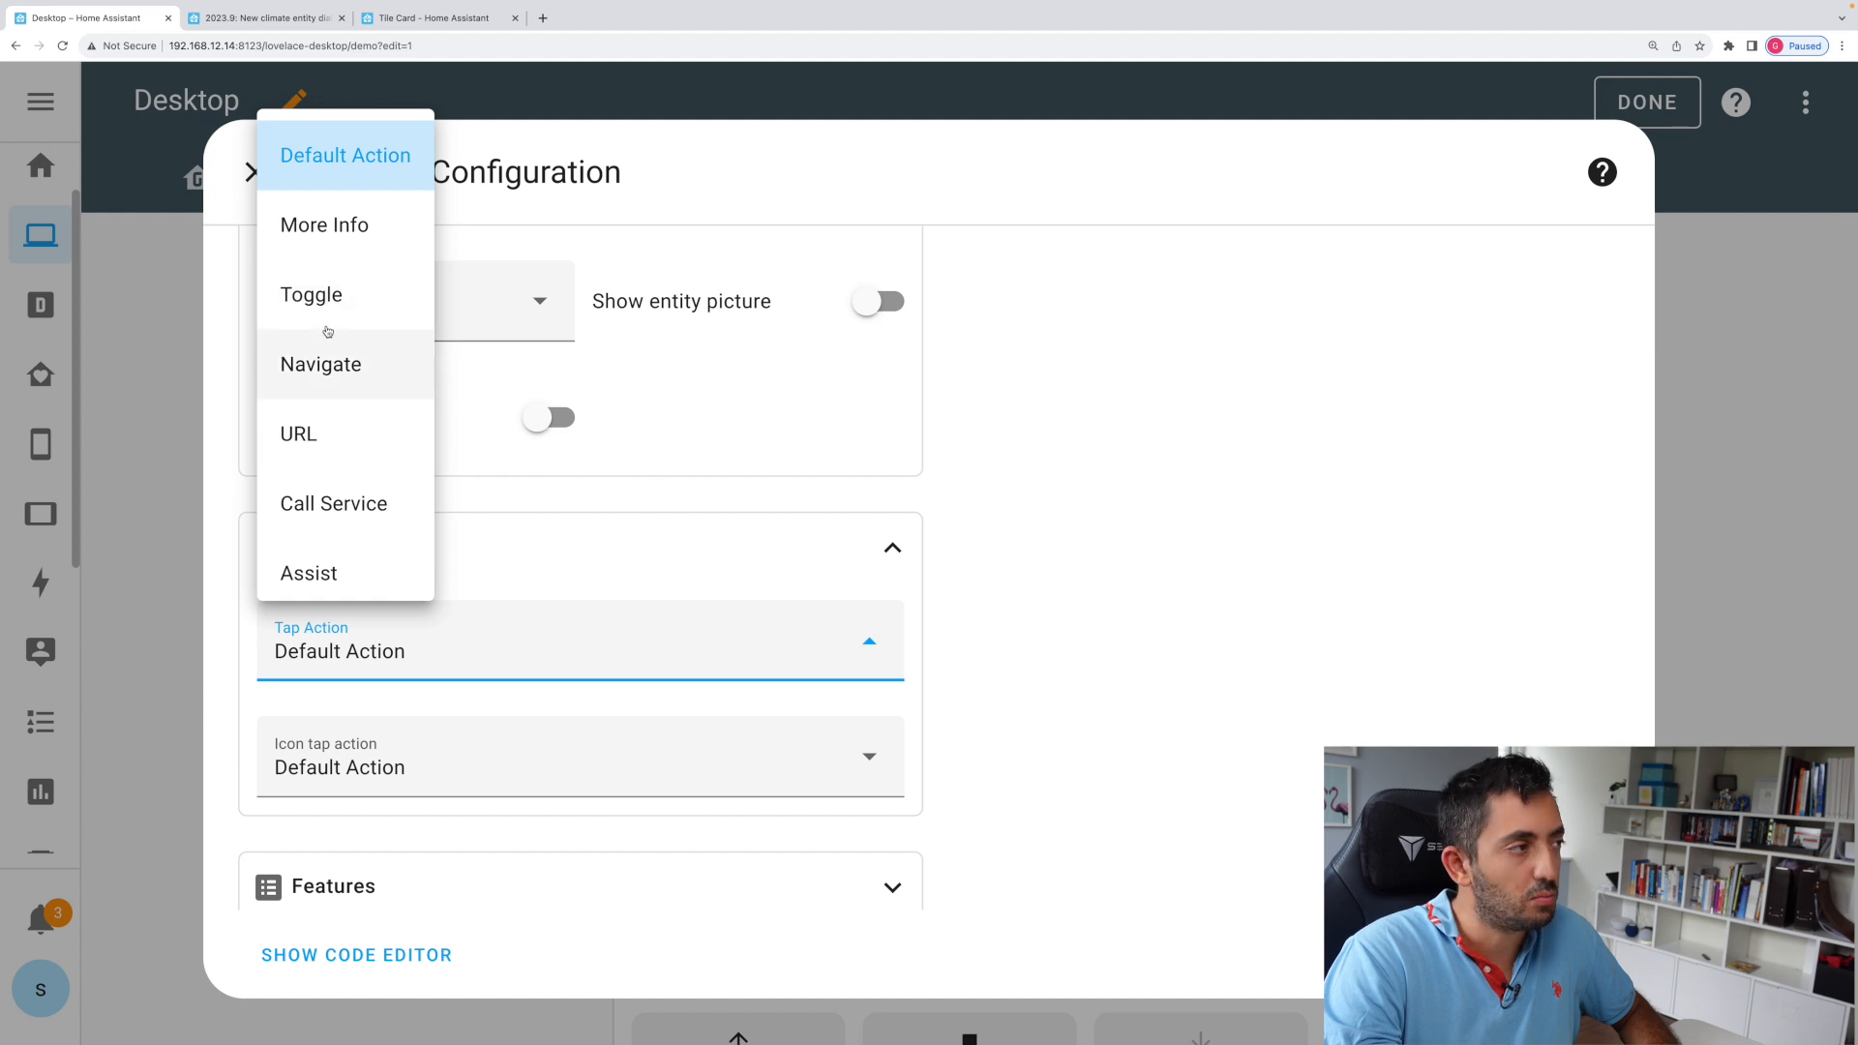
mouse_move(337, 157)
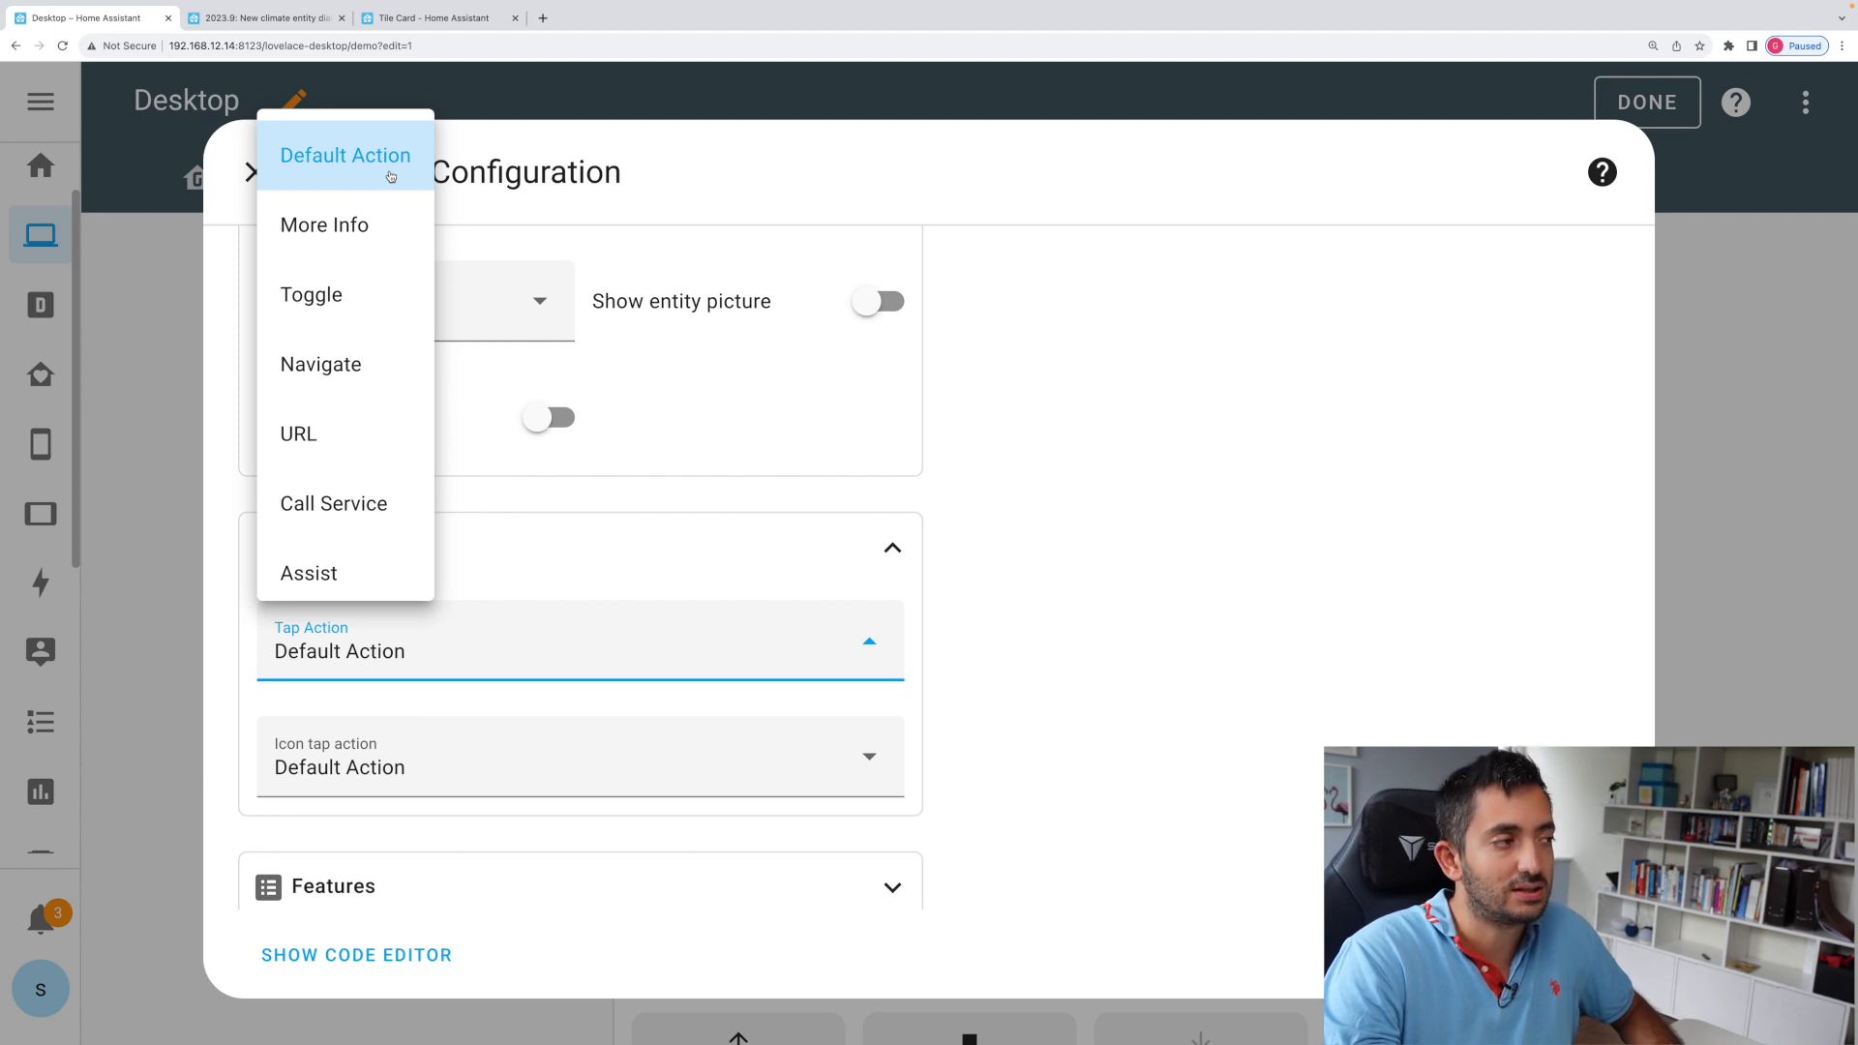
mouse_move(314, 233)
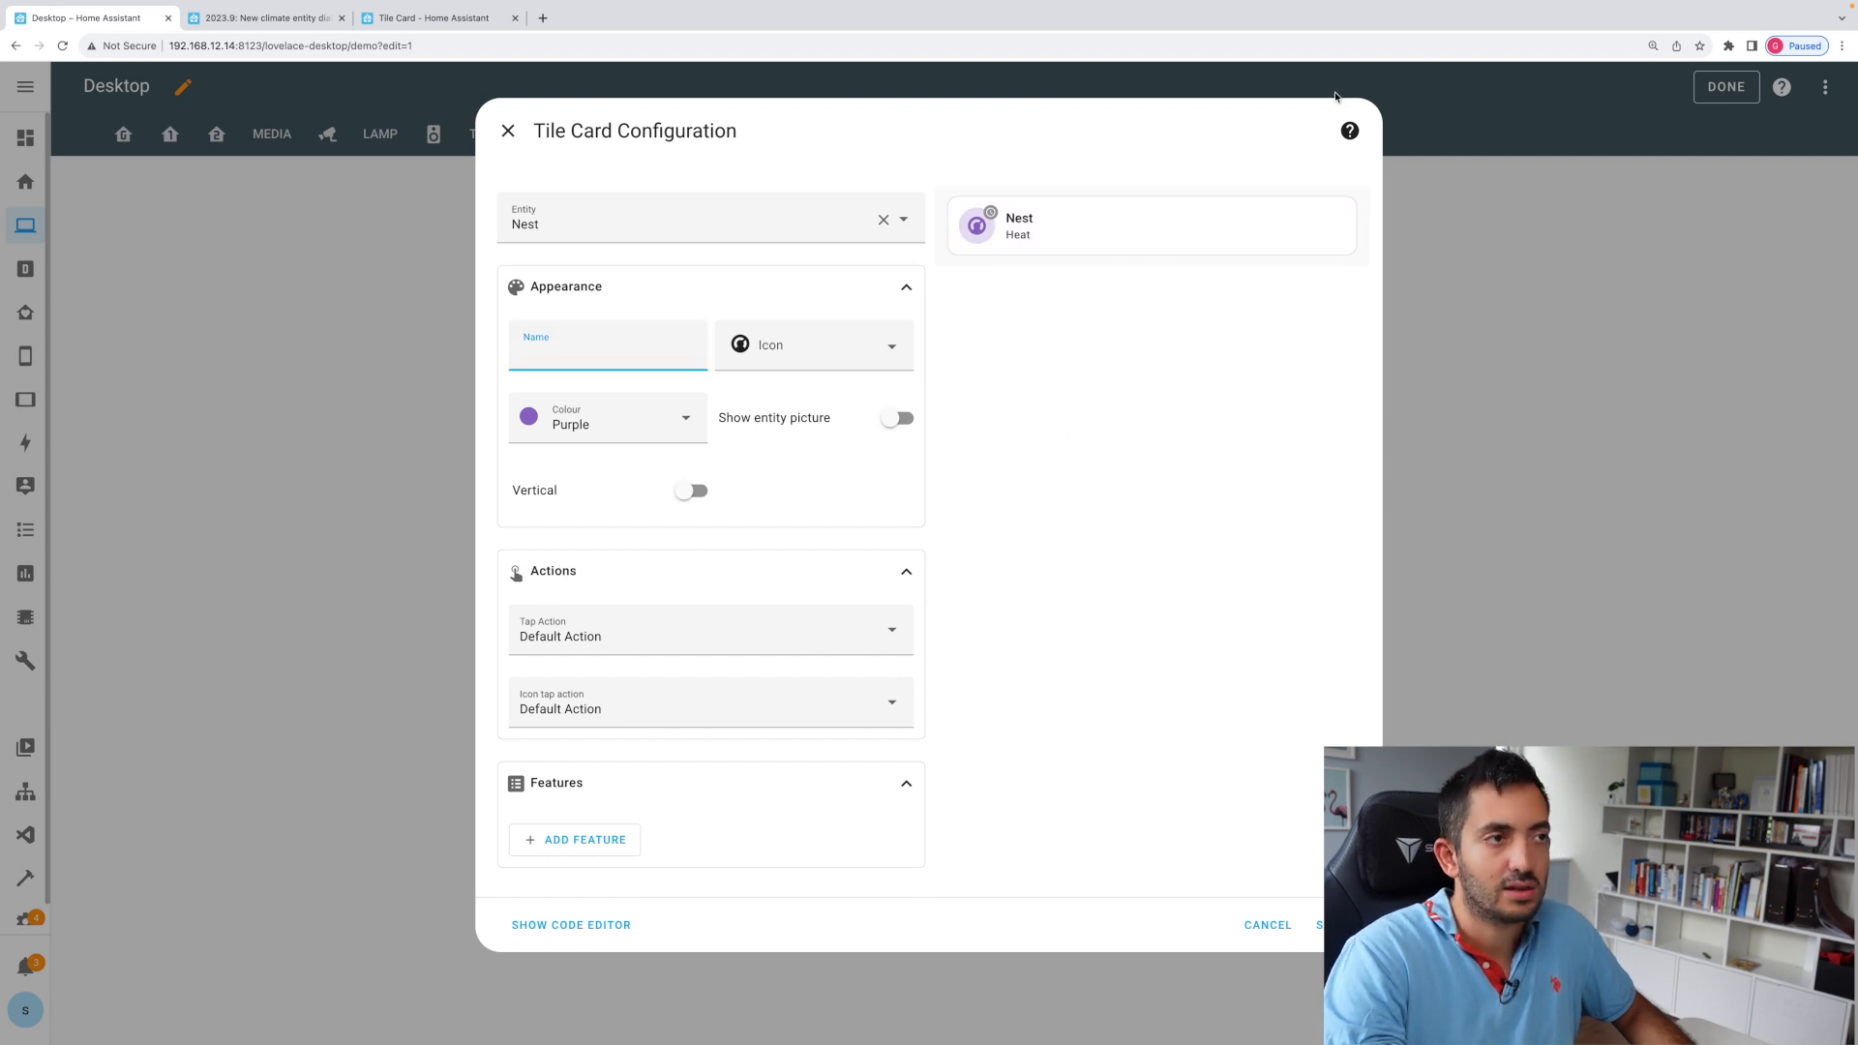
mouse_move(433, 1008)
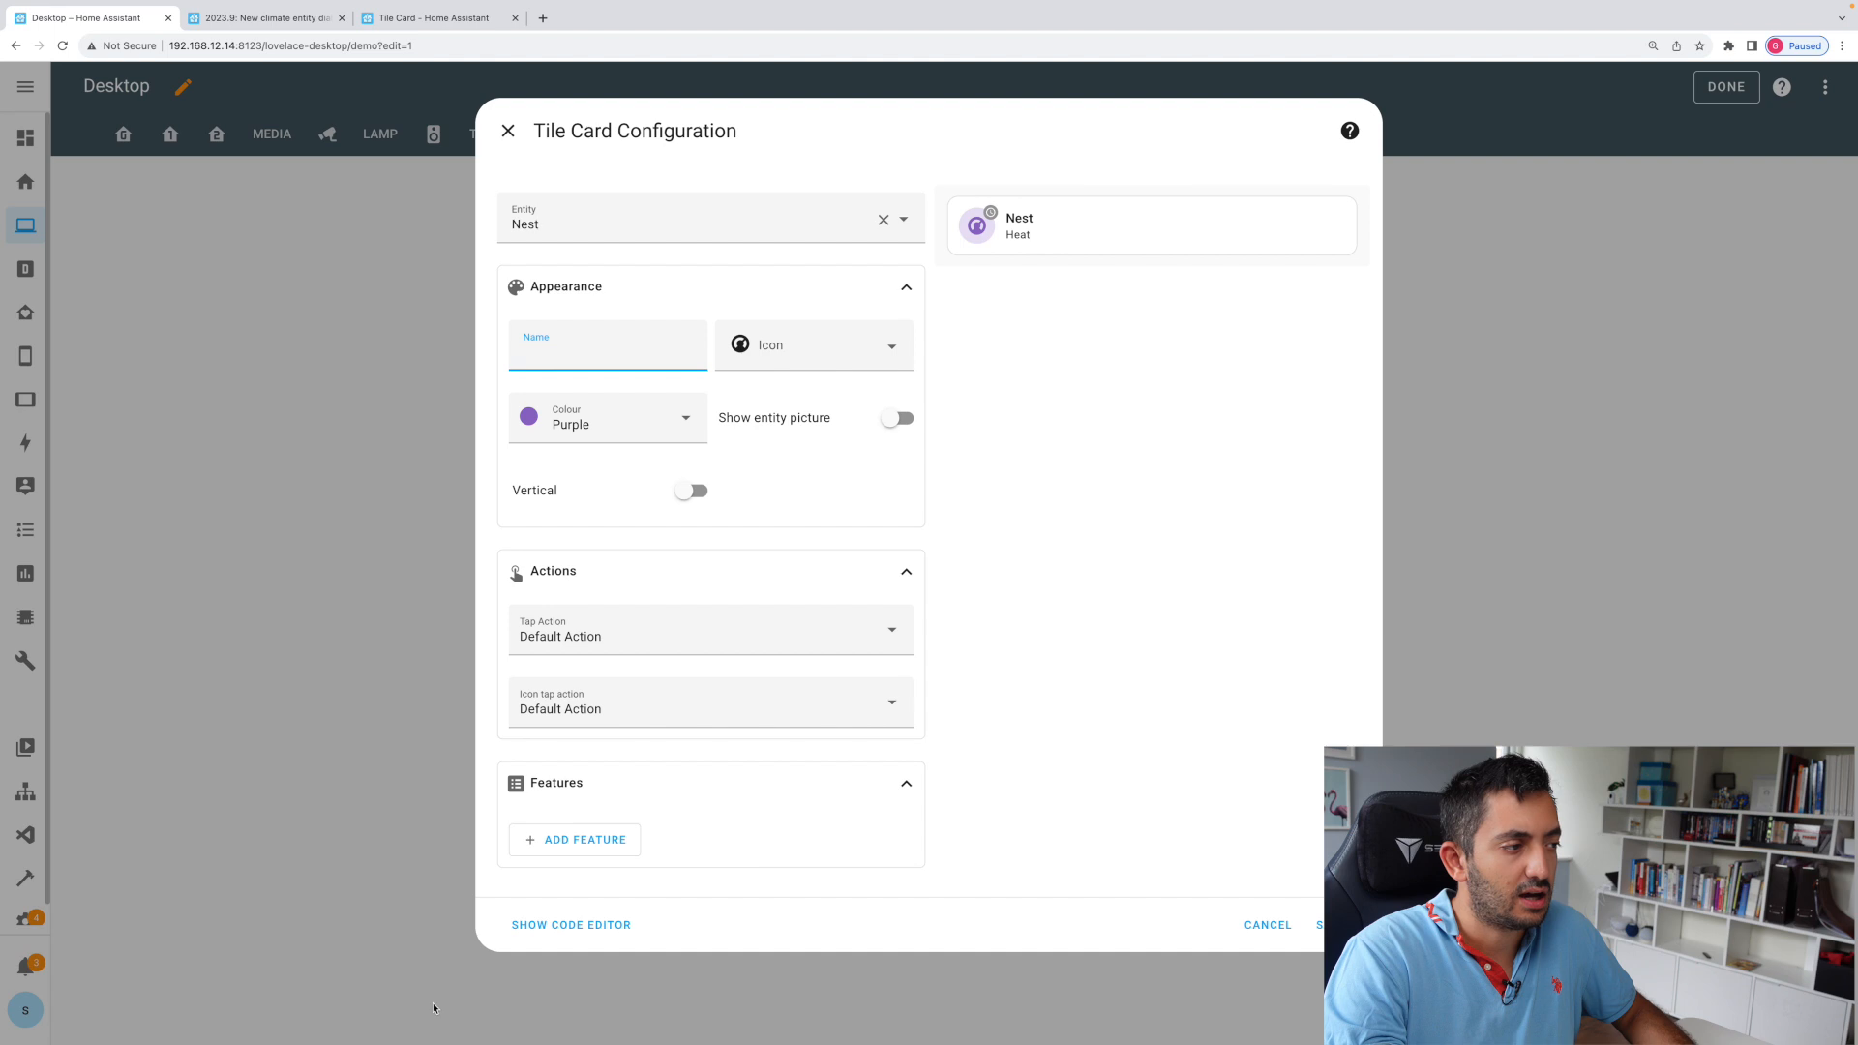
Add the Climate HVAC modes feature to the Nest card and save it
left_click(573, 840)
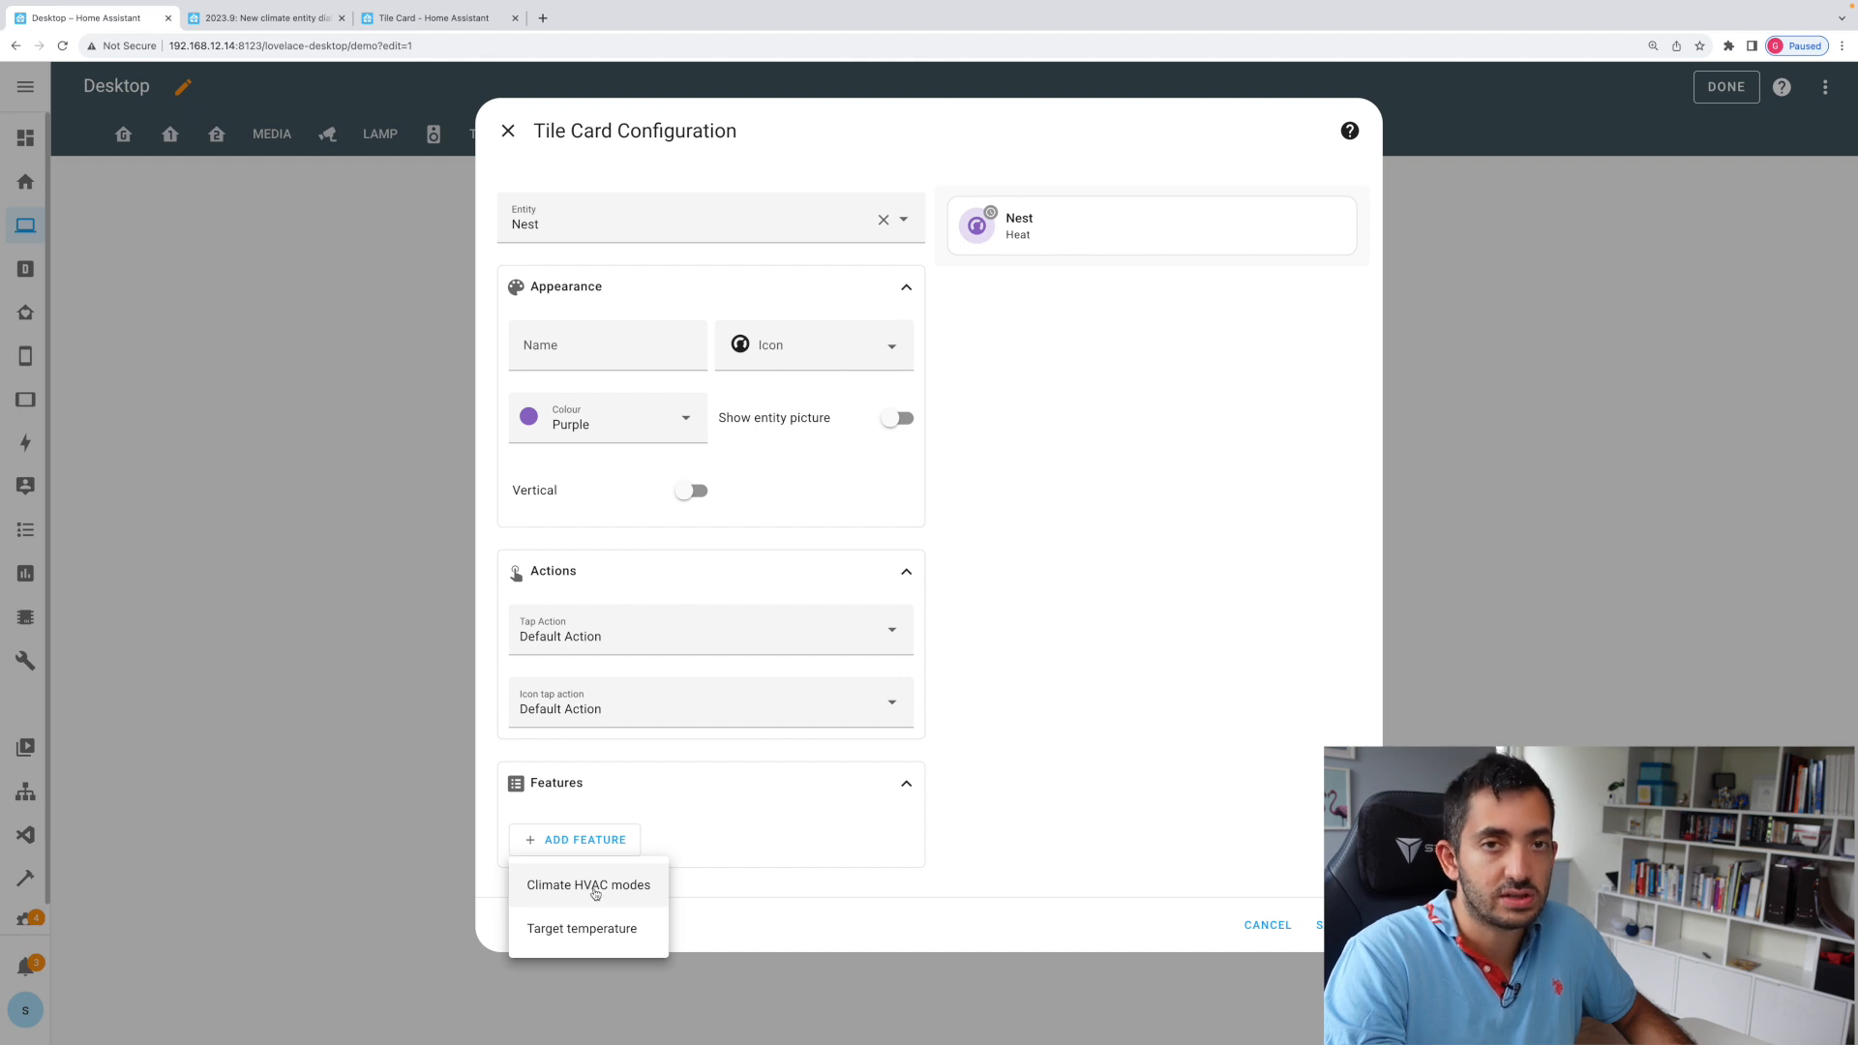
left_click(589, 885)
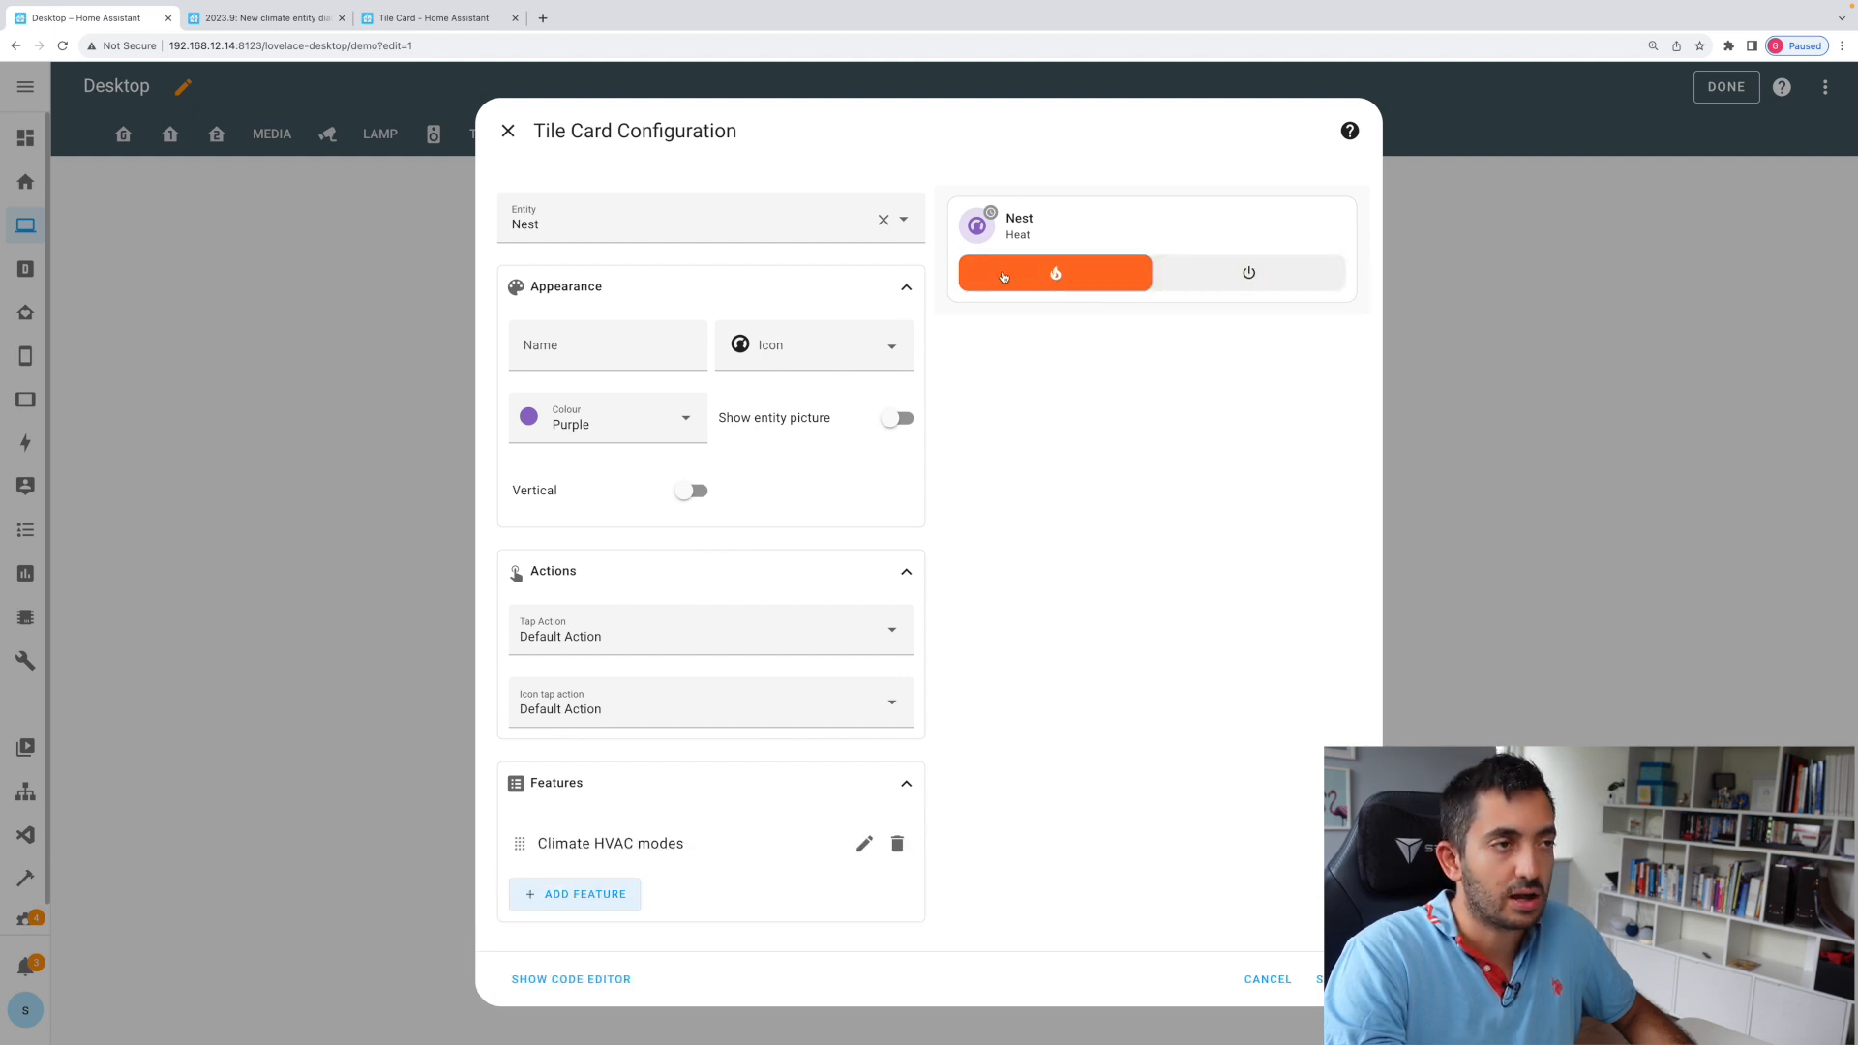
left_click(575, 894)
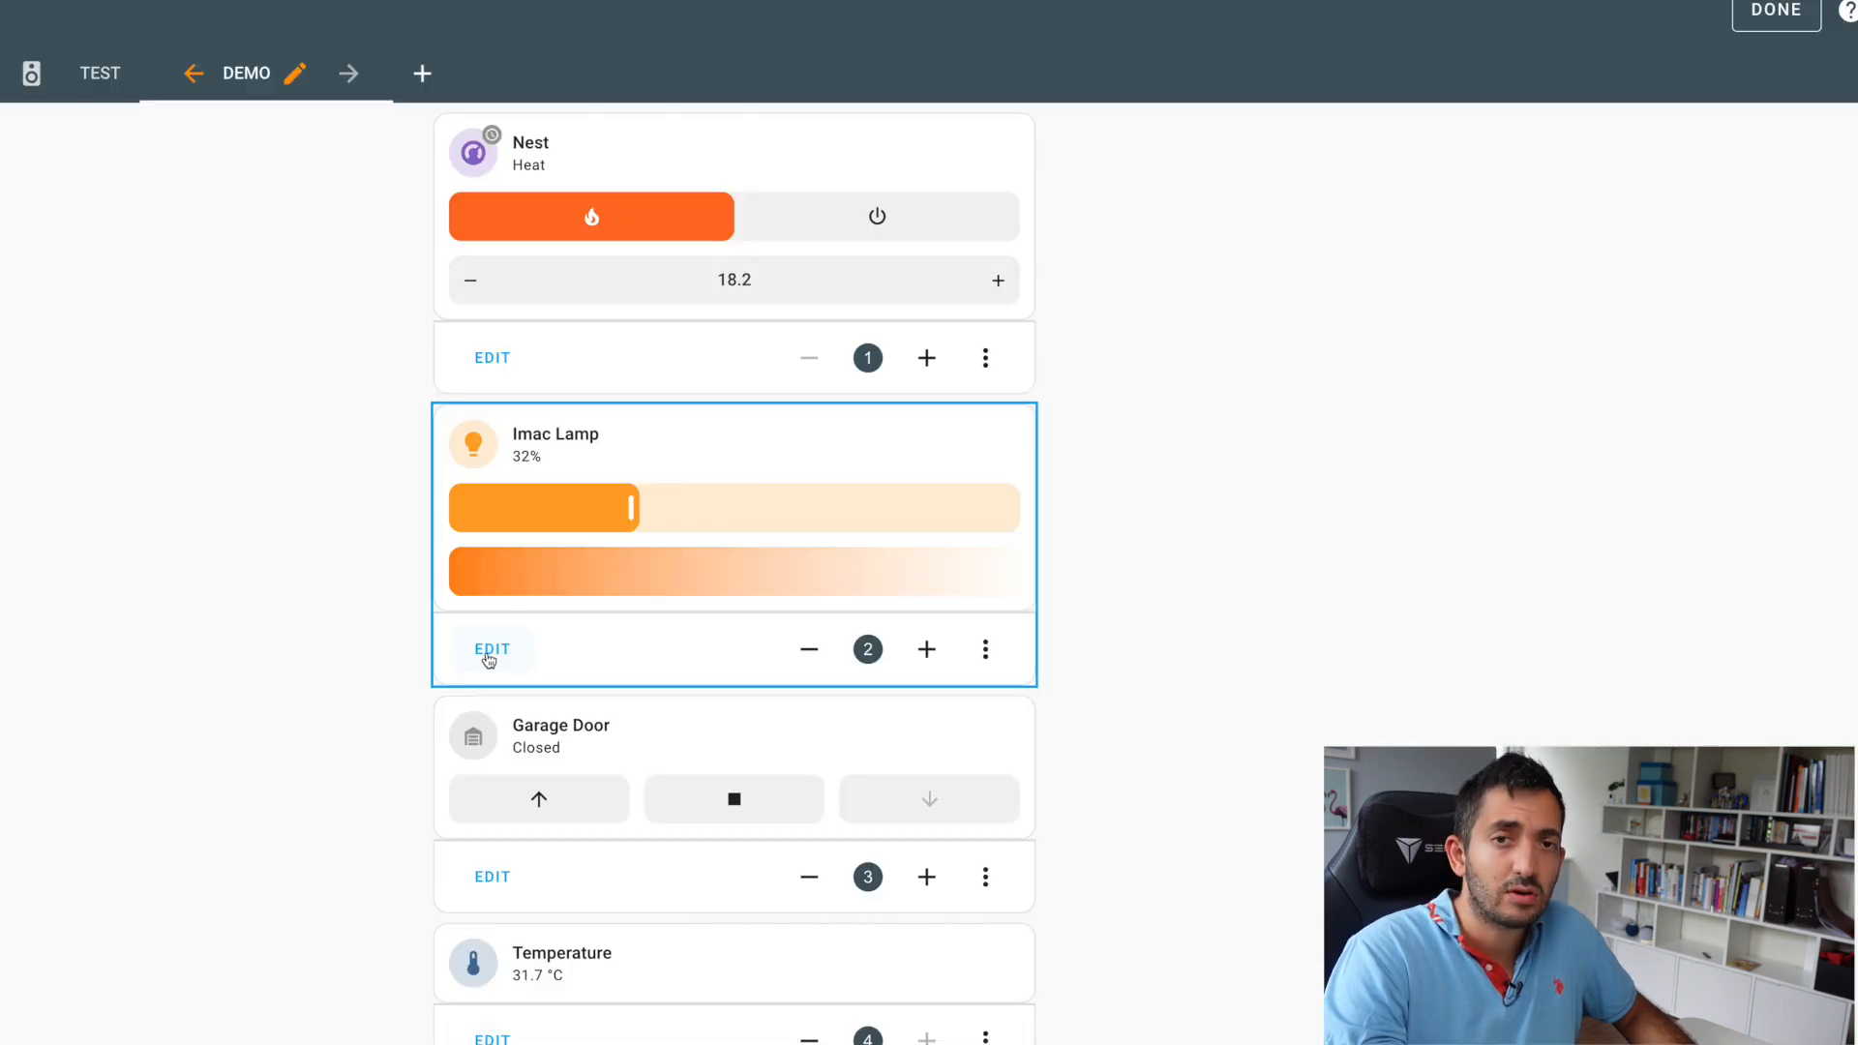
Edit the Imac Lamp card's features, removing Light color temperature
left_click(492, 650)
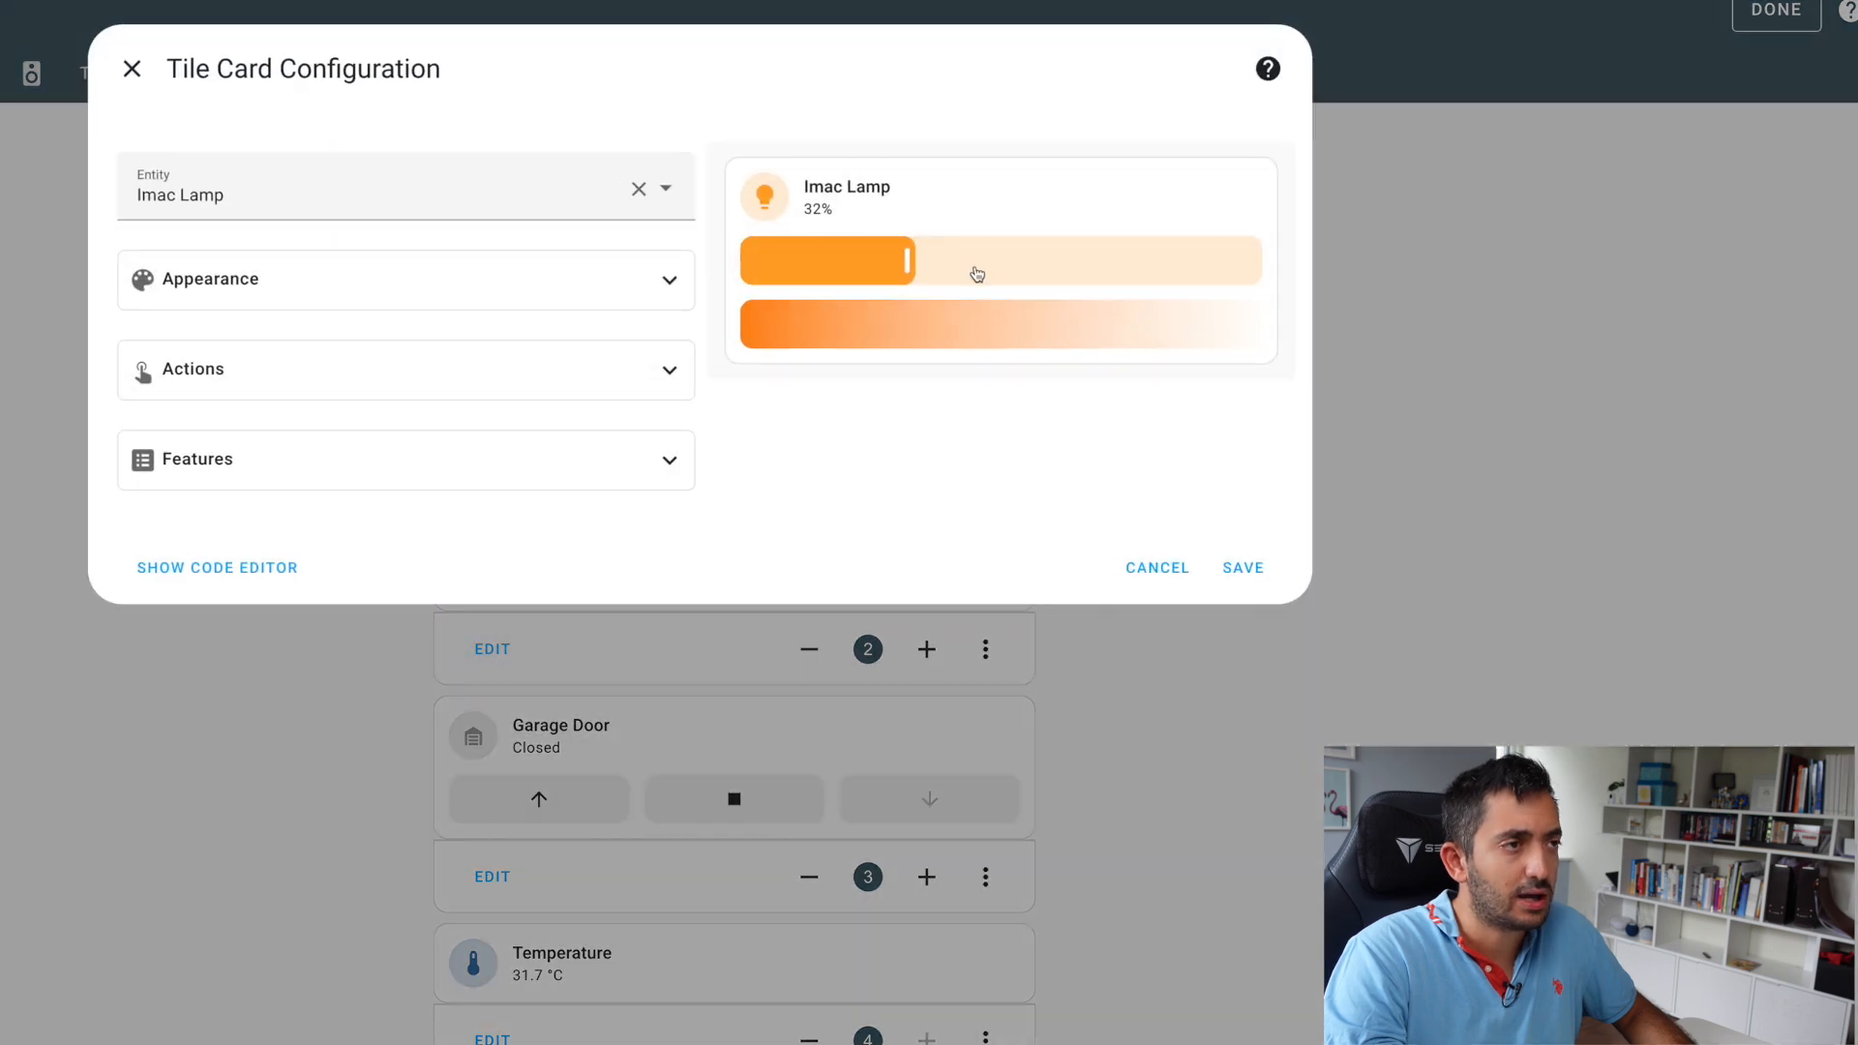
left_click(407, 460)
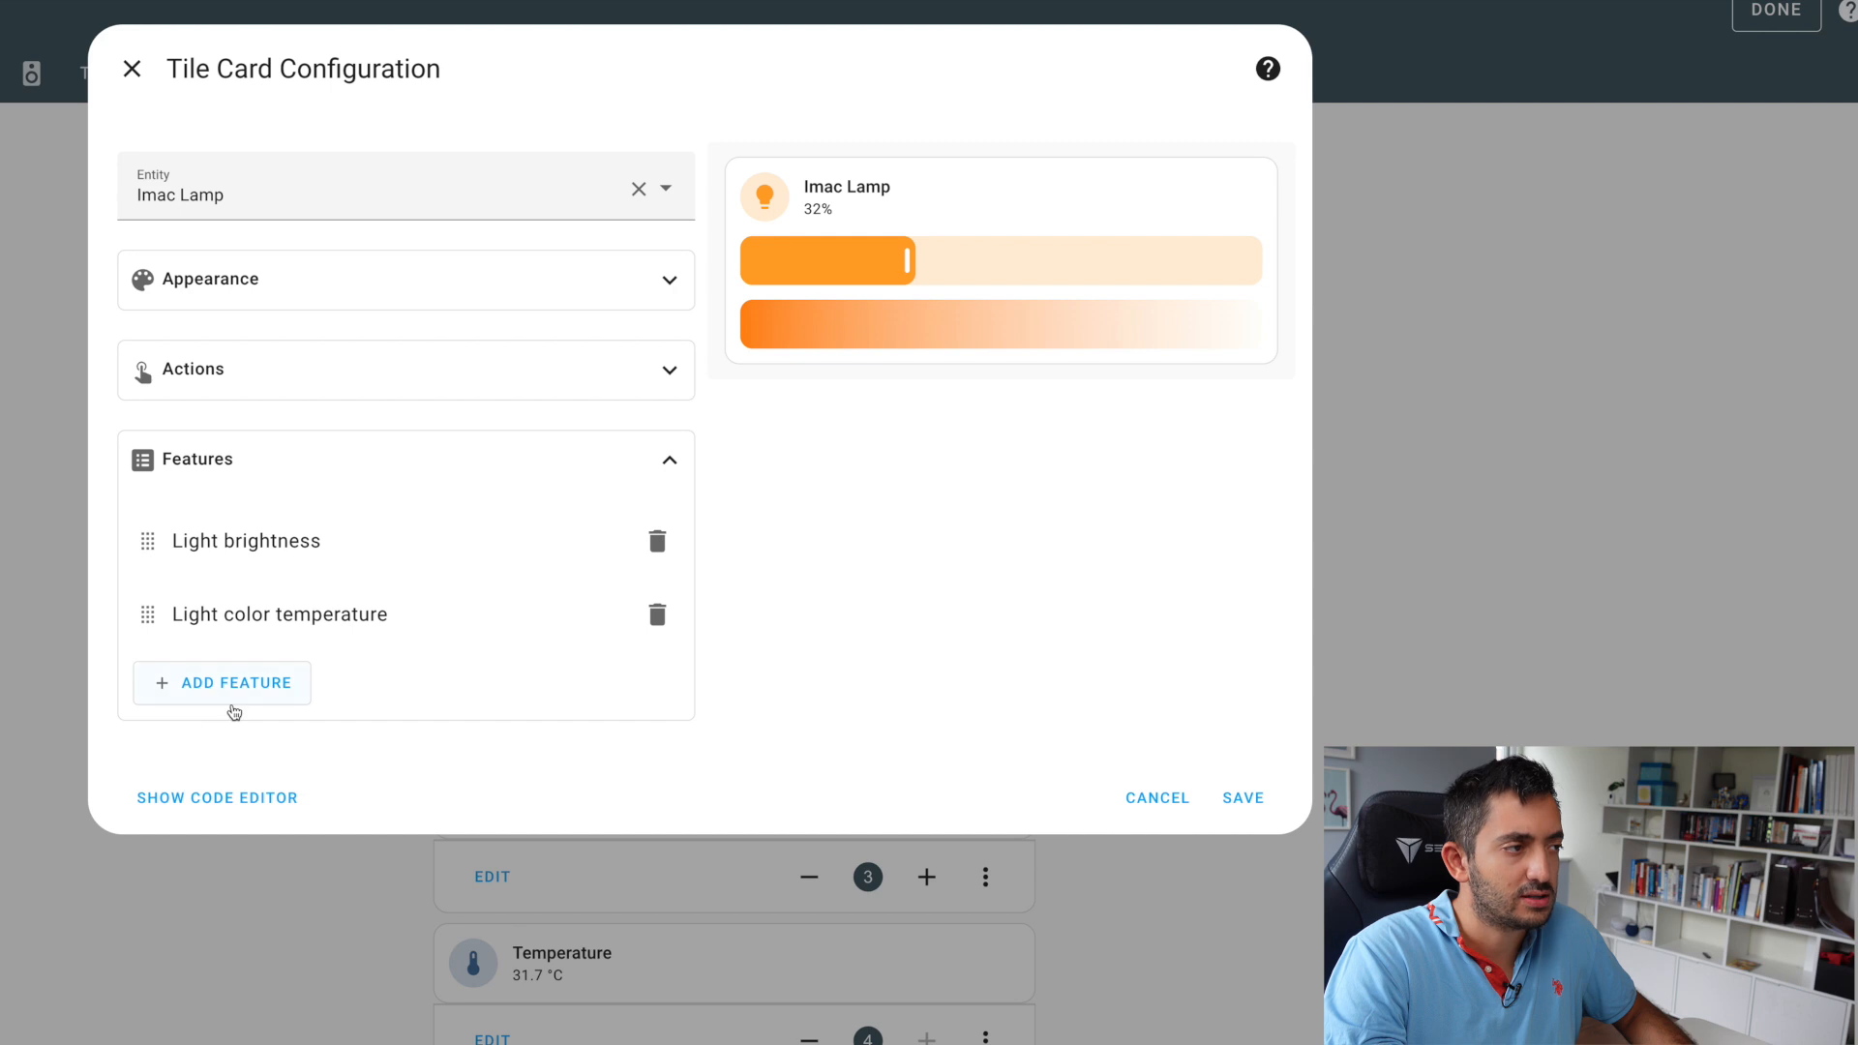
left_click(221, 681)
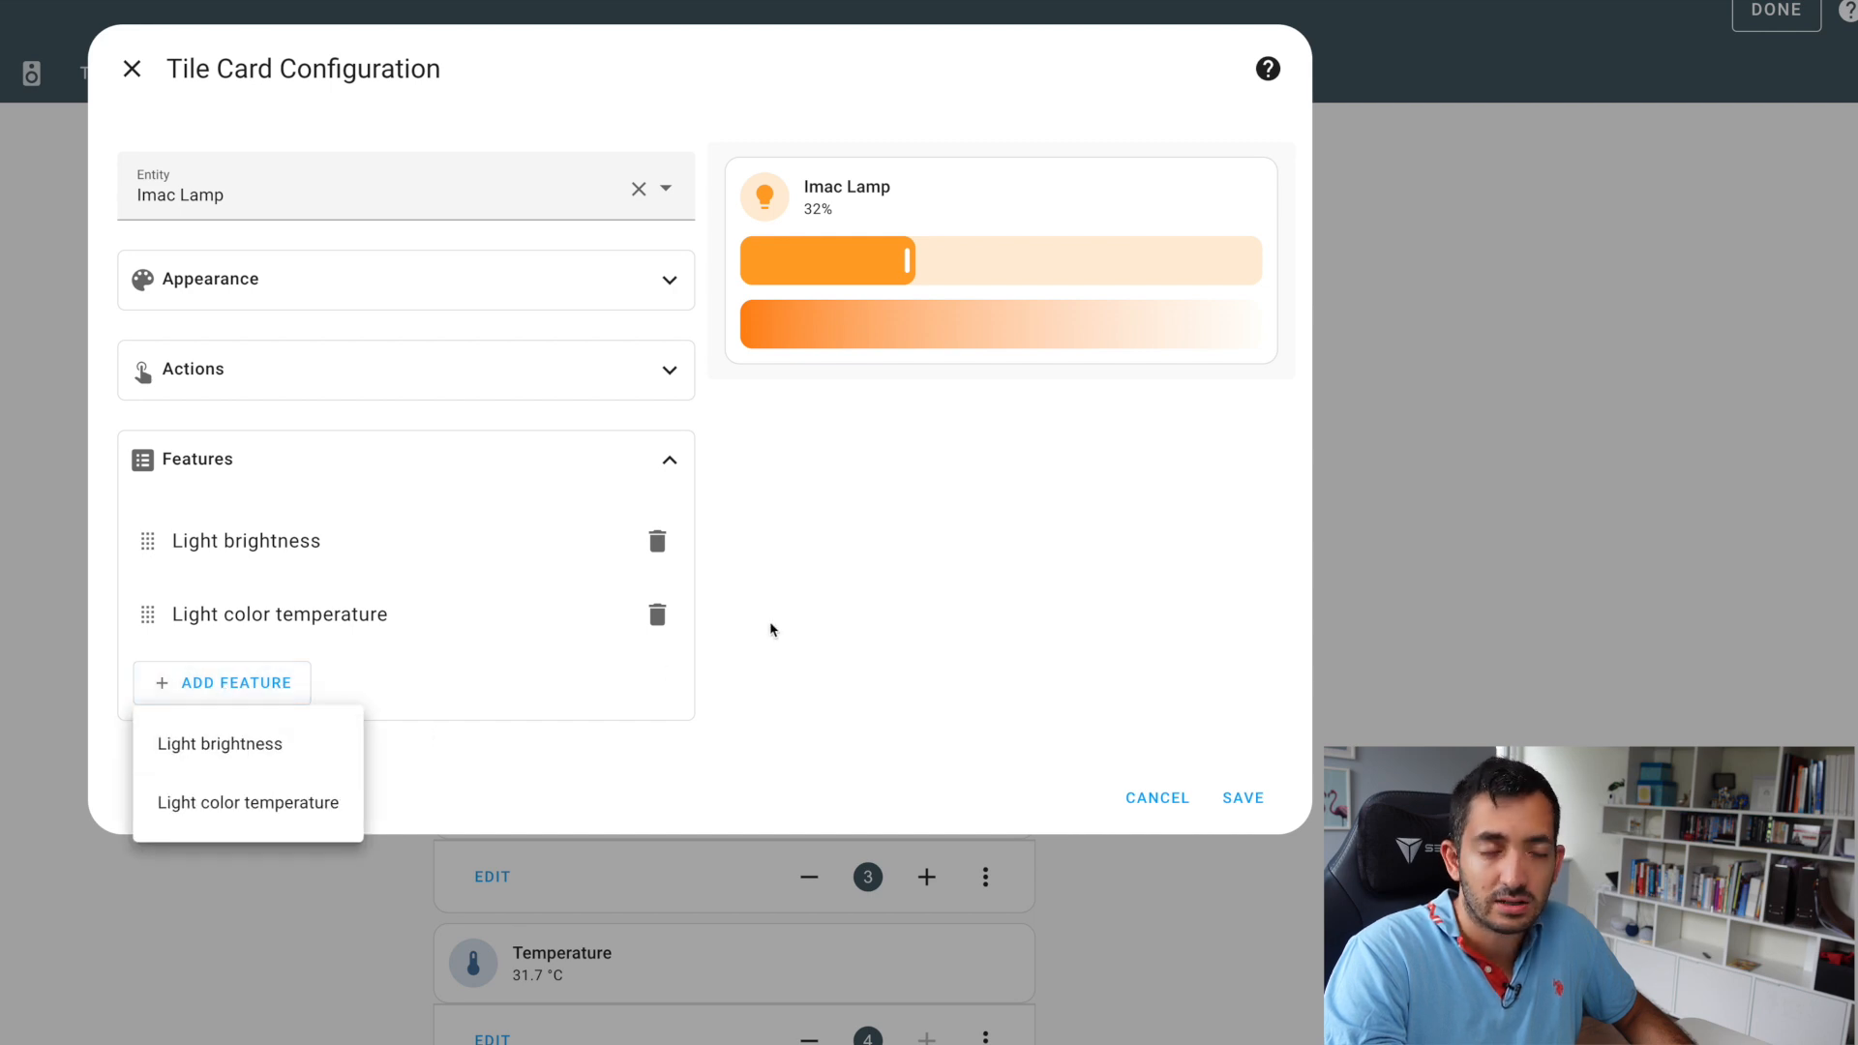
left_click(658, 615)
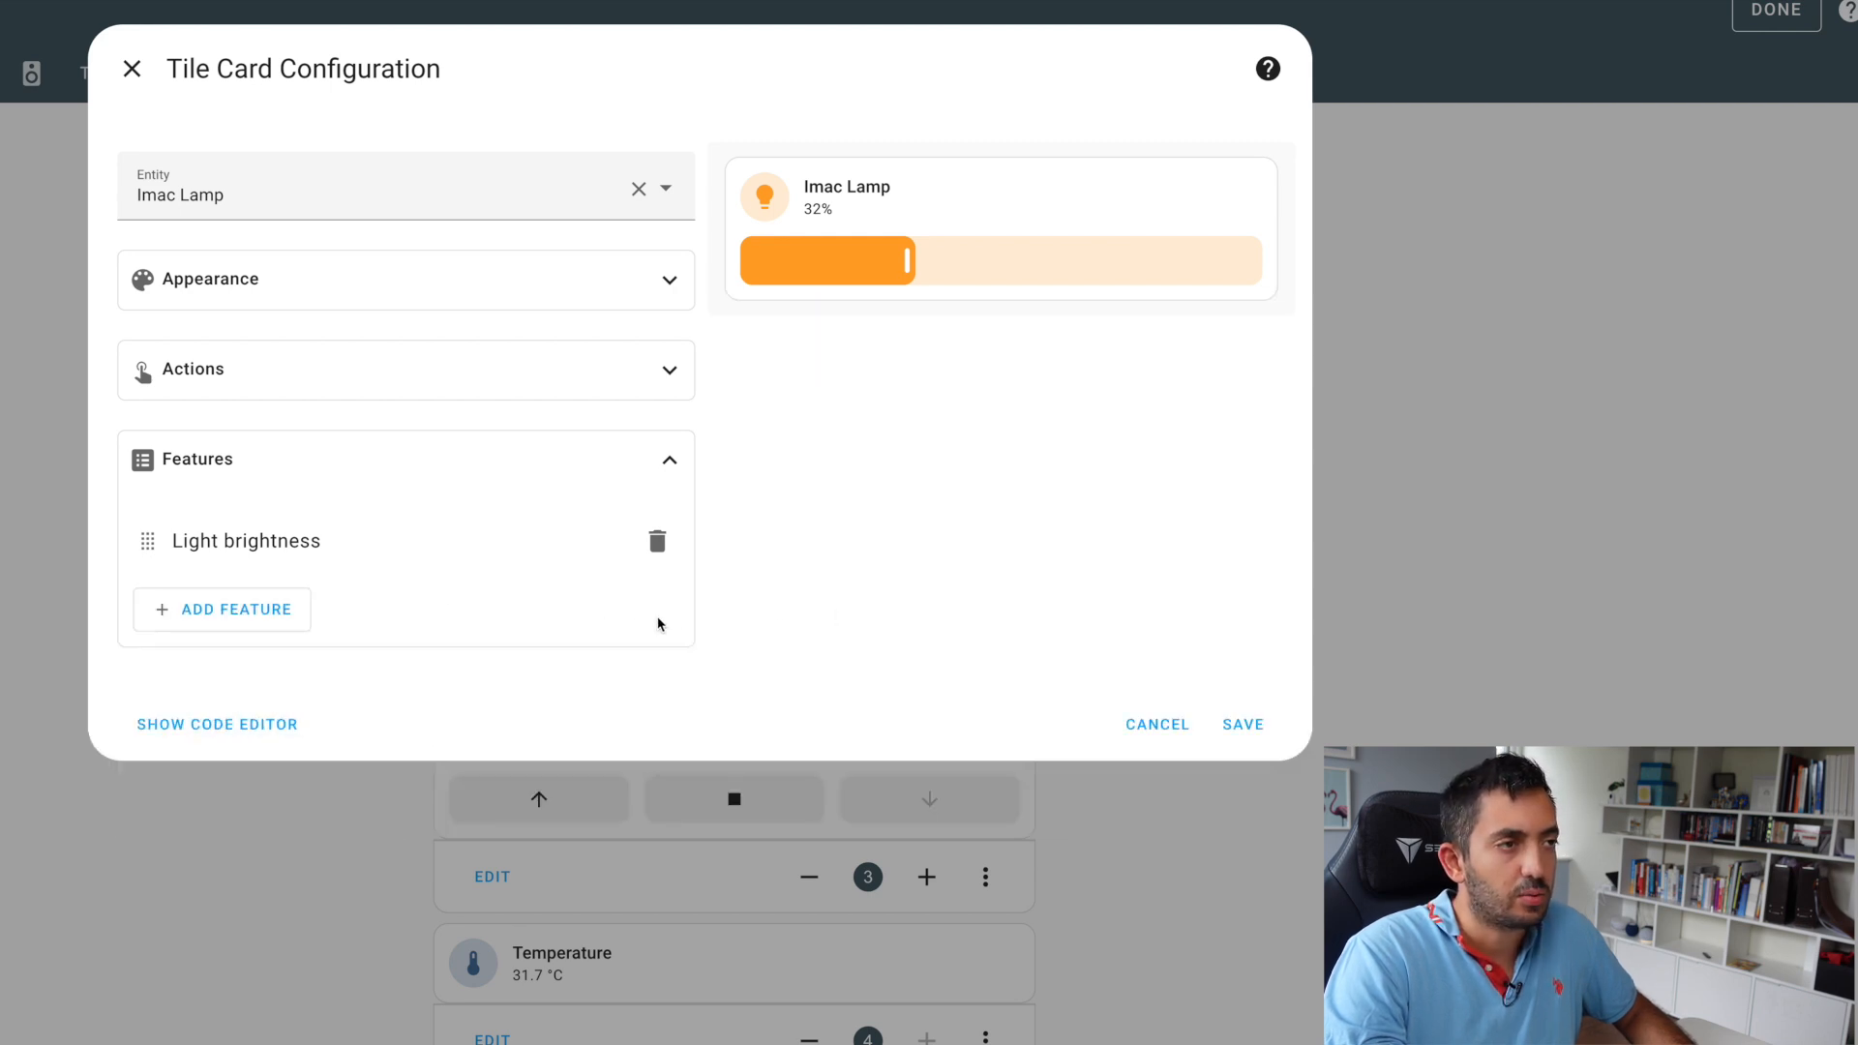
mouse_move(886, 275)
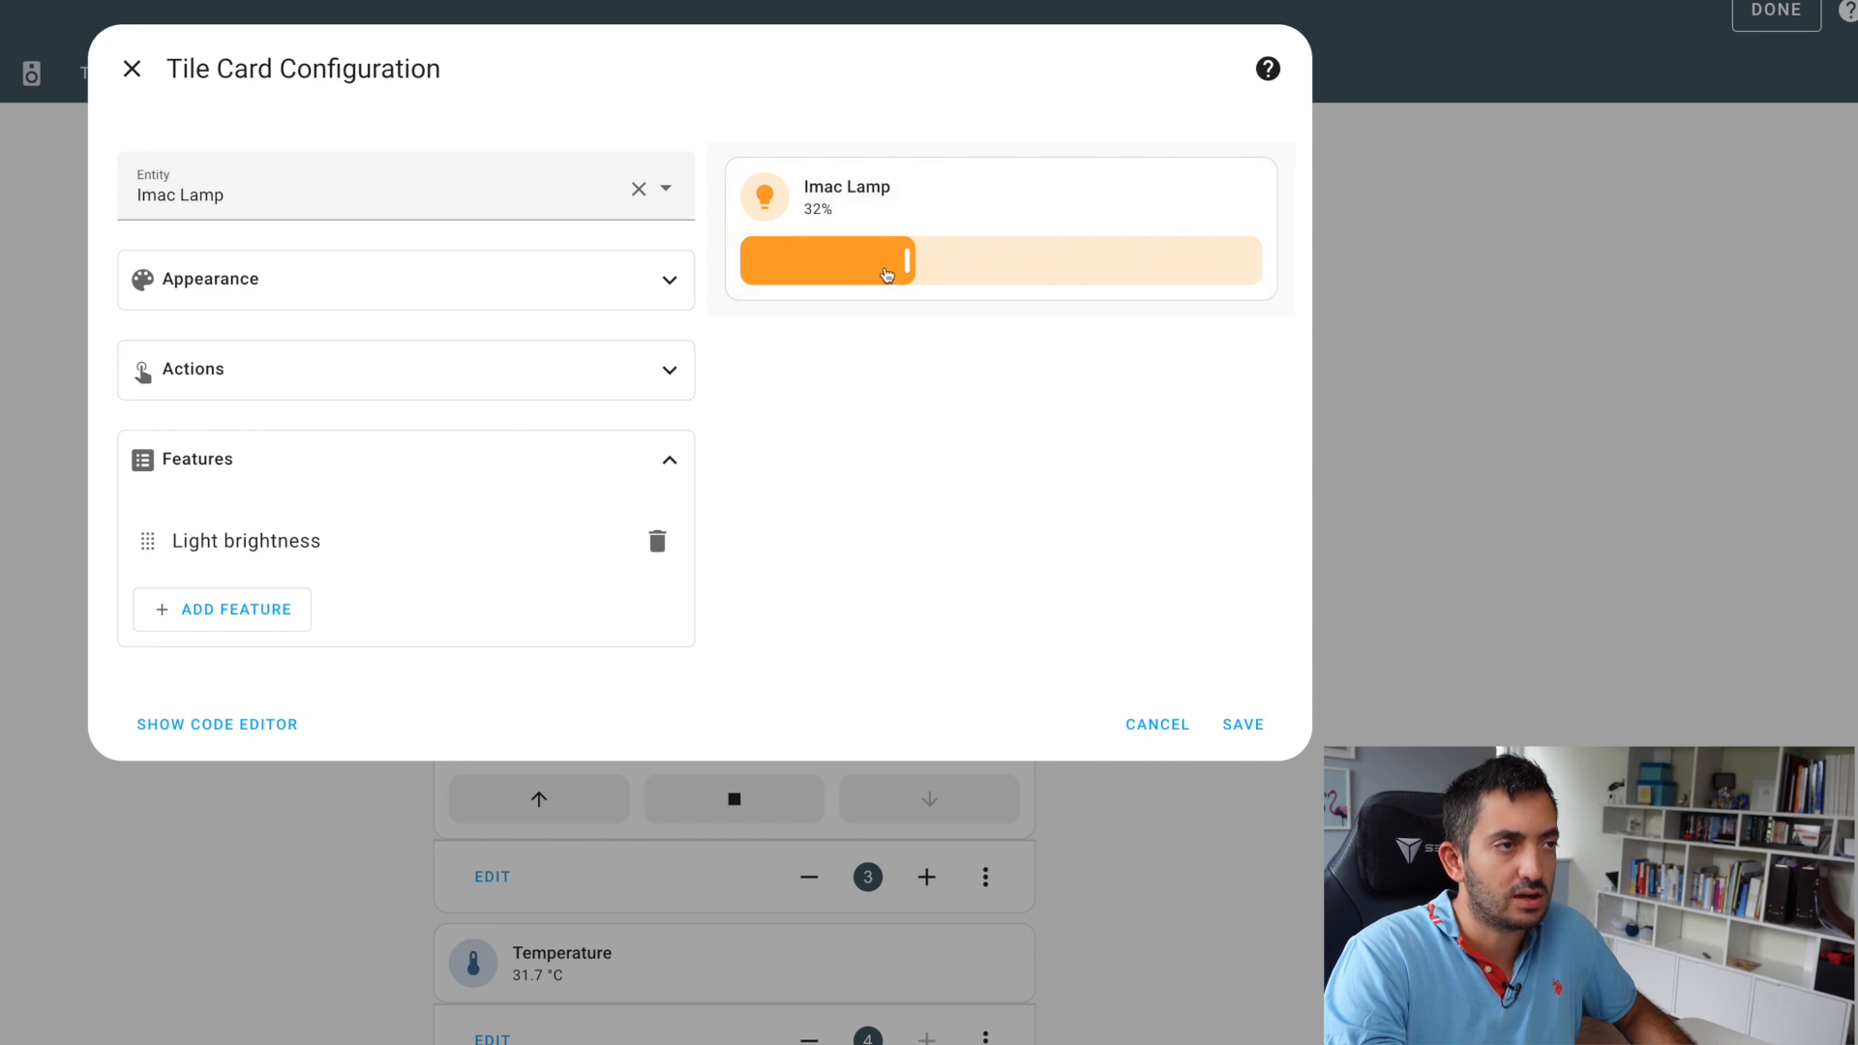
Raise the lamp brightness to 61%, then discard the card edits
left_click_drag(908, 259, 971, 259)
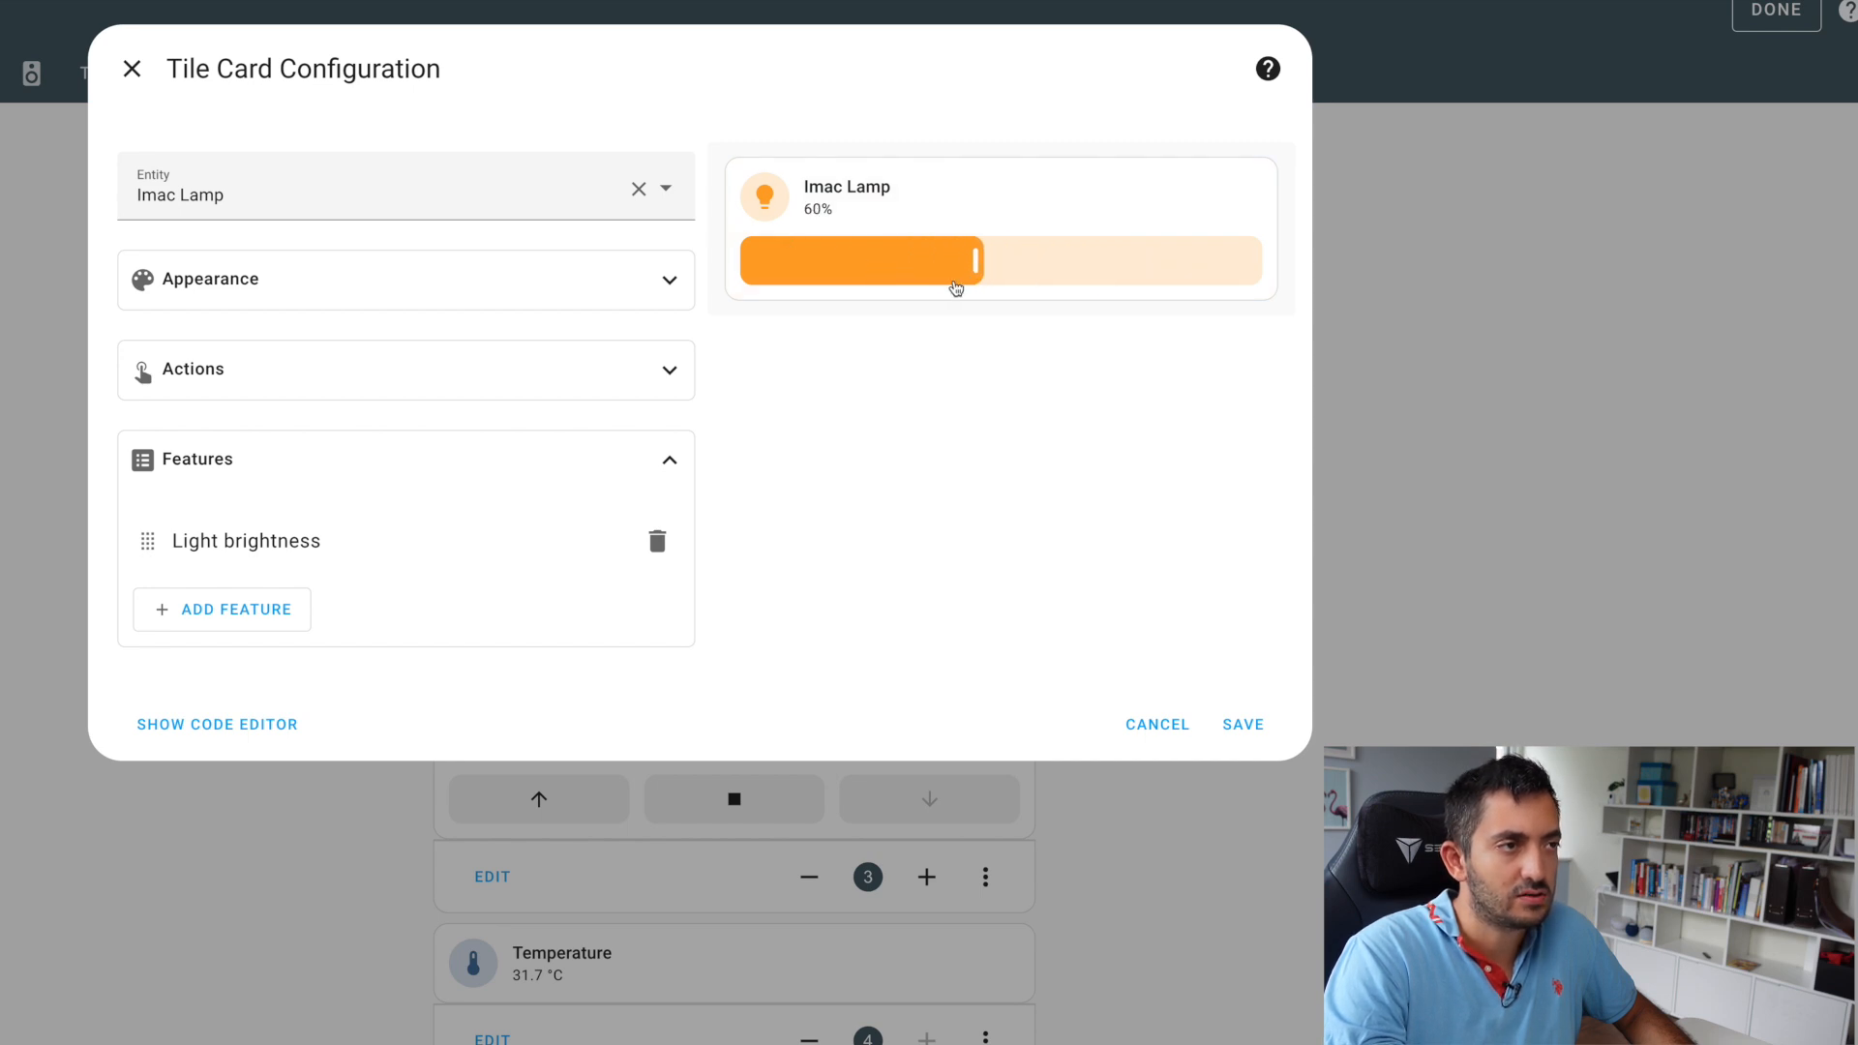
left_click_drag(974, 261, 1051, 262)
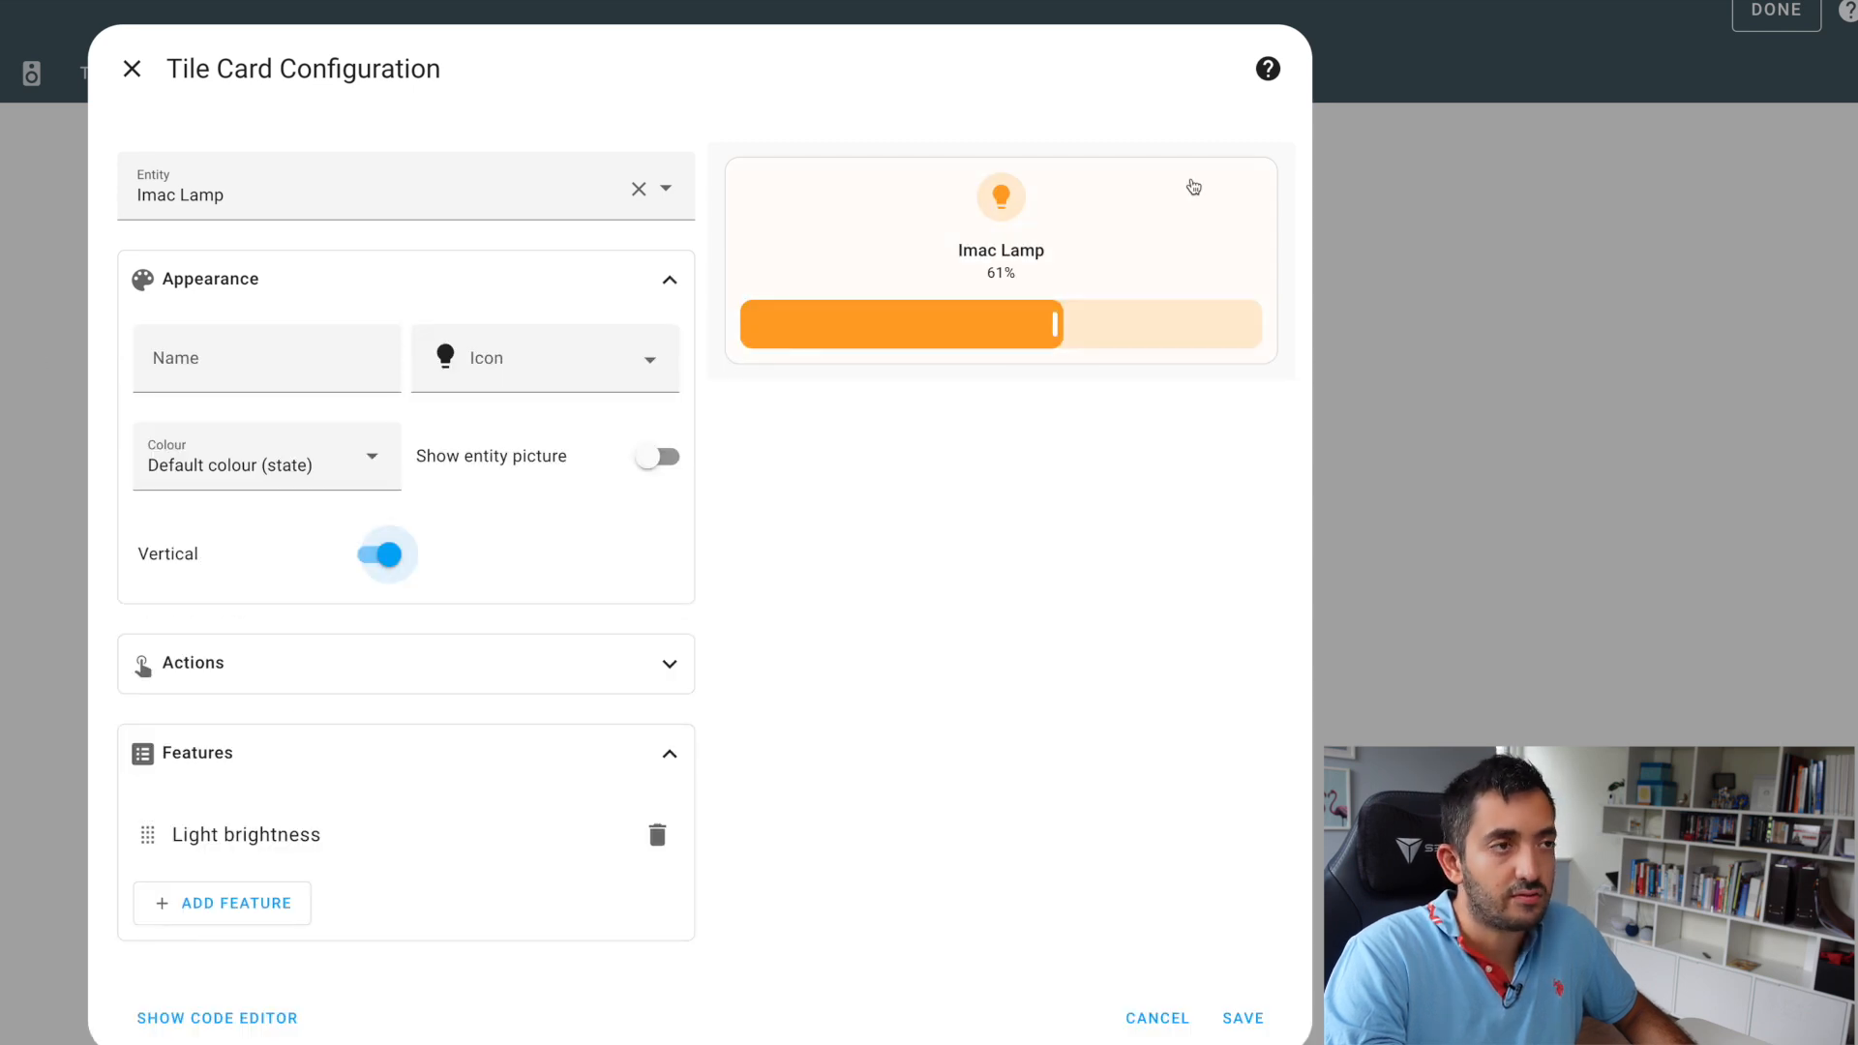
left_click(382, 554)
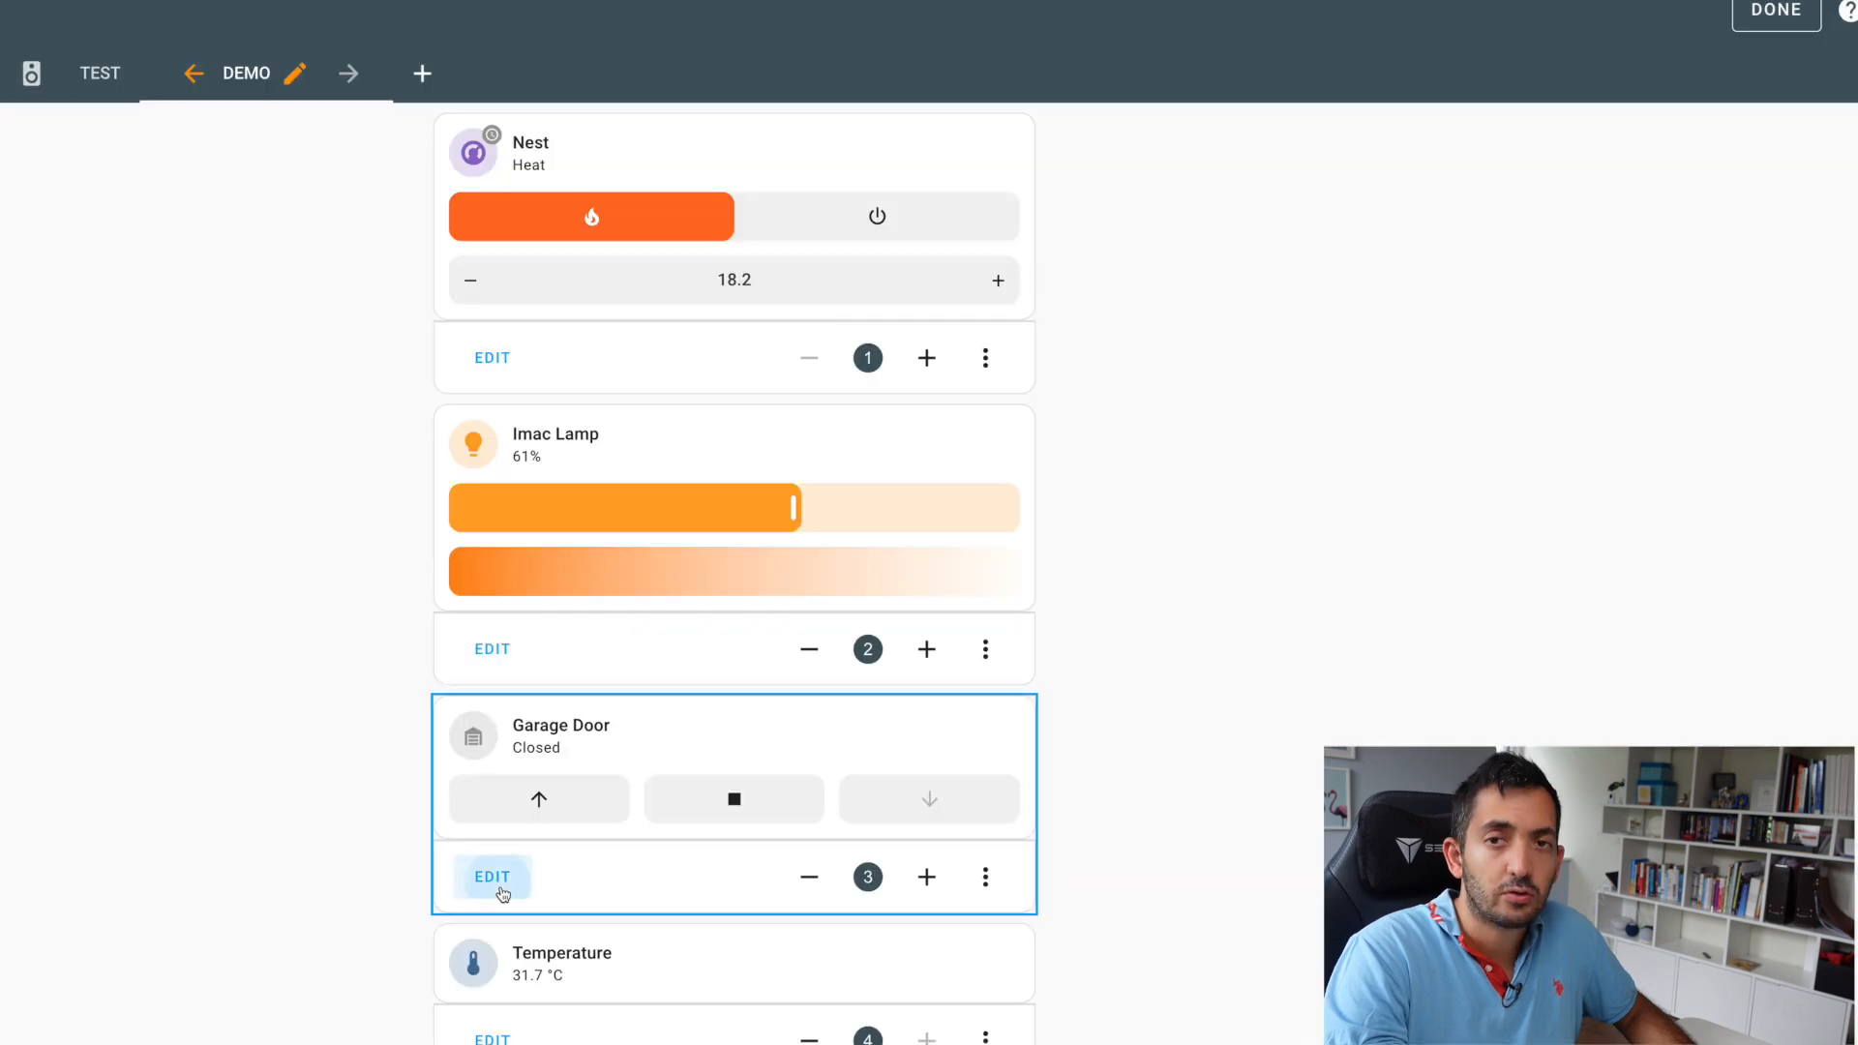
Check the addable features on the Garage Door and Temperature tile cards
left_click(494, 877)
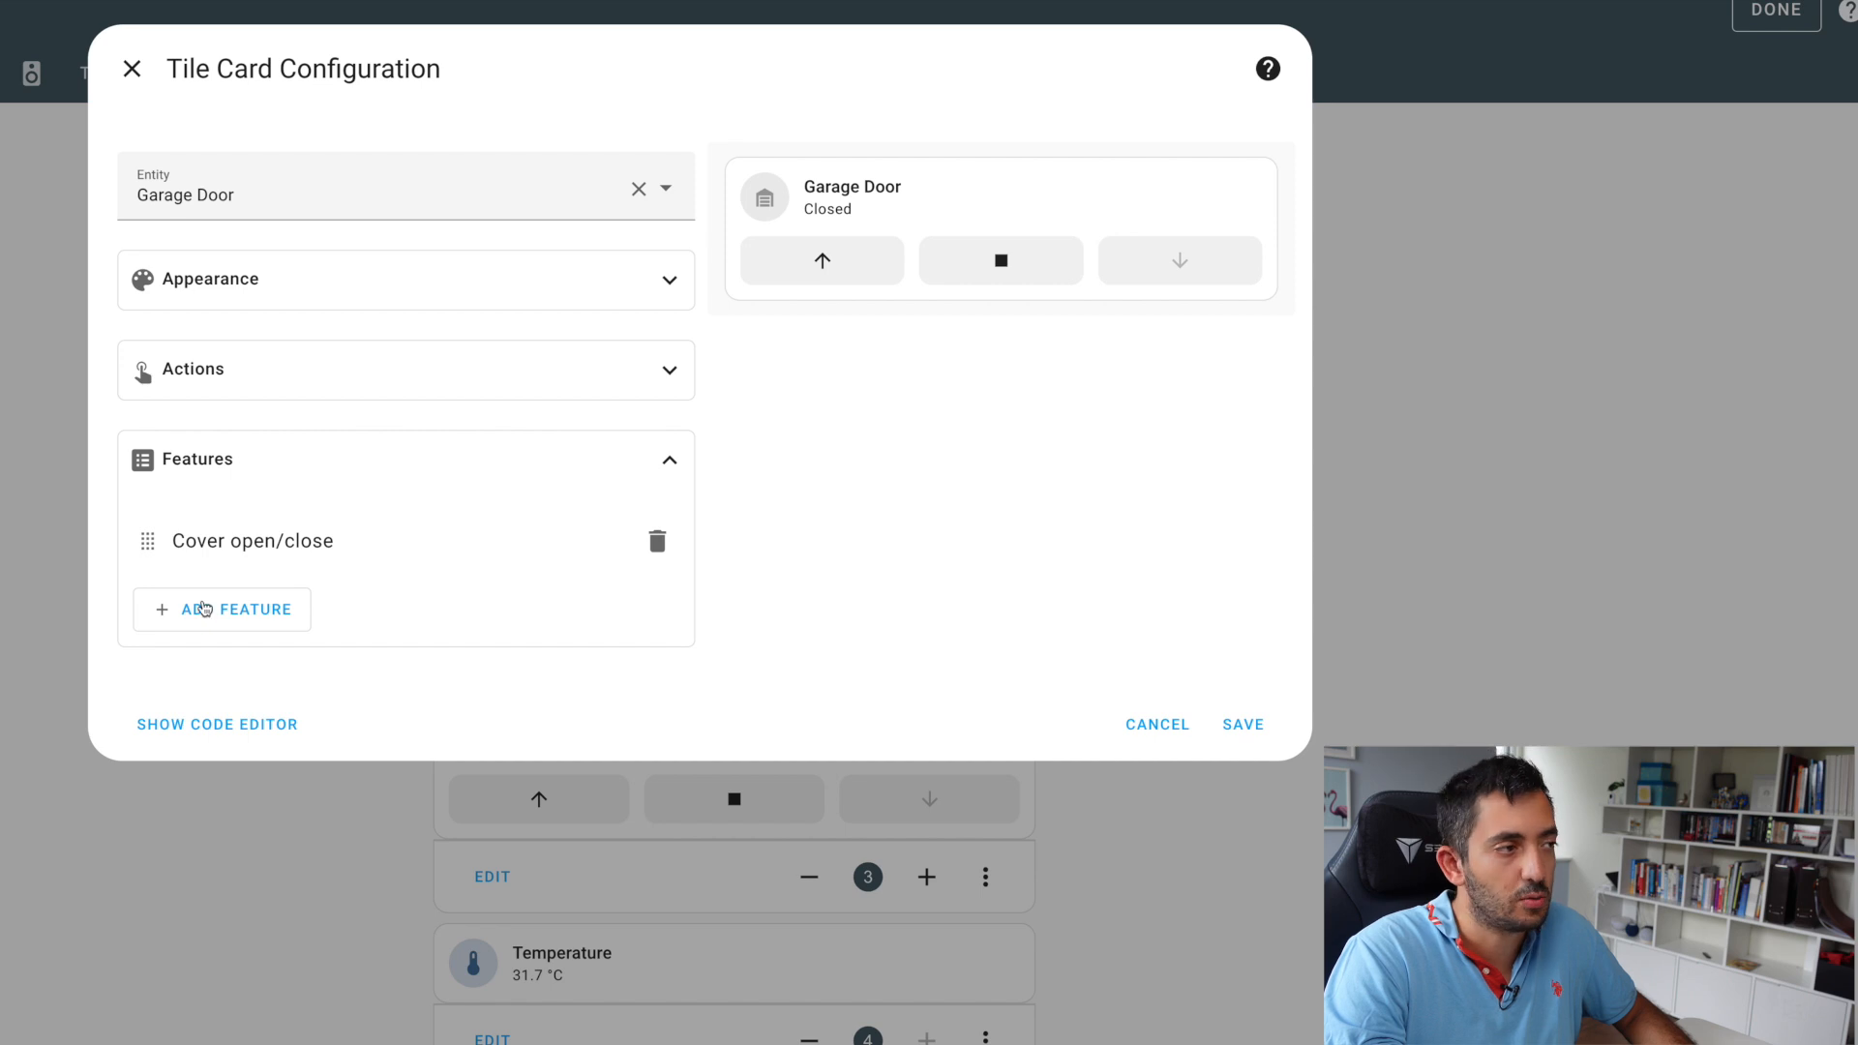
left_click(220, 607)
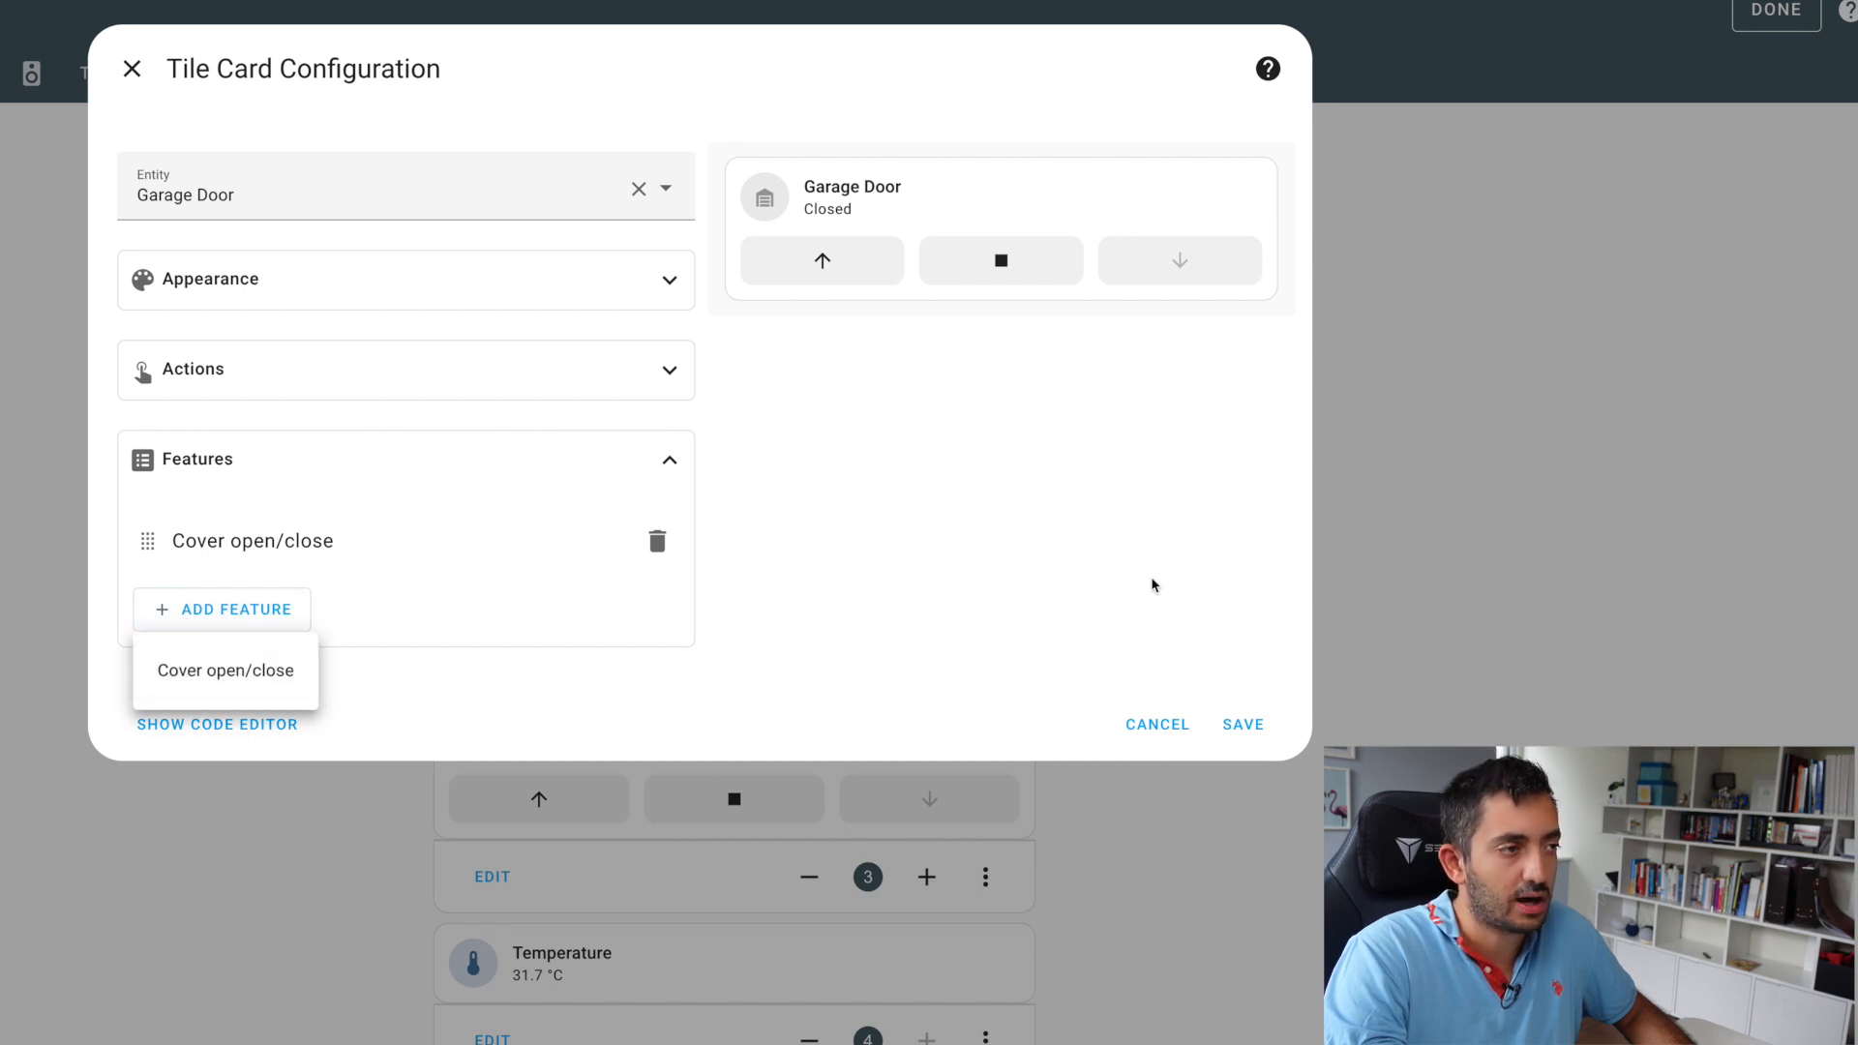
left_click(225, 669)
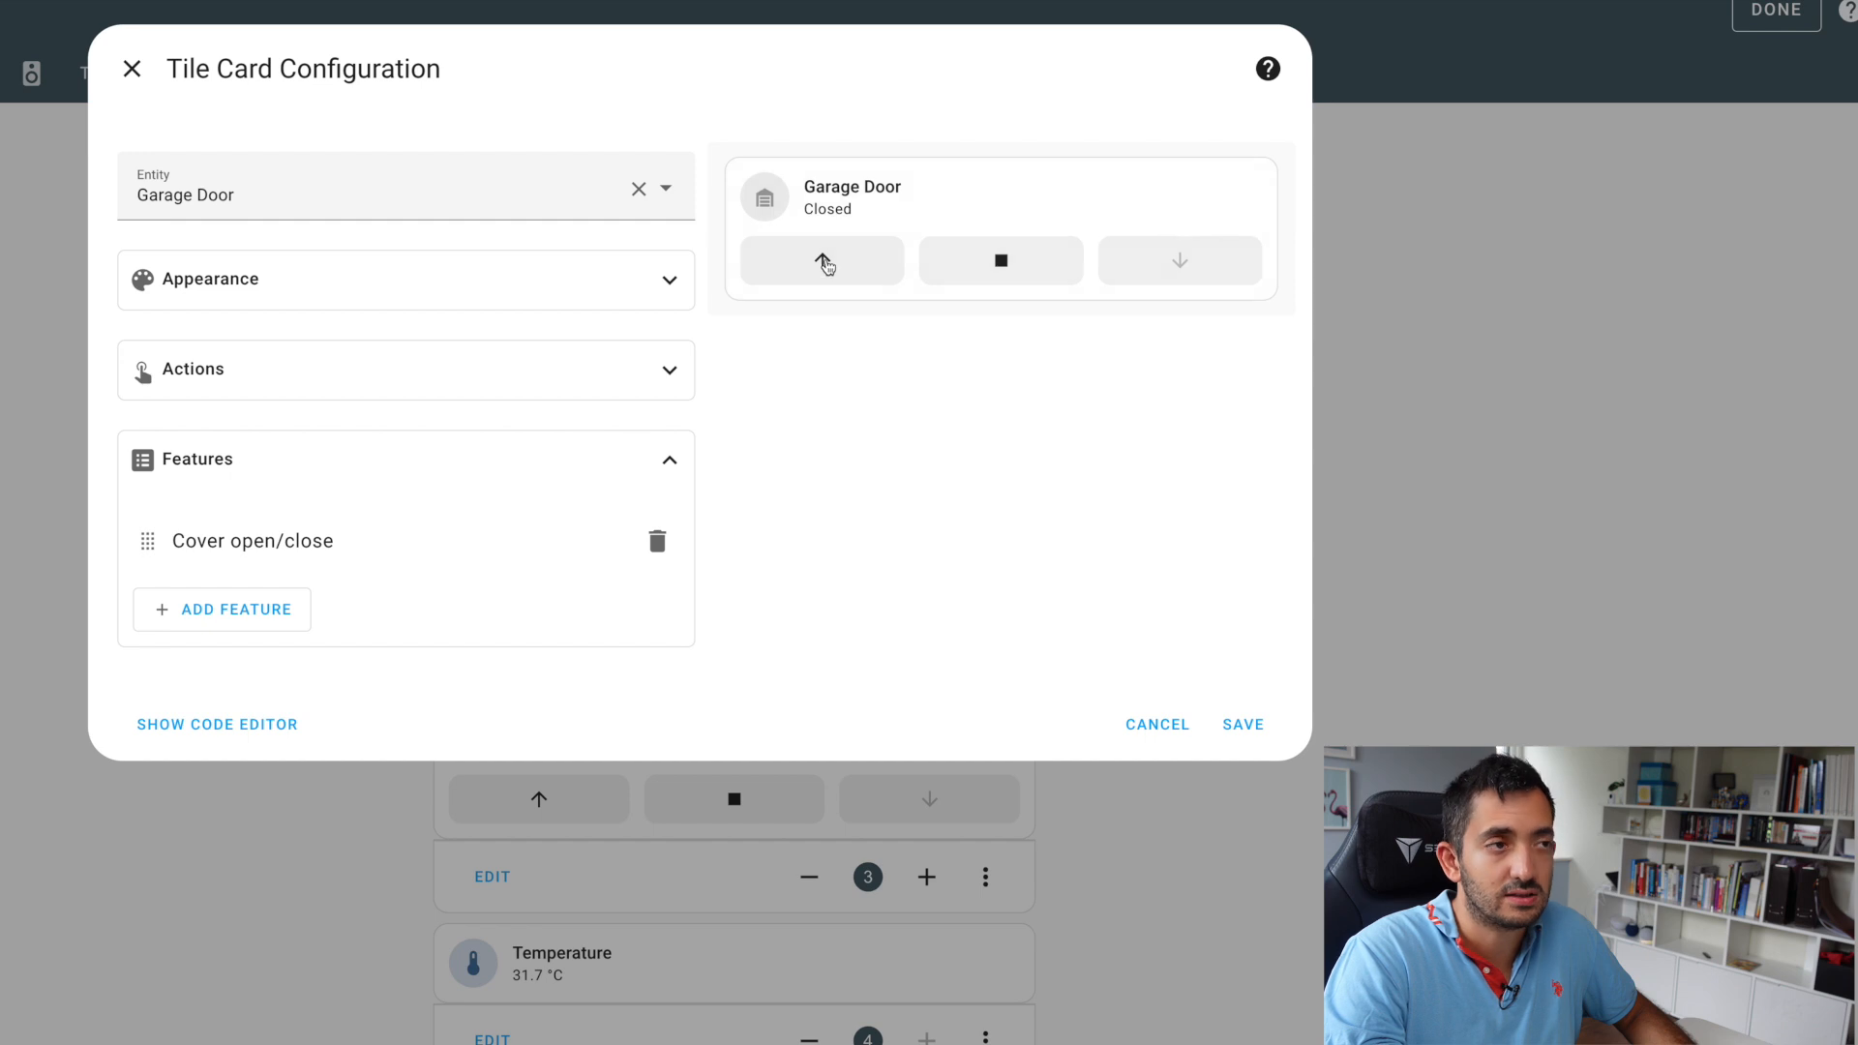
mouse_move(1326, 647)
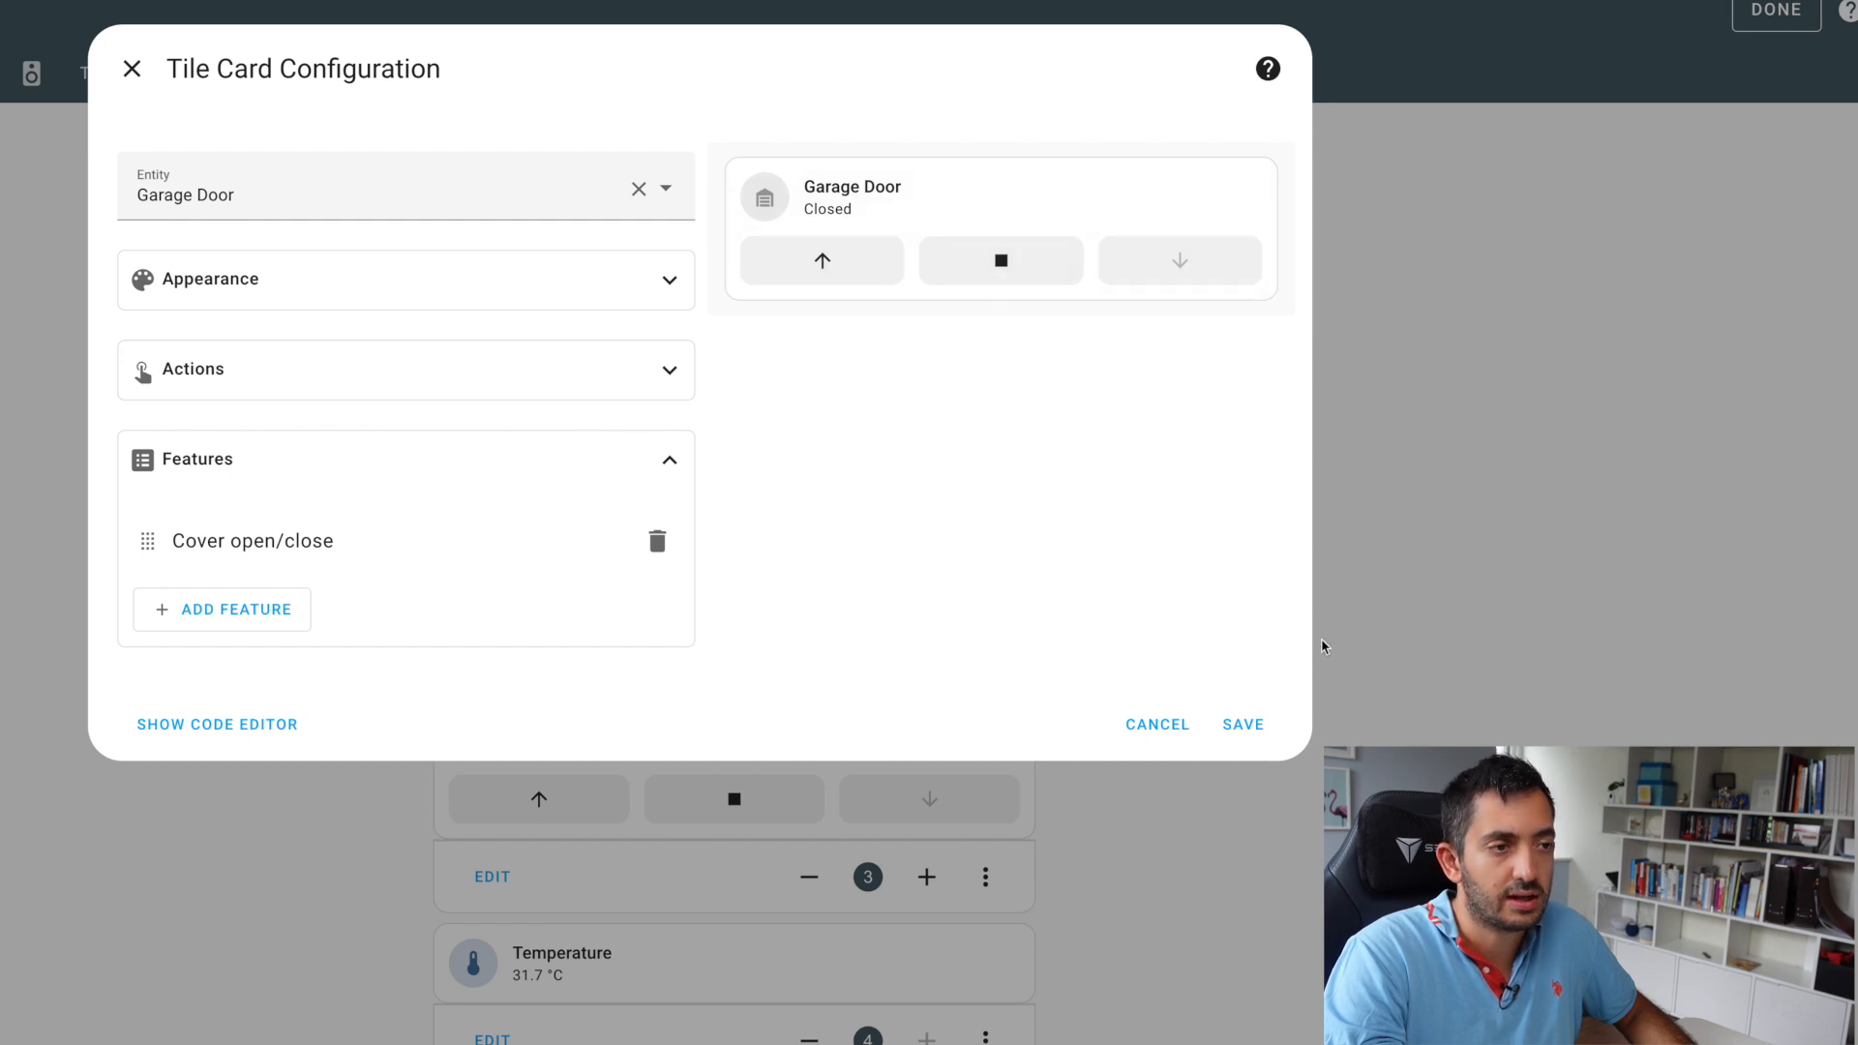
mouse_move(724, 294)
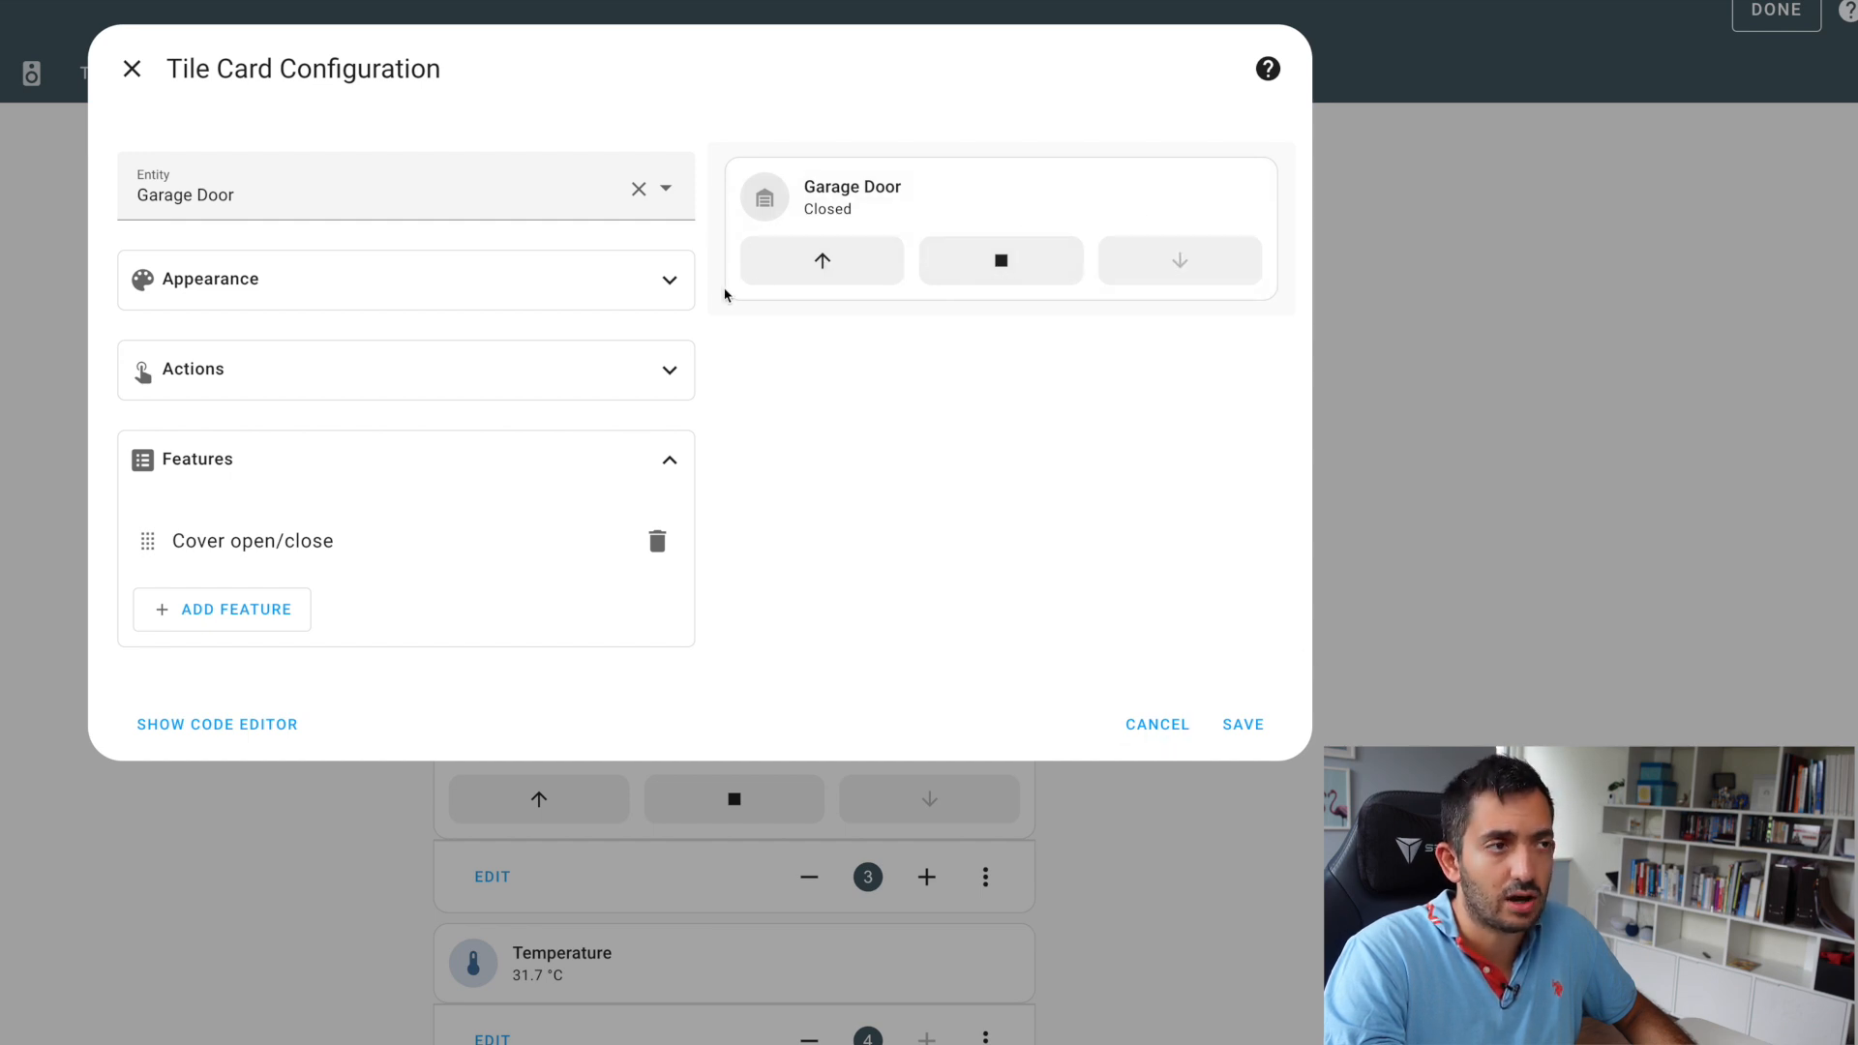
mouse_move(822, 218)
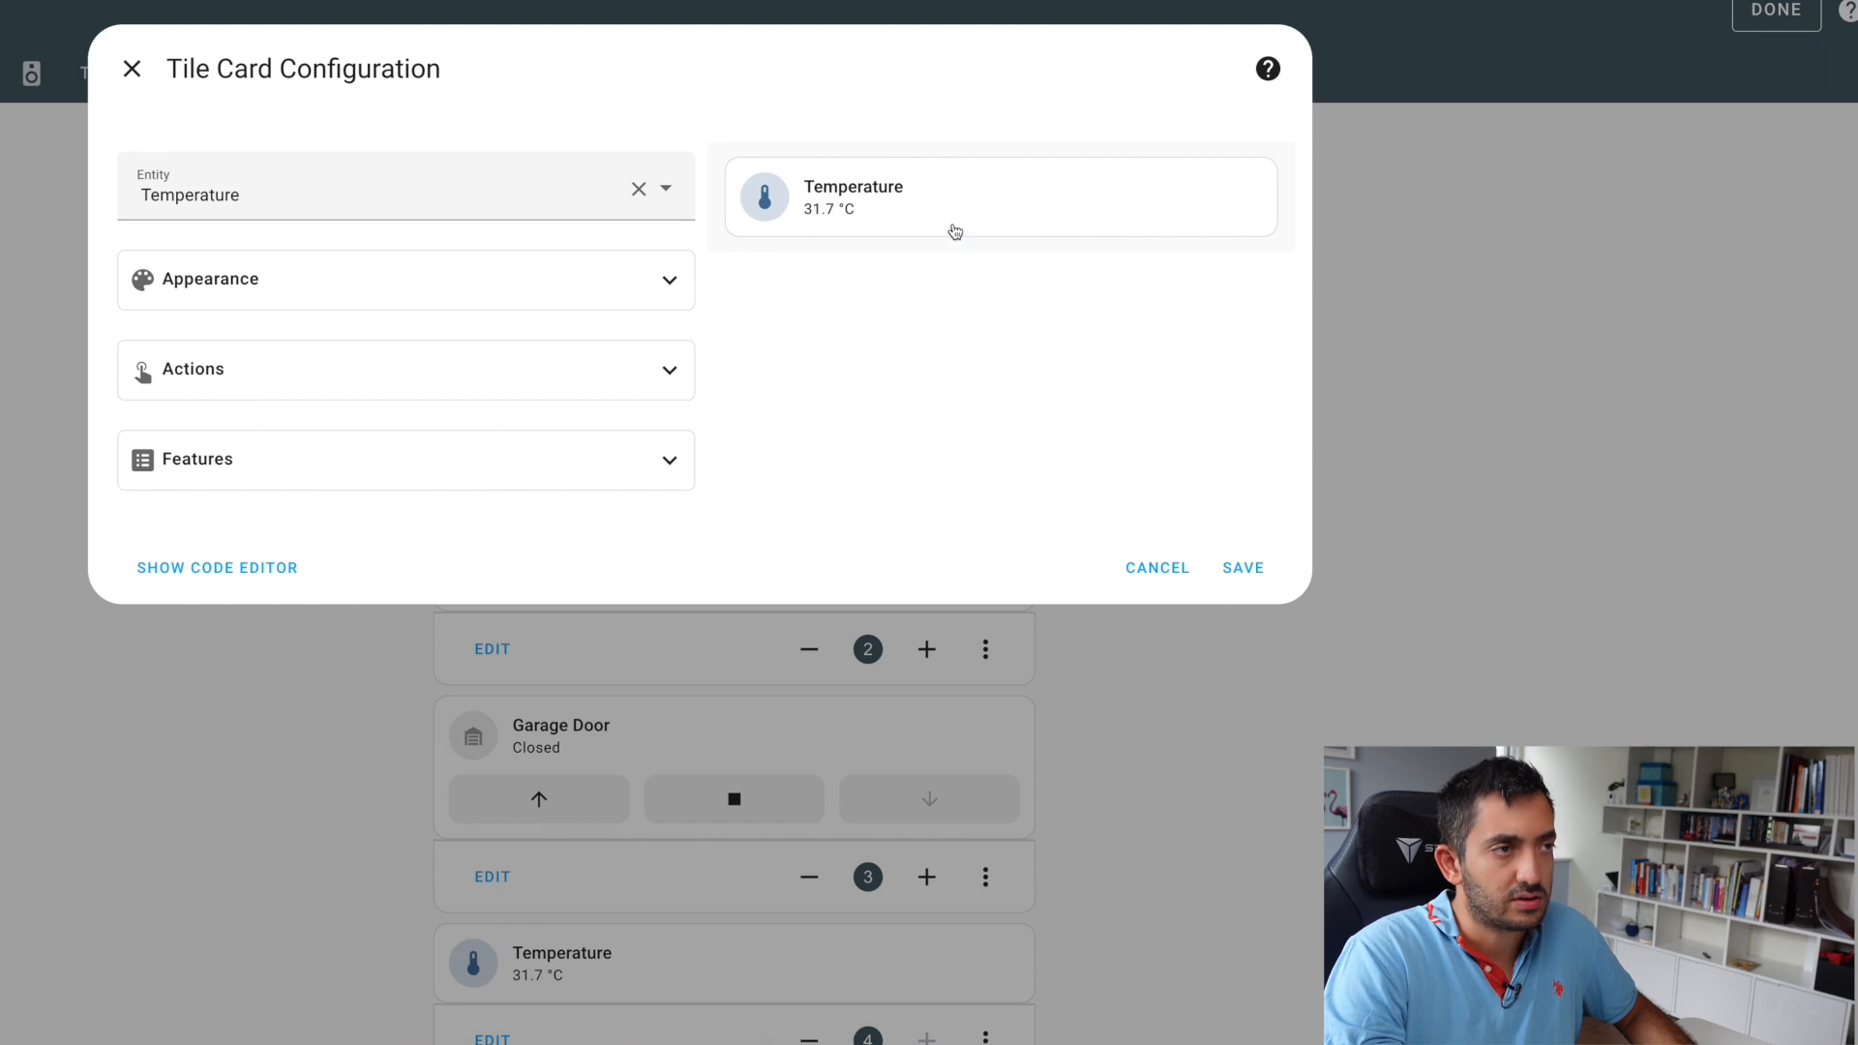
left_click(407, 461)
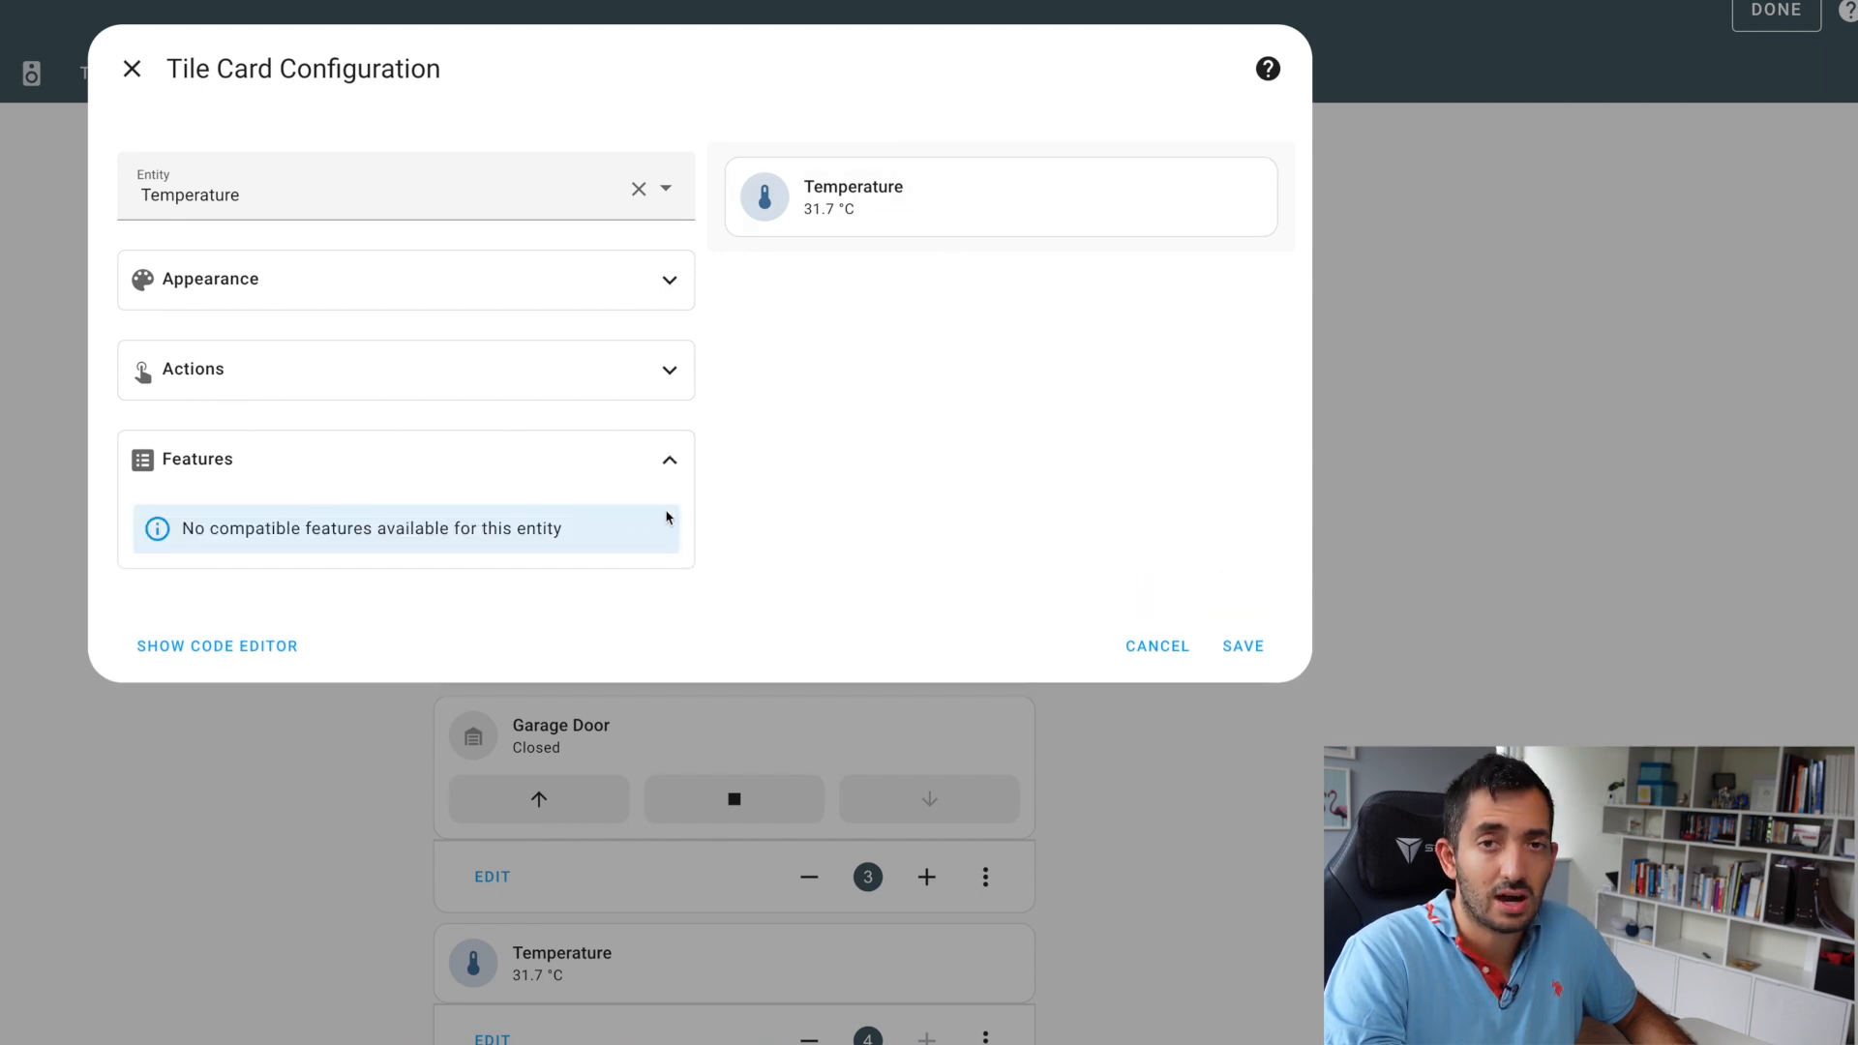
mouse_move(114, 546)
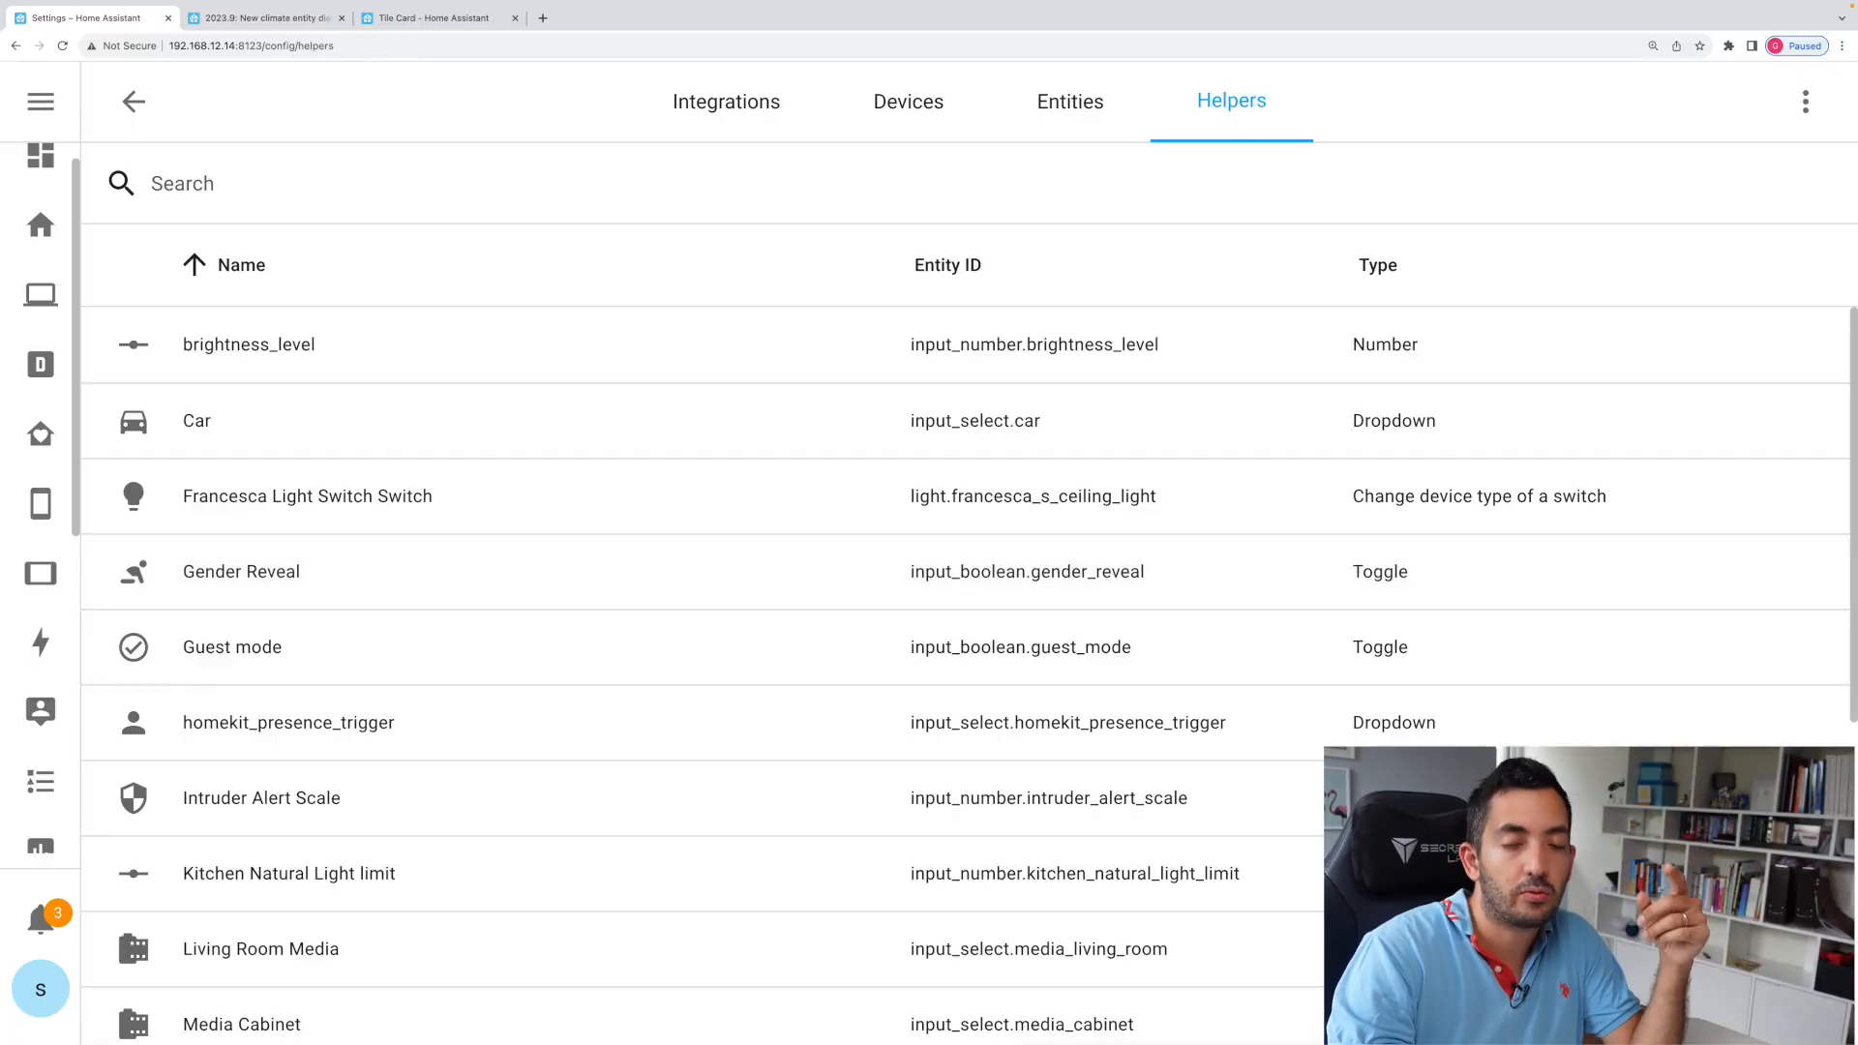
Start a new helper of type Group, choosing Light group
left_click(1734, 987)
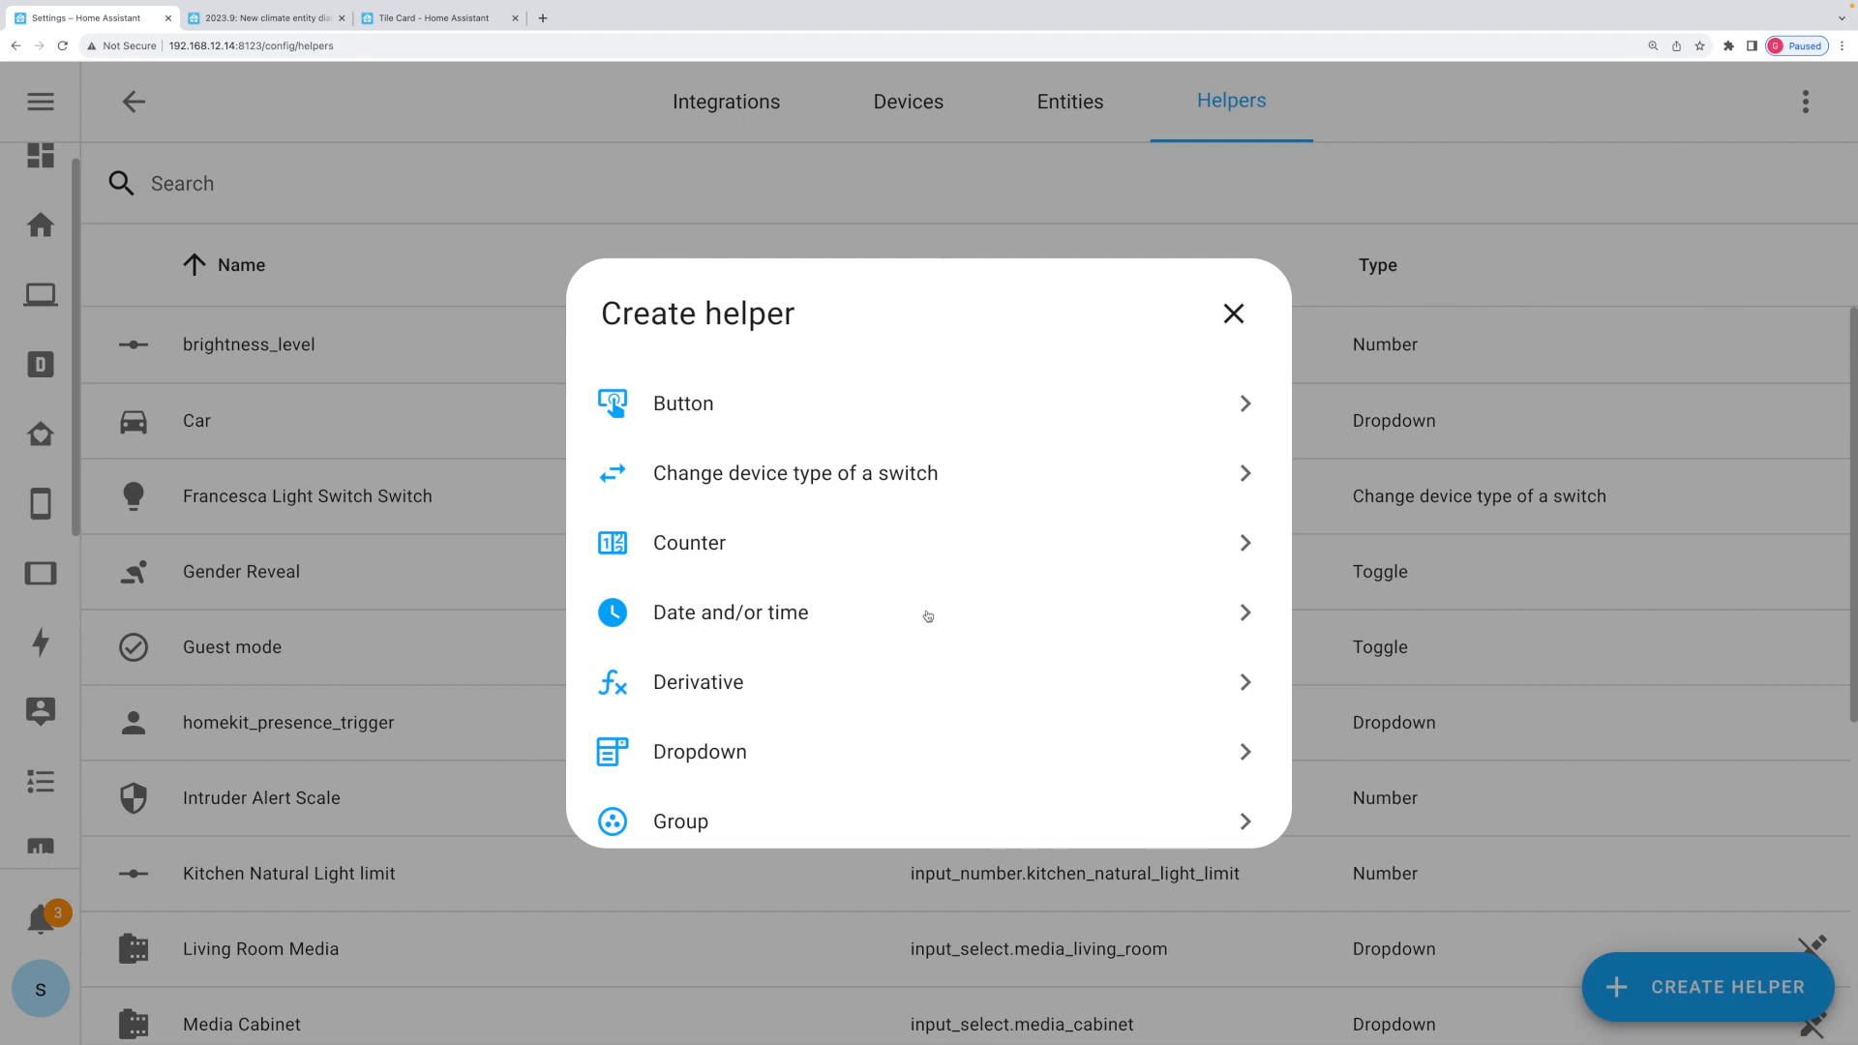
left_click(681, 821)
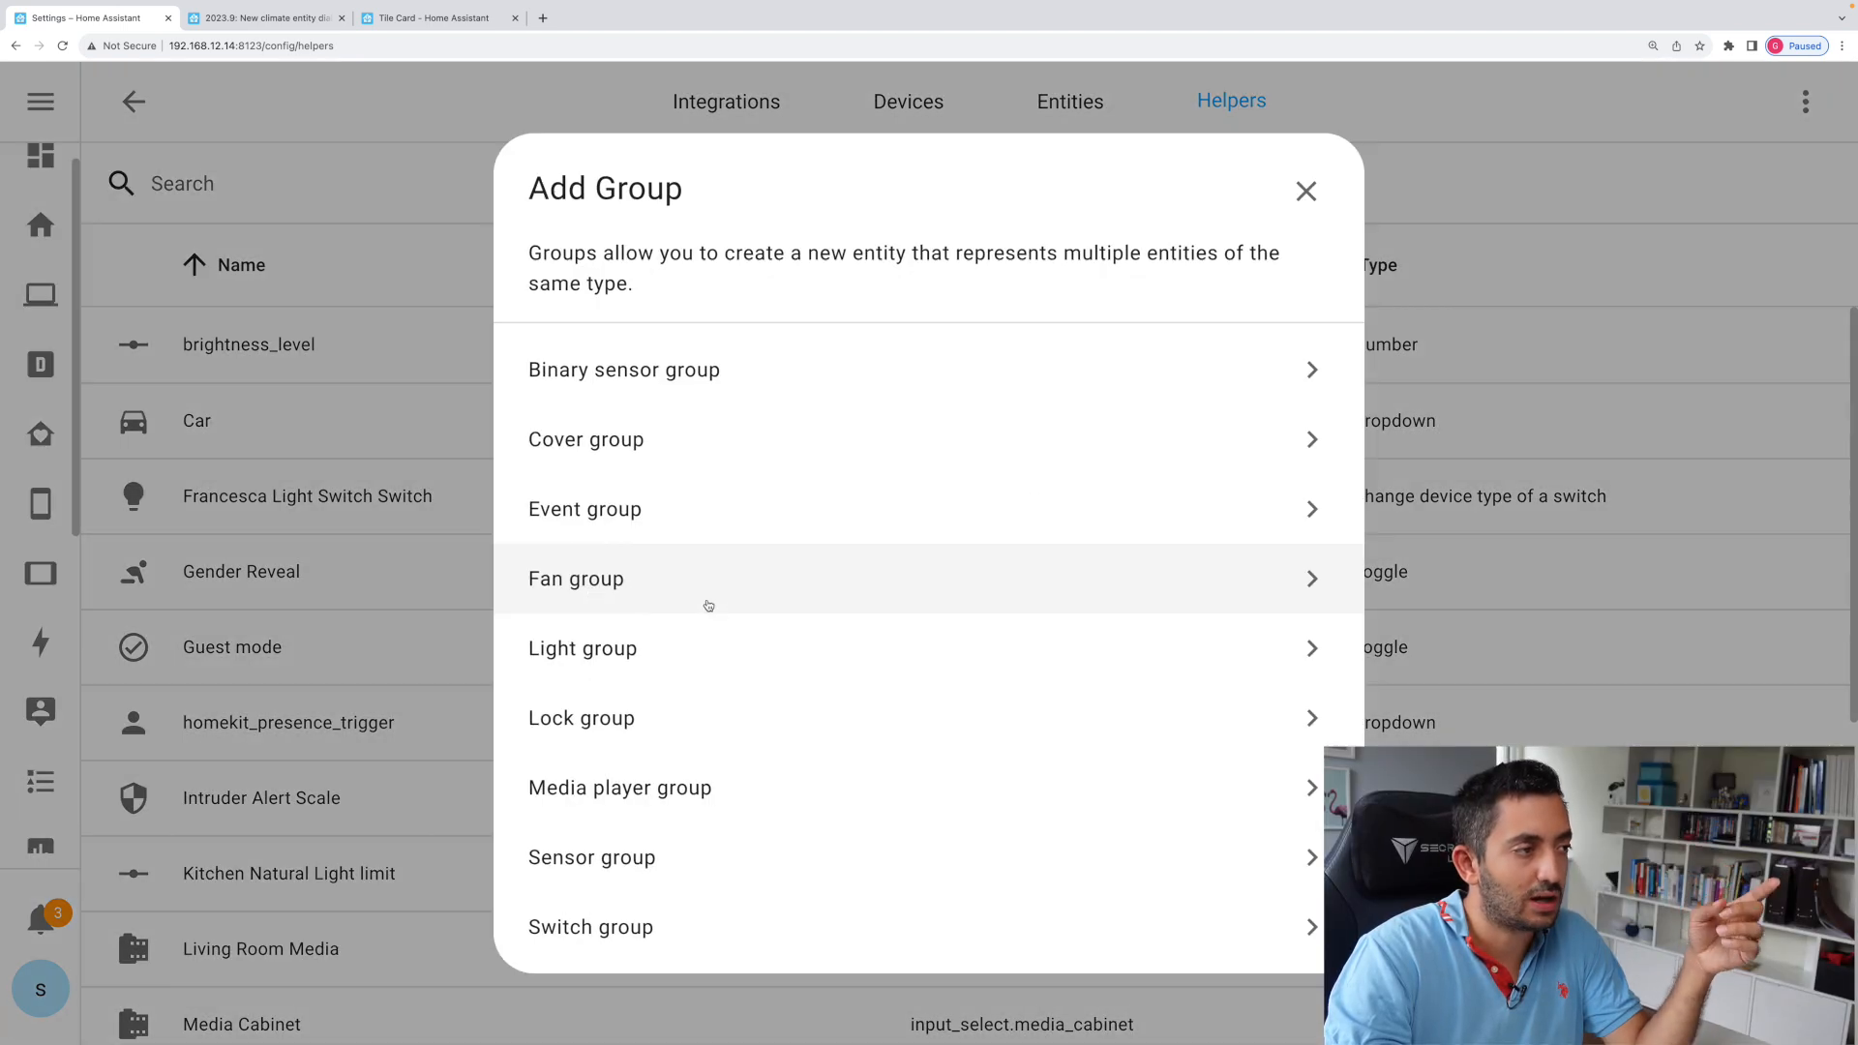
mouse_move(728, 525)
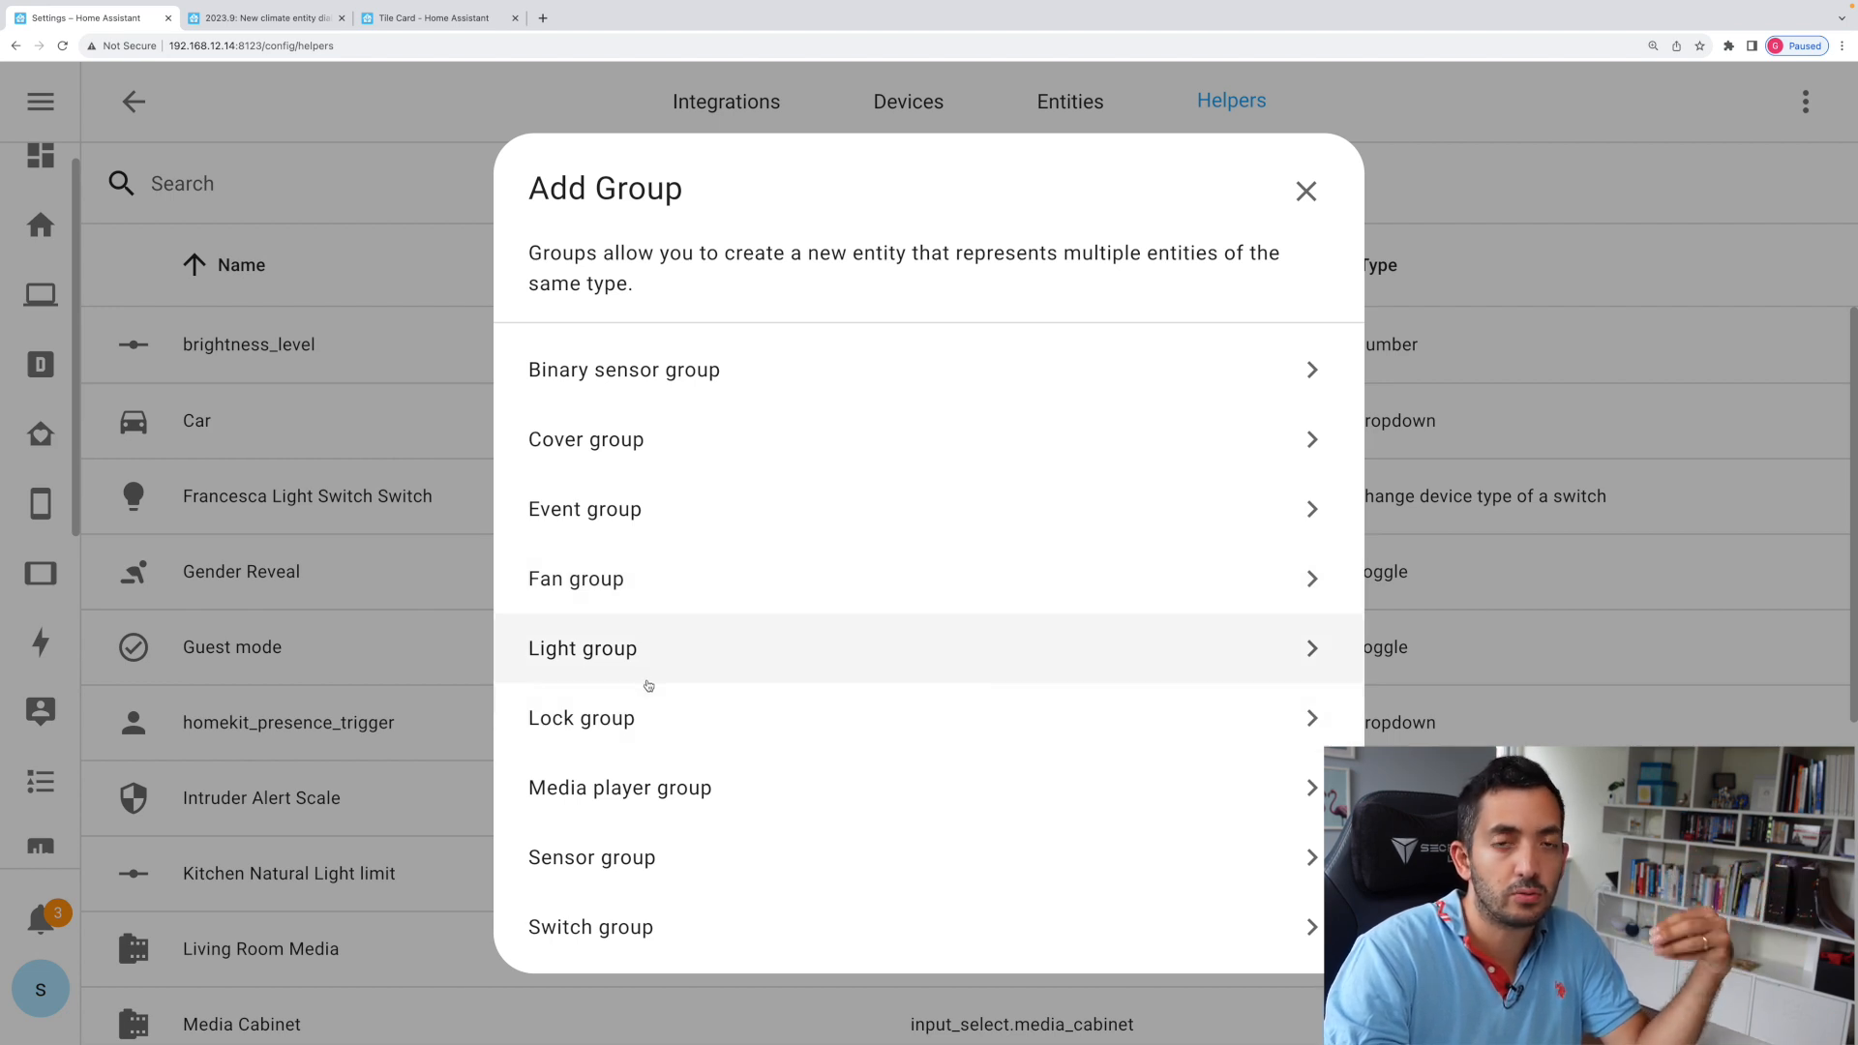
mouse_move(745, 356)
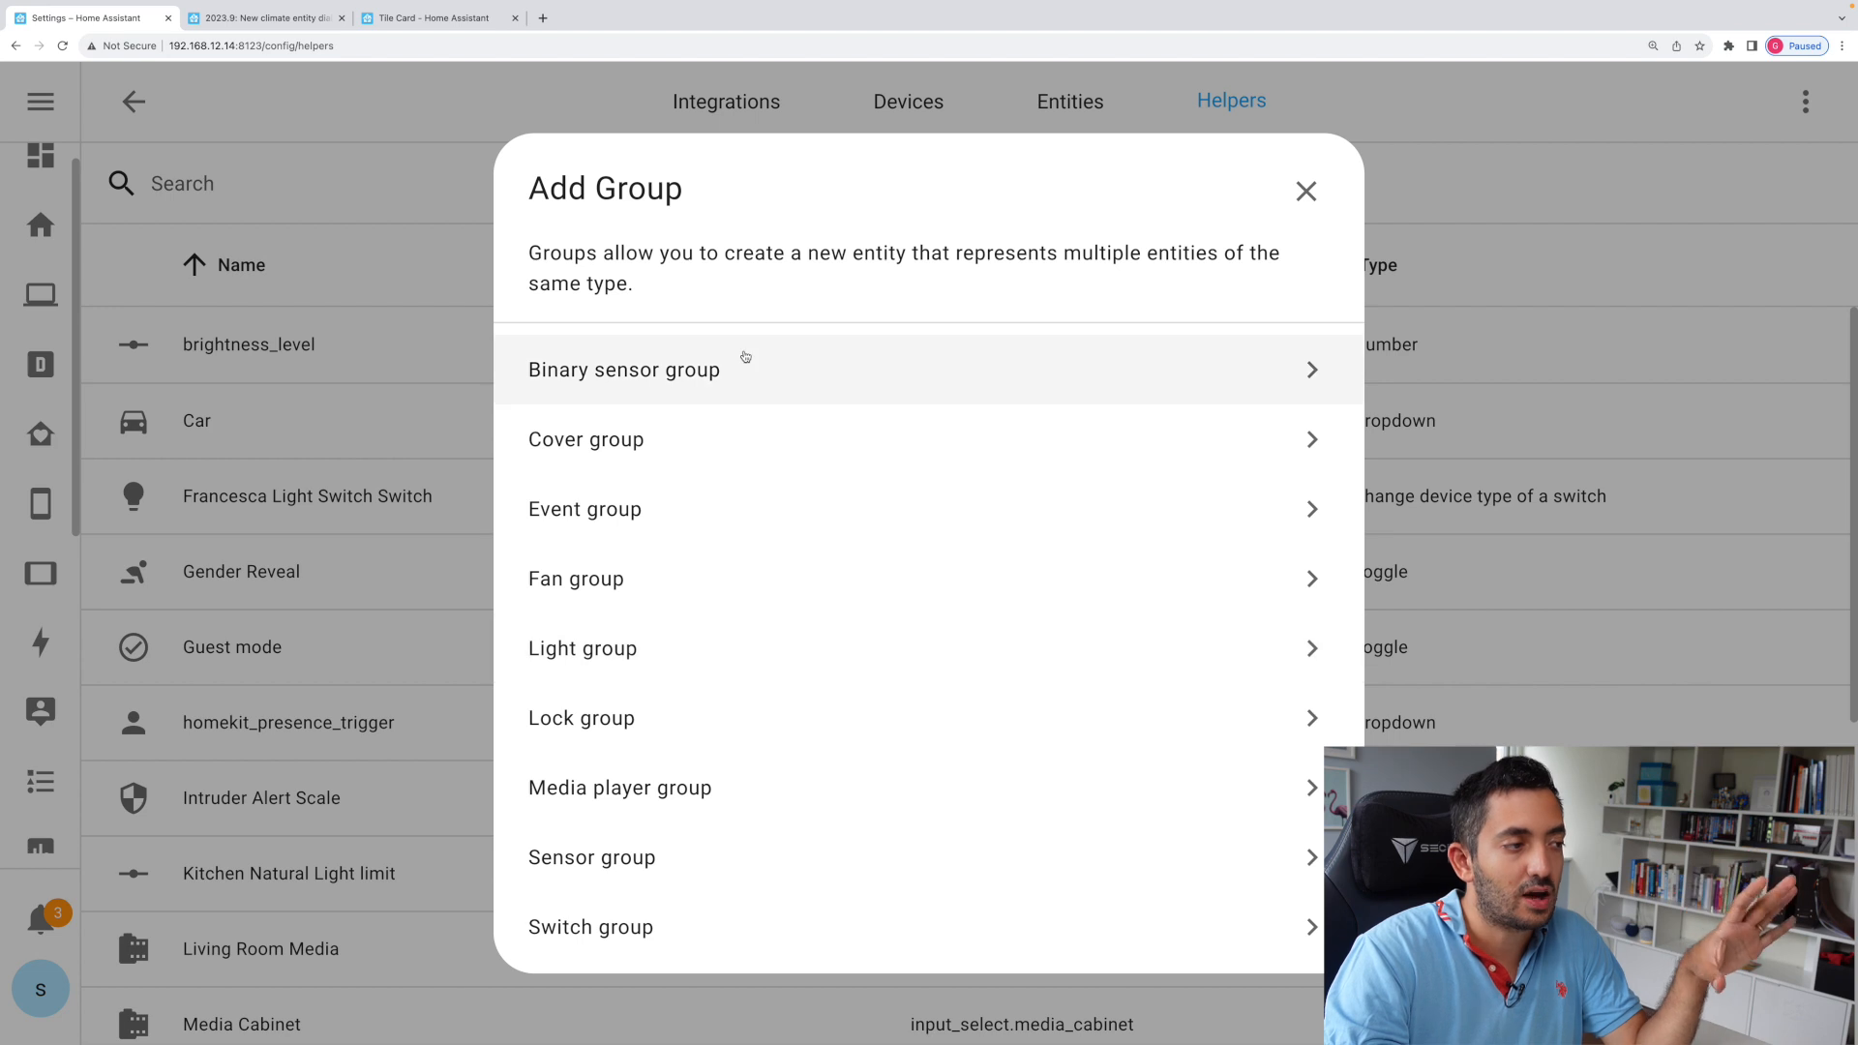
mouse_move(664, 667)
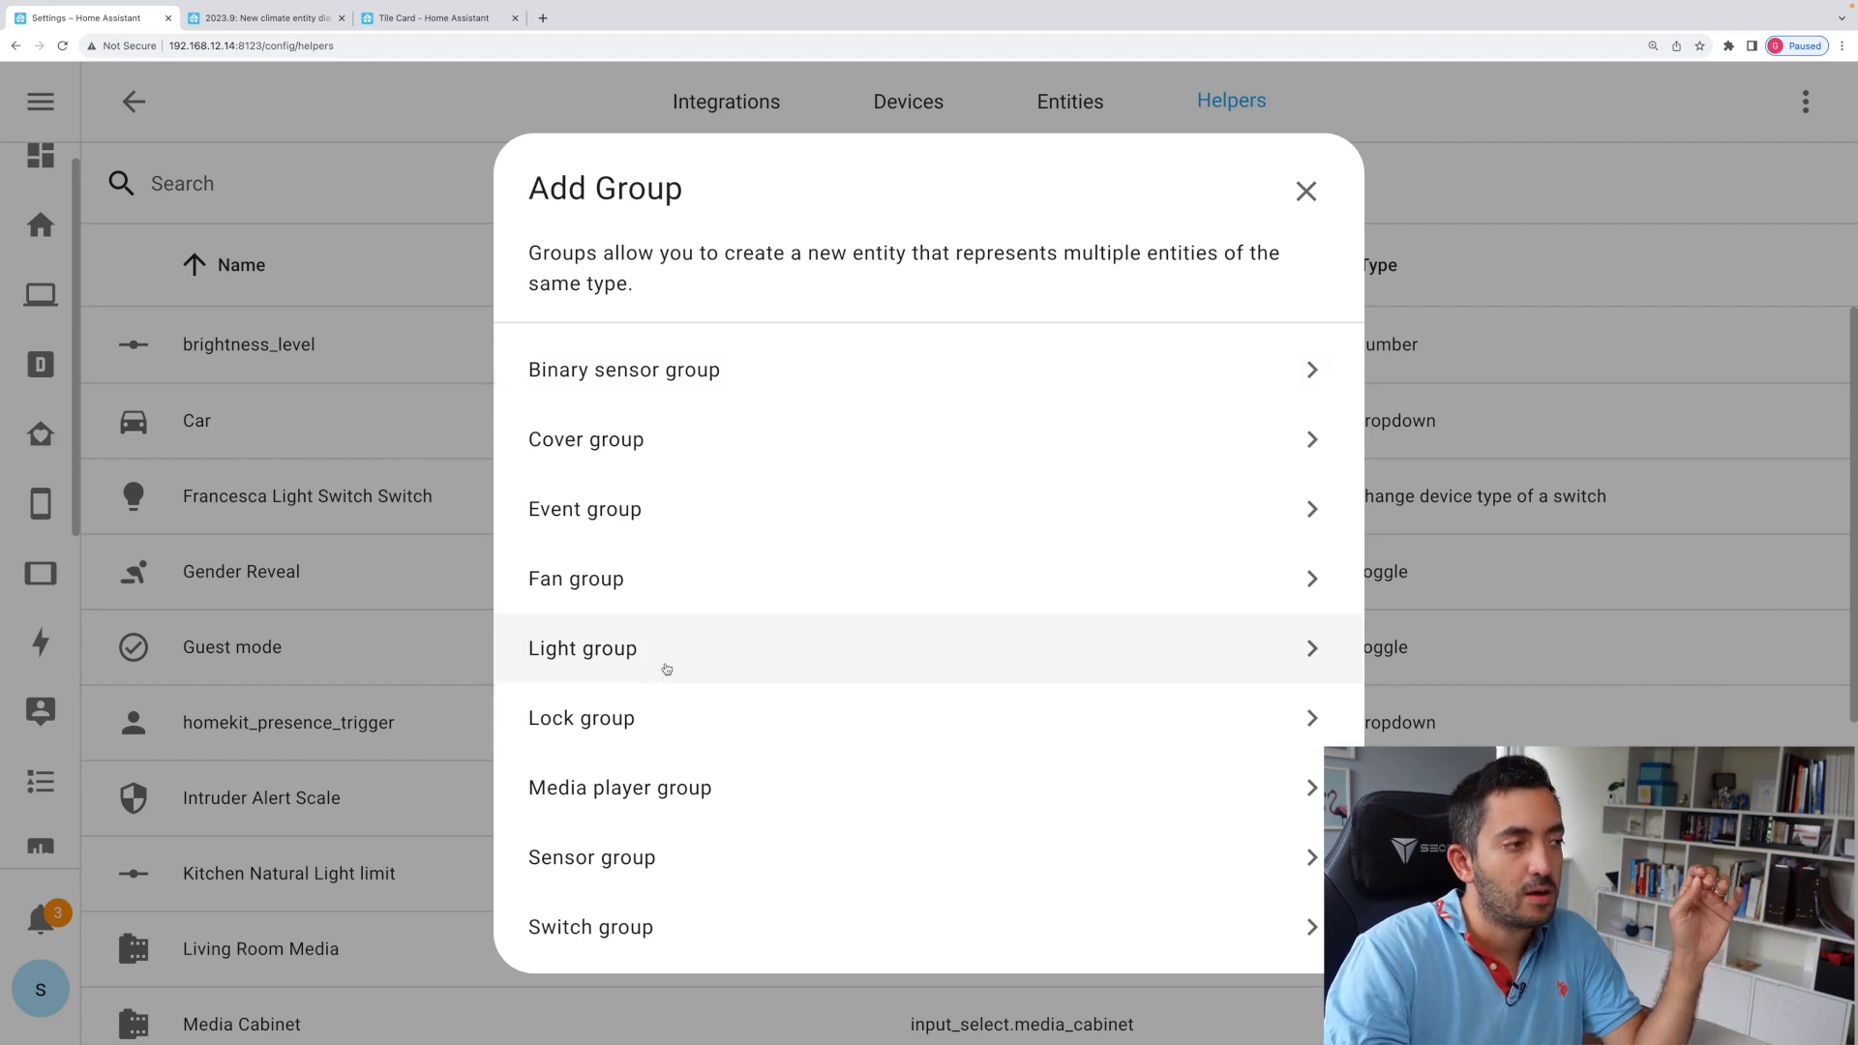
left_click(583, 649)
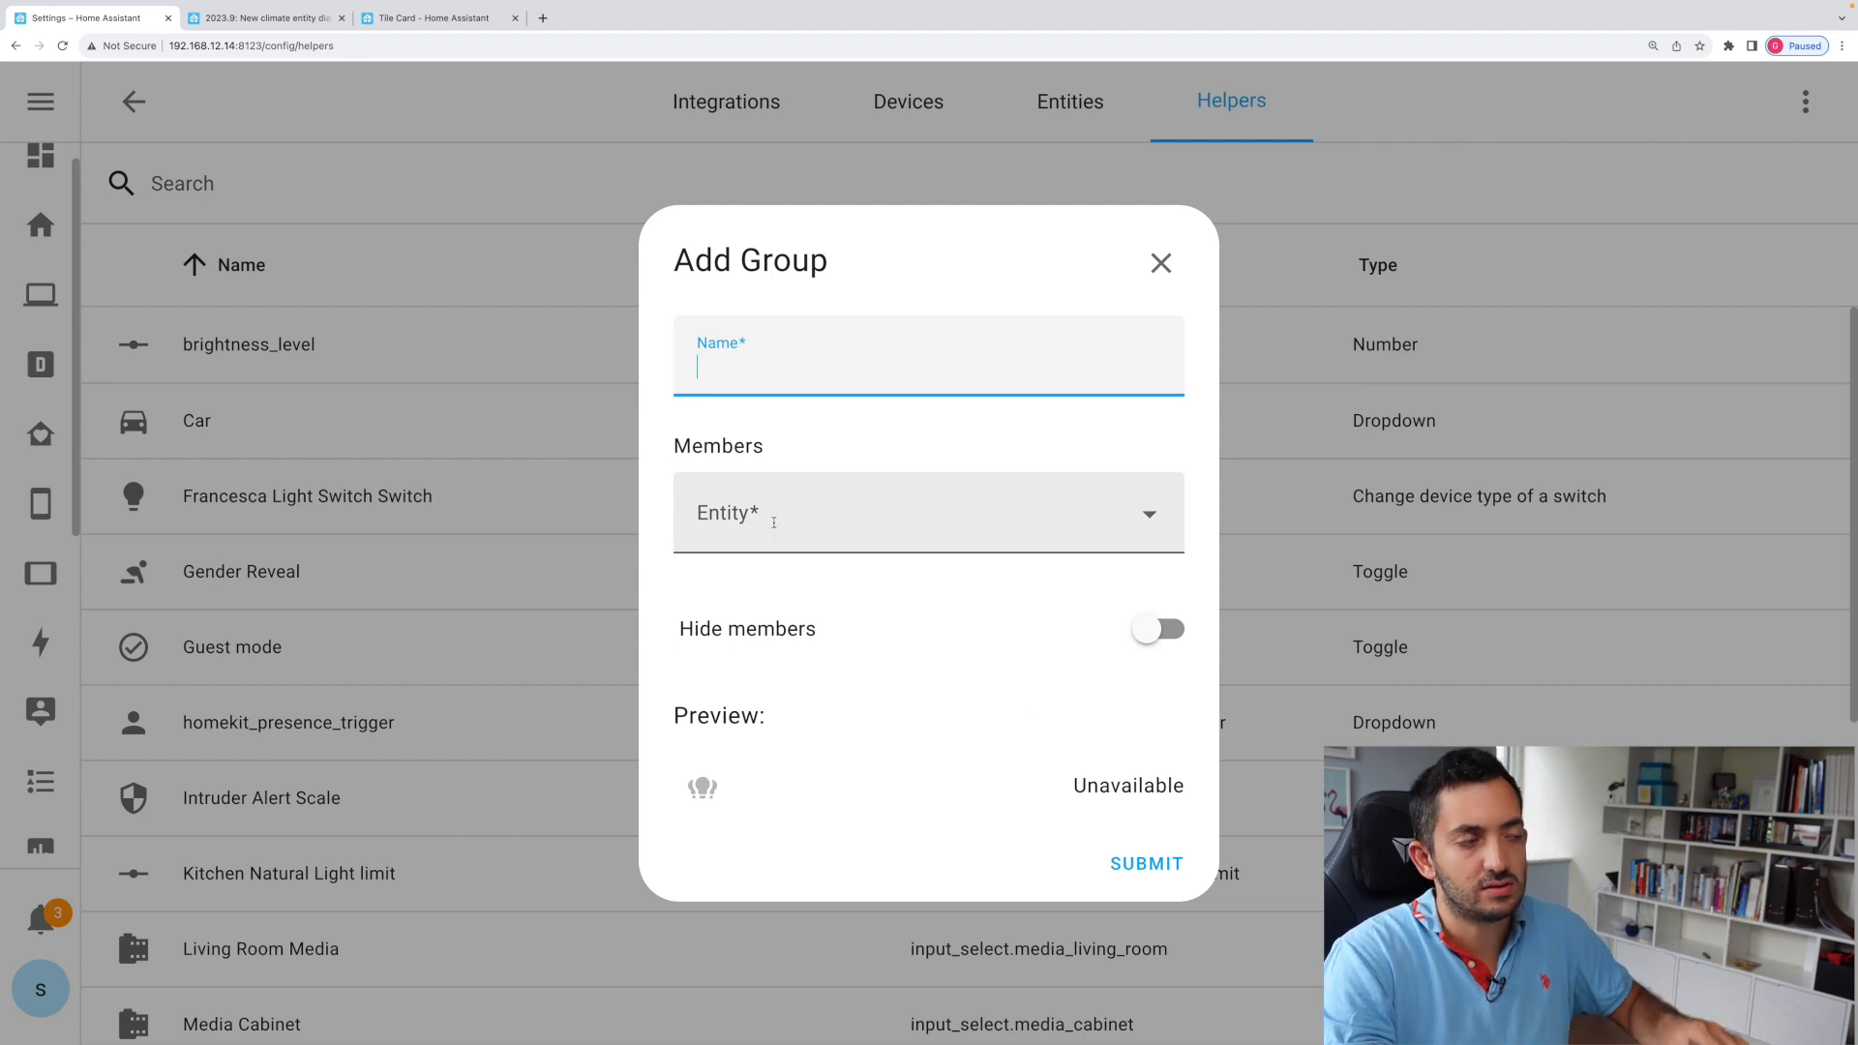
Create light group 'group 1' with Imac Lamp and Lamp, members hidden, and submit
type("im")
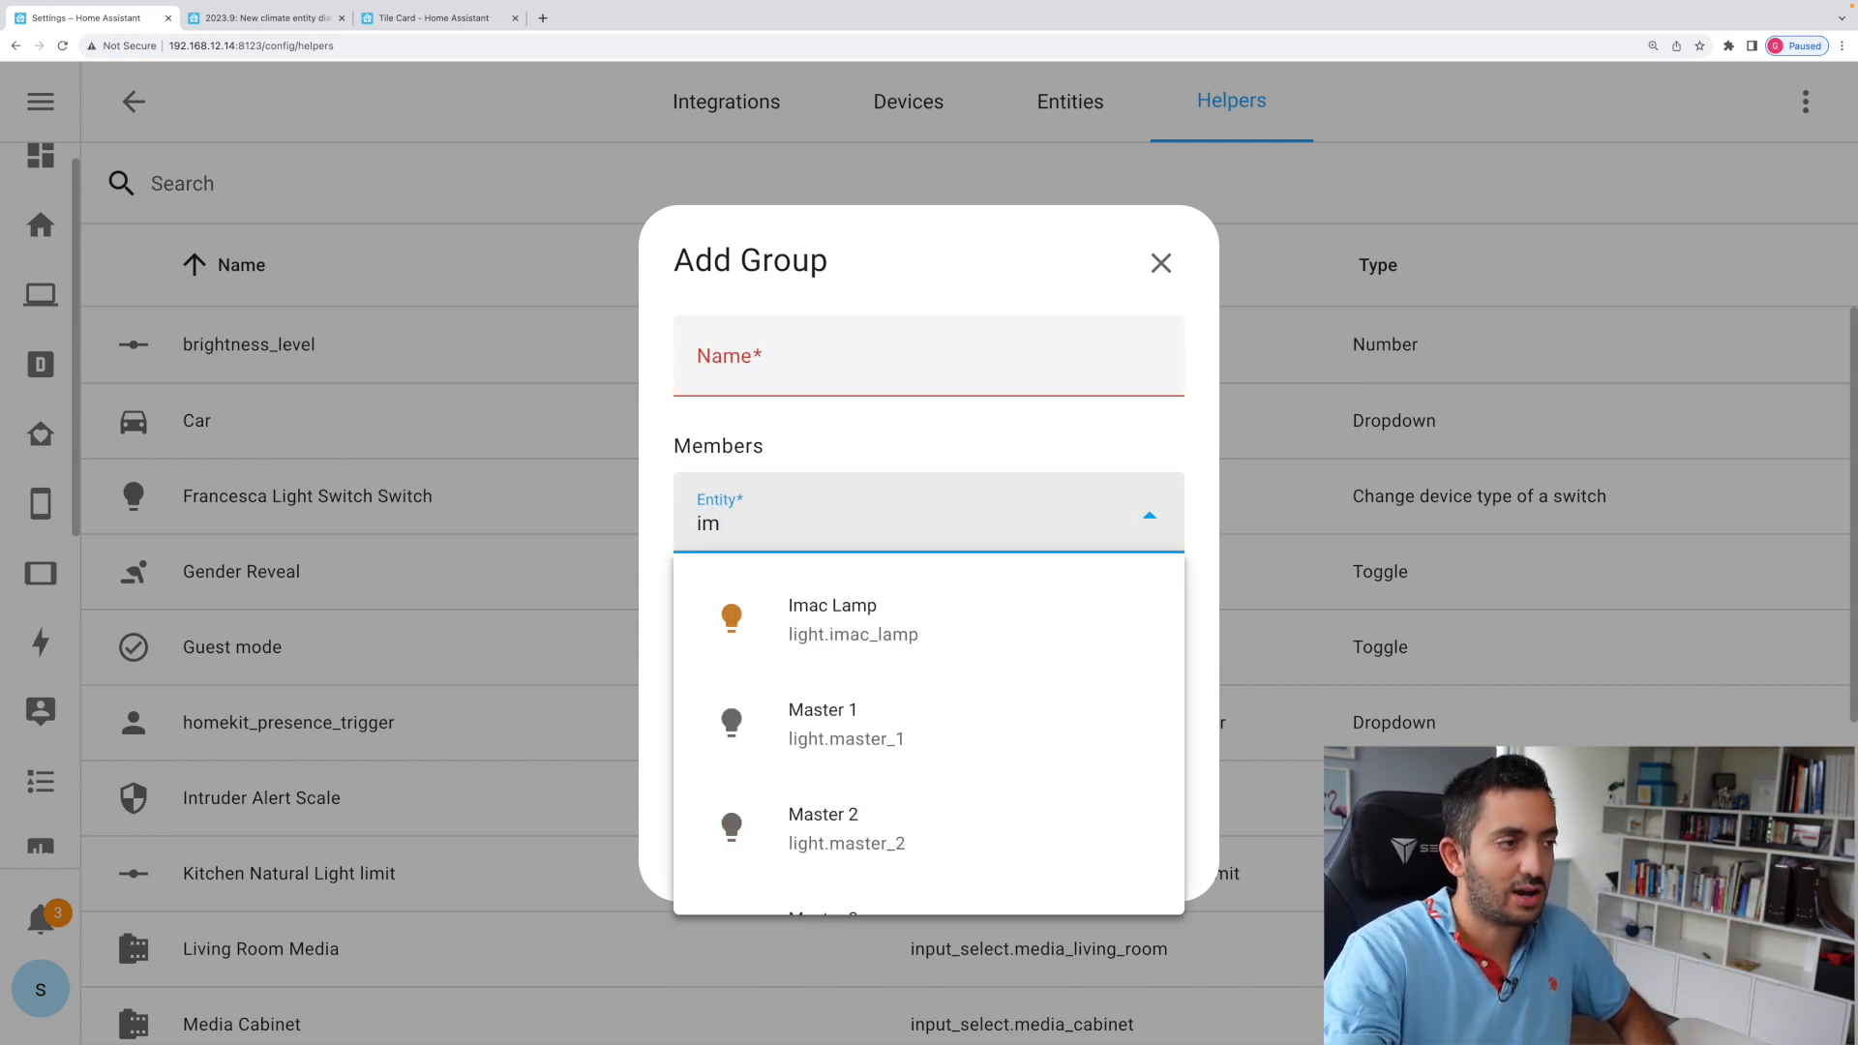
left_click(833, 619)
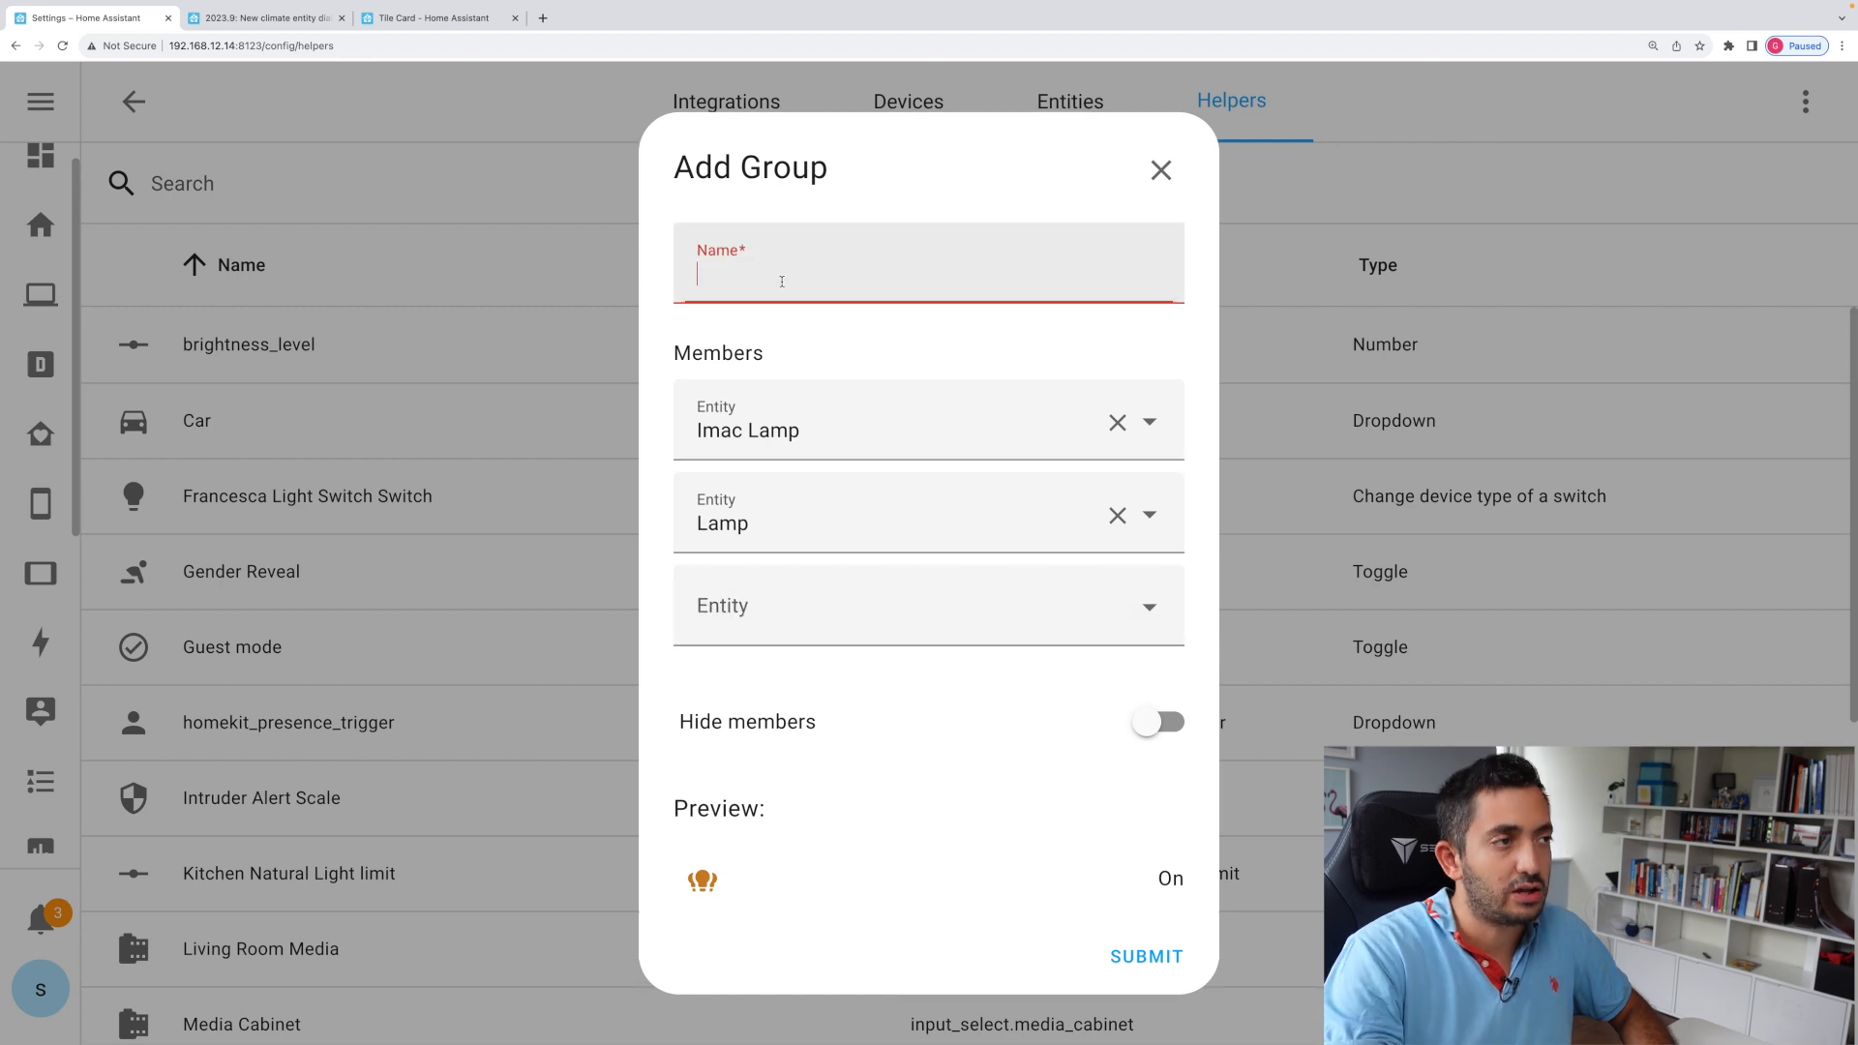
type("group 1")
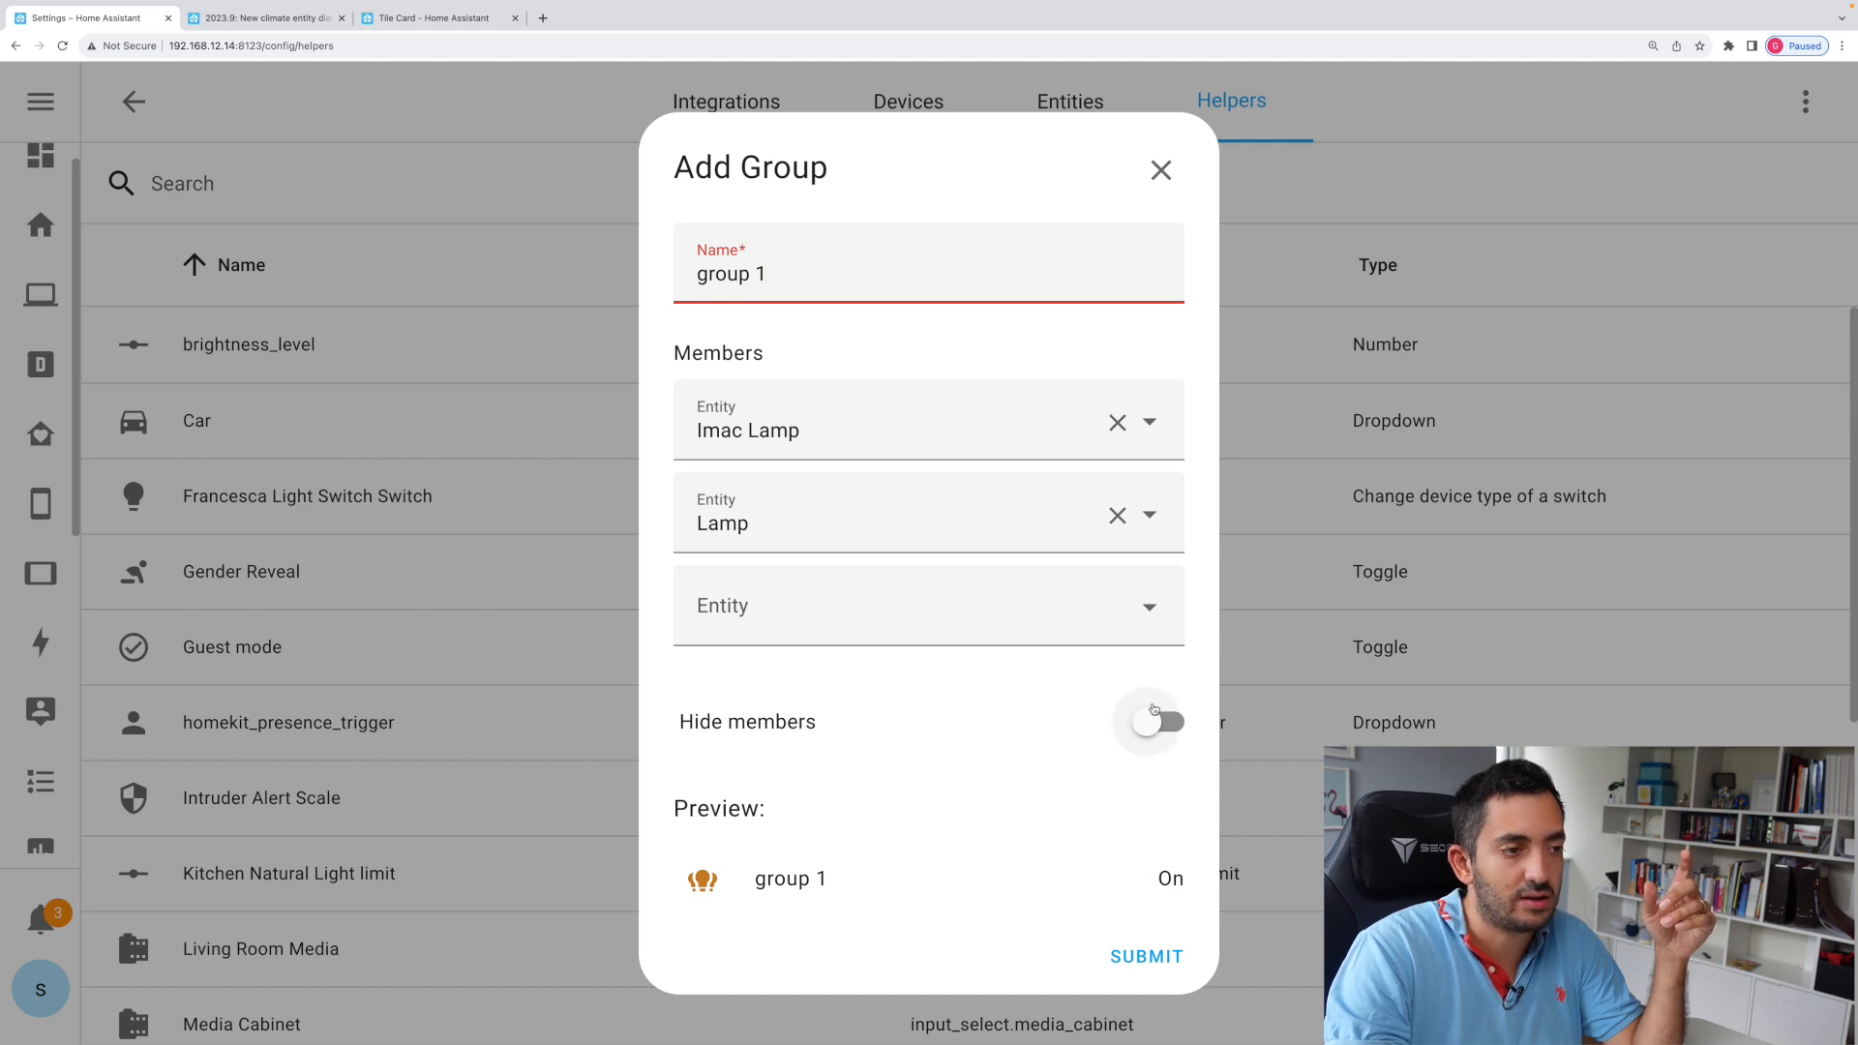
left_click(1160, 722)
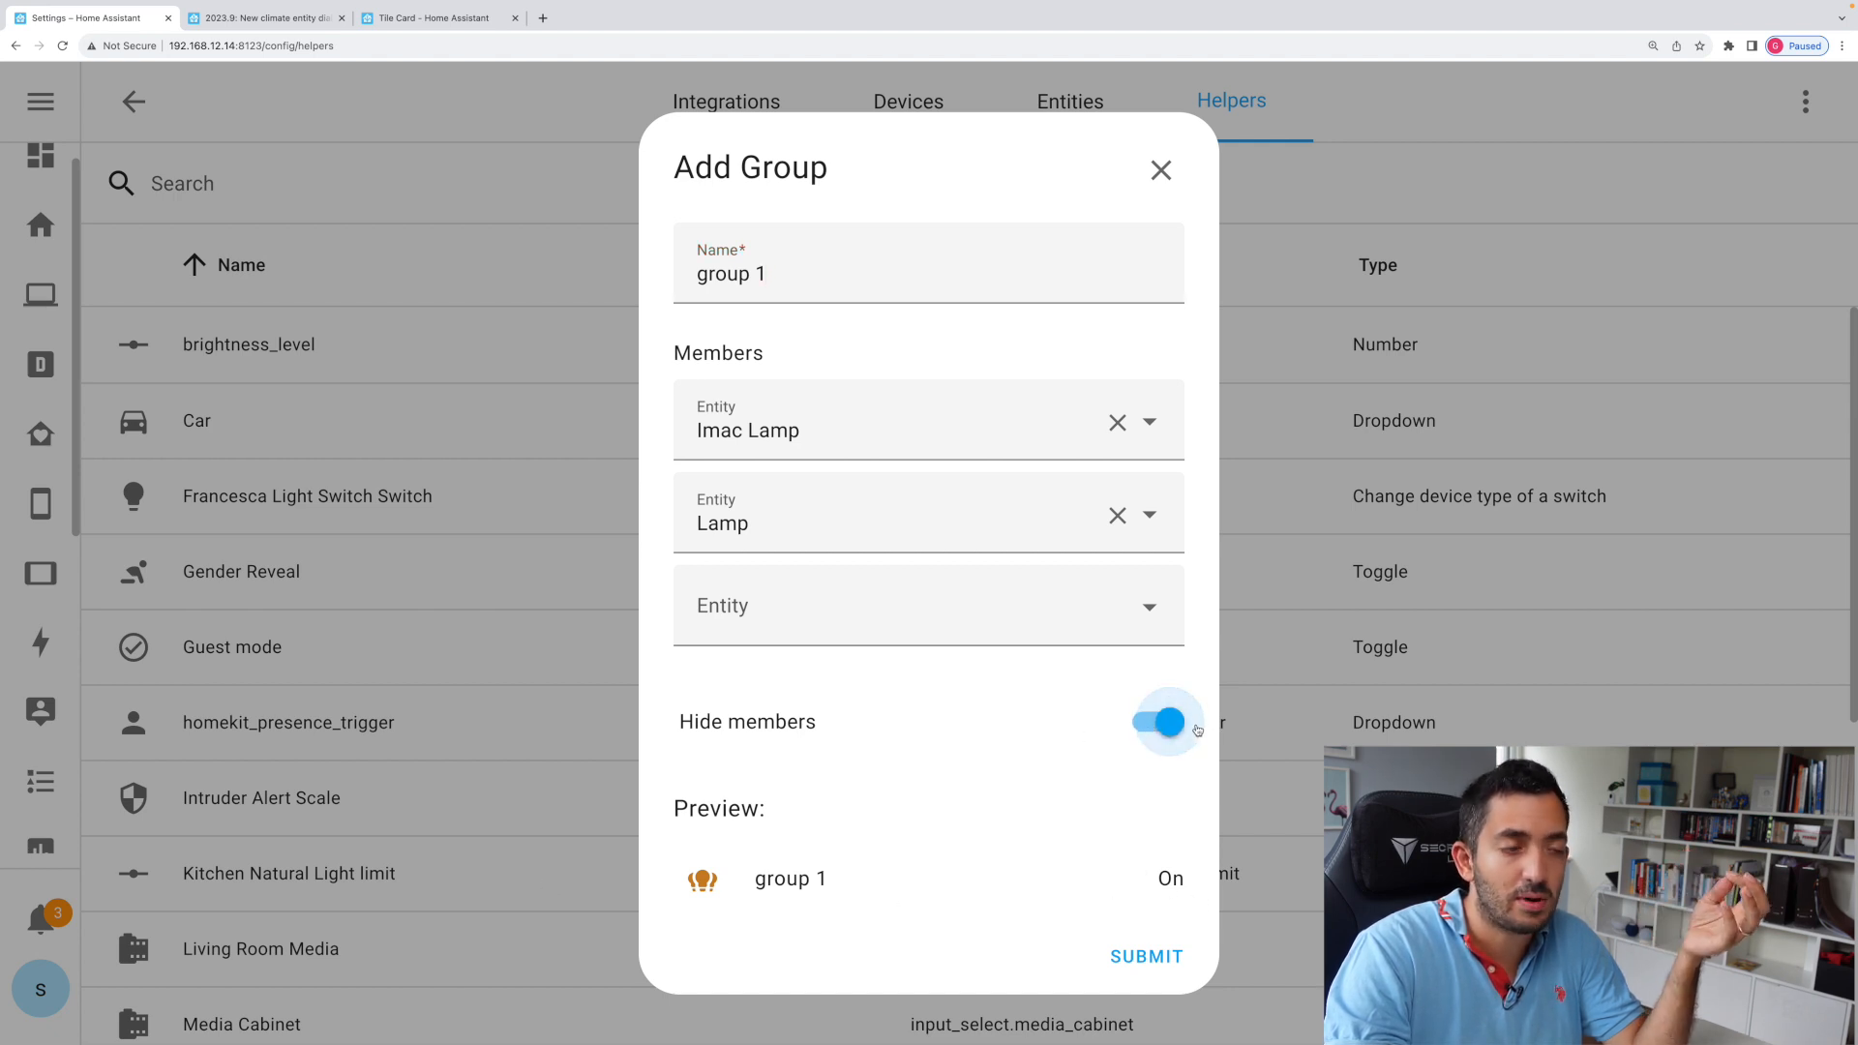
mouse_move(697, 356)
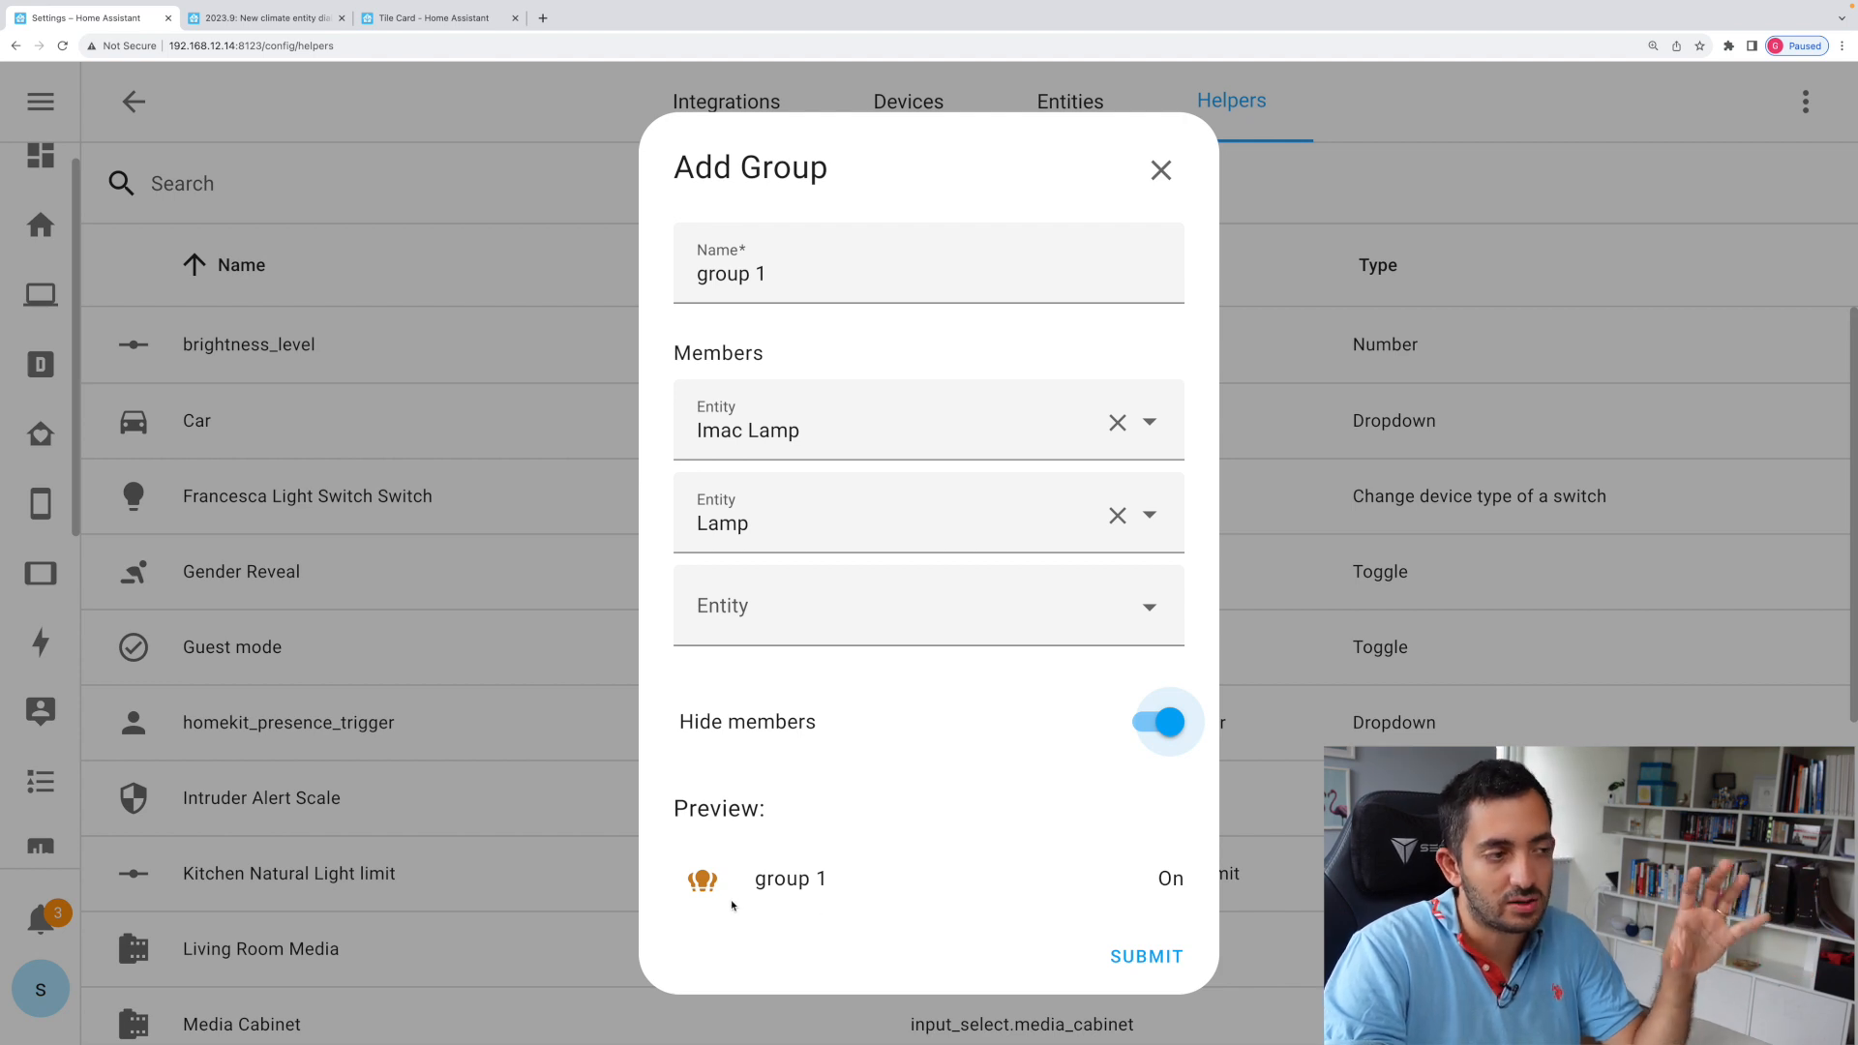
mouse_move(1204, 786)
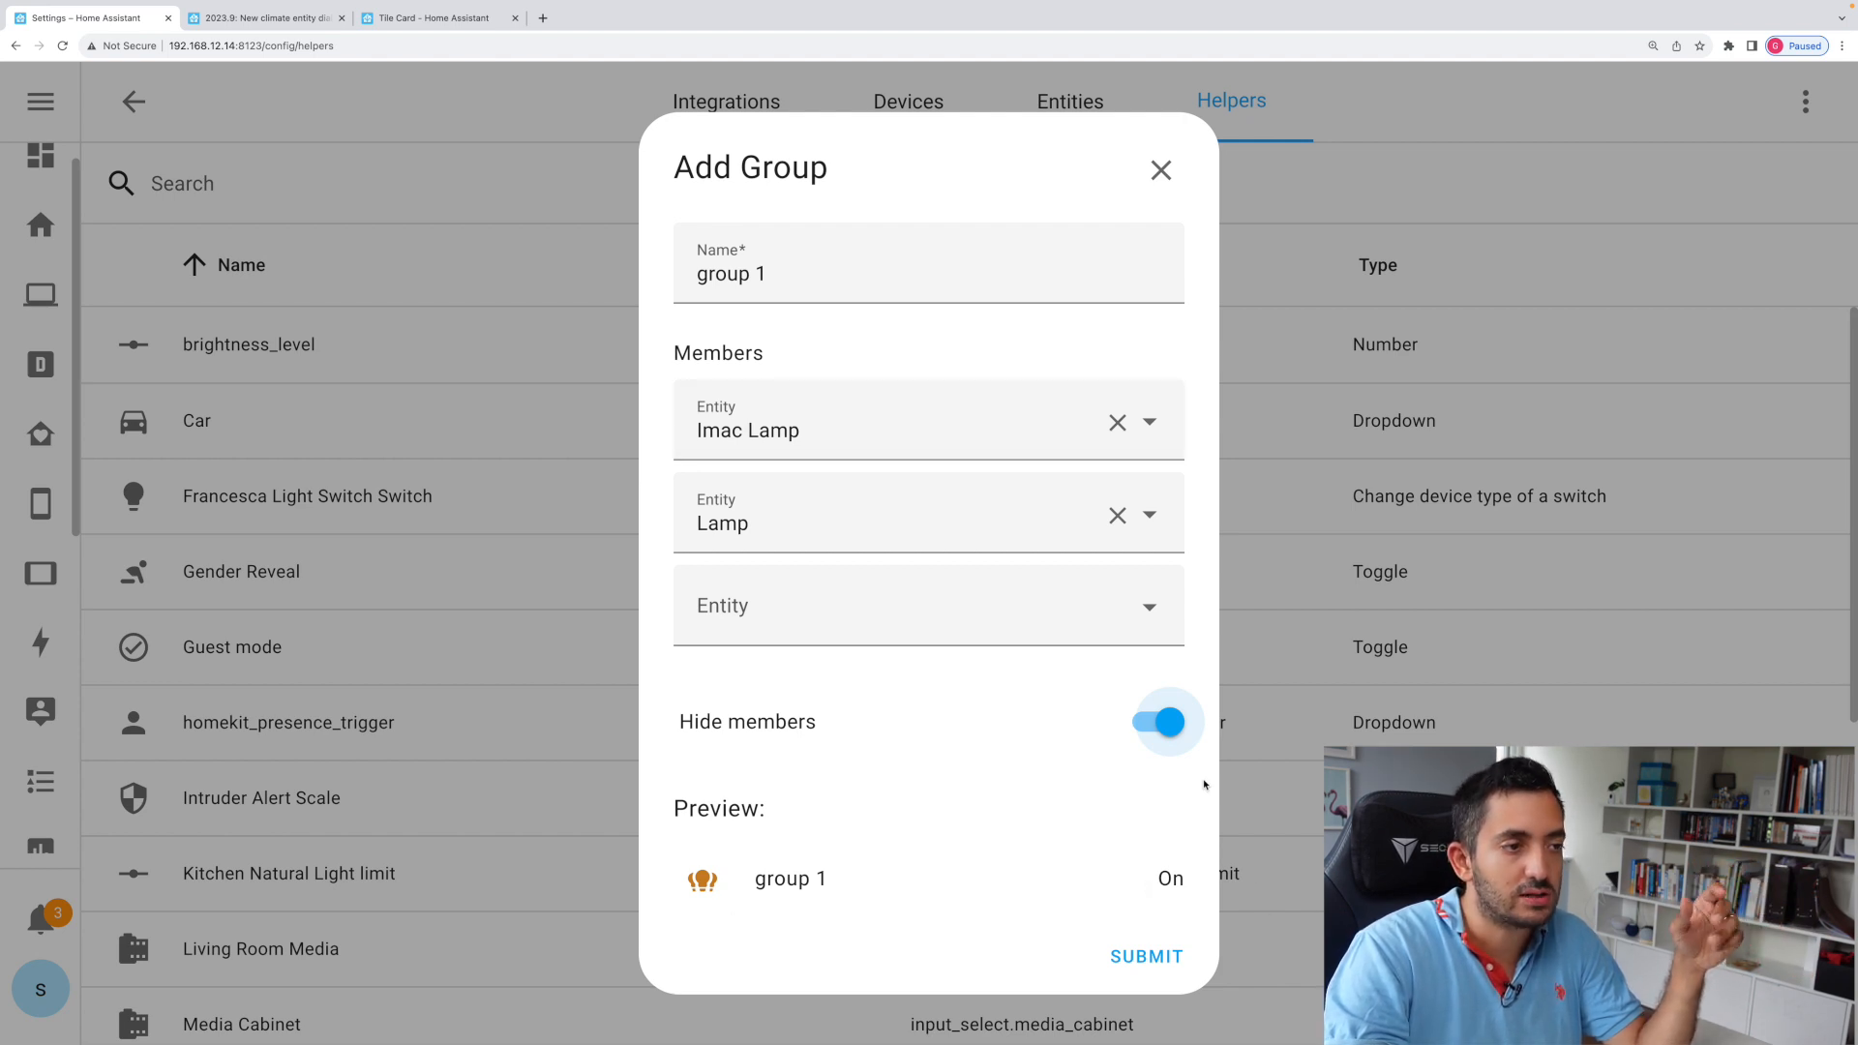
mouse_move(995, 873)
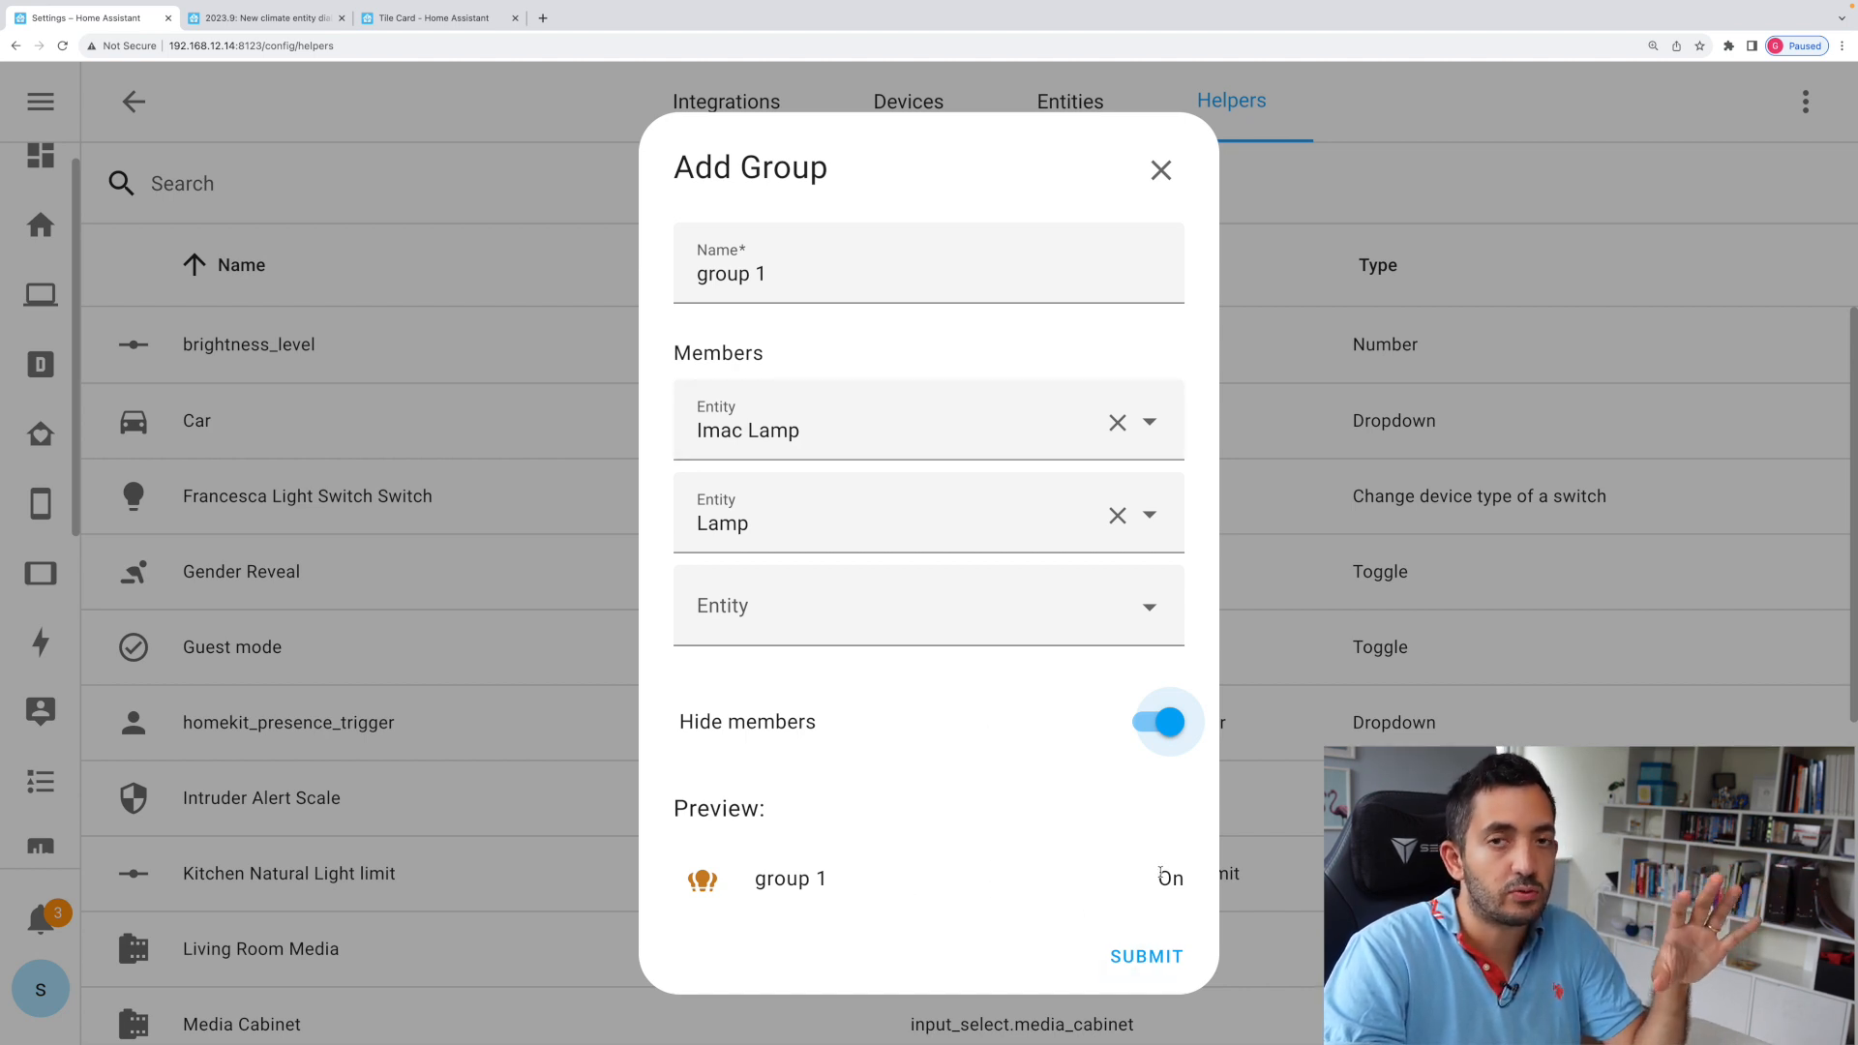
left_click(1138, 956)
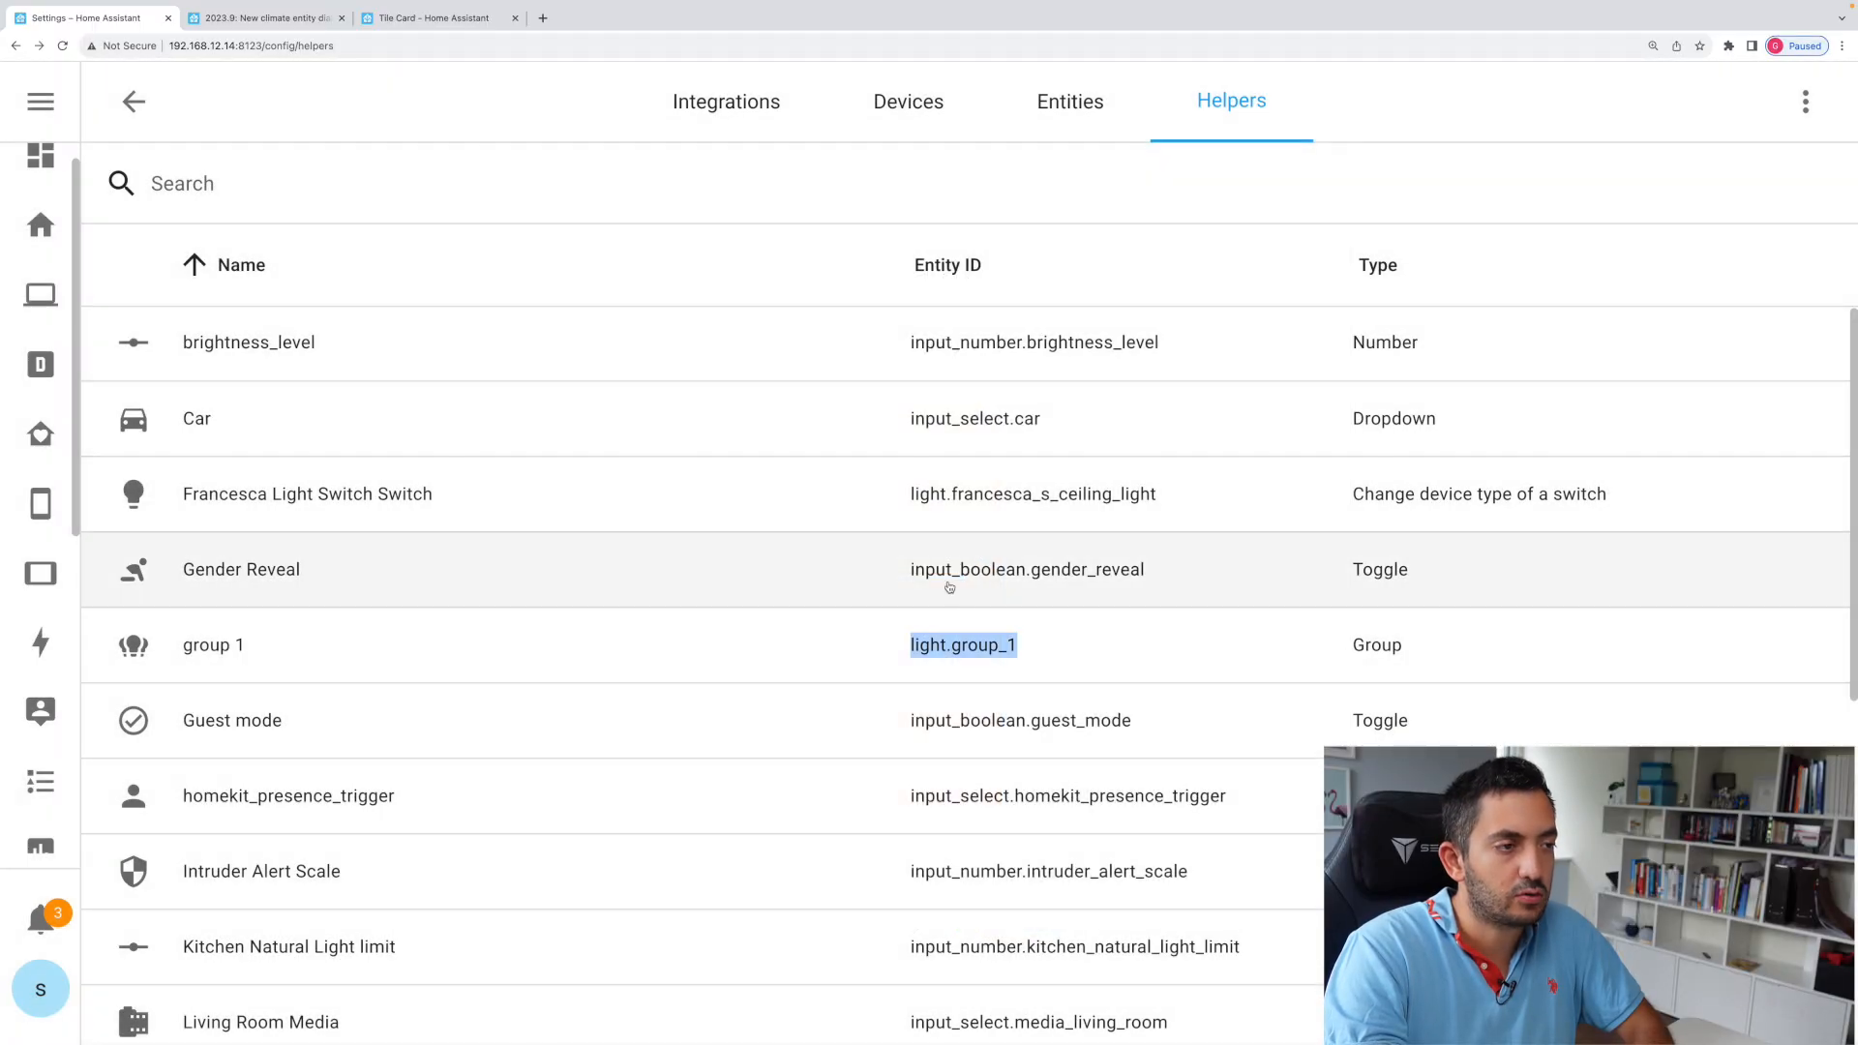
mouse_move(1061, 659)
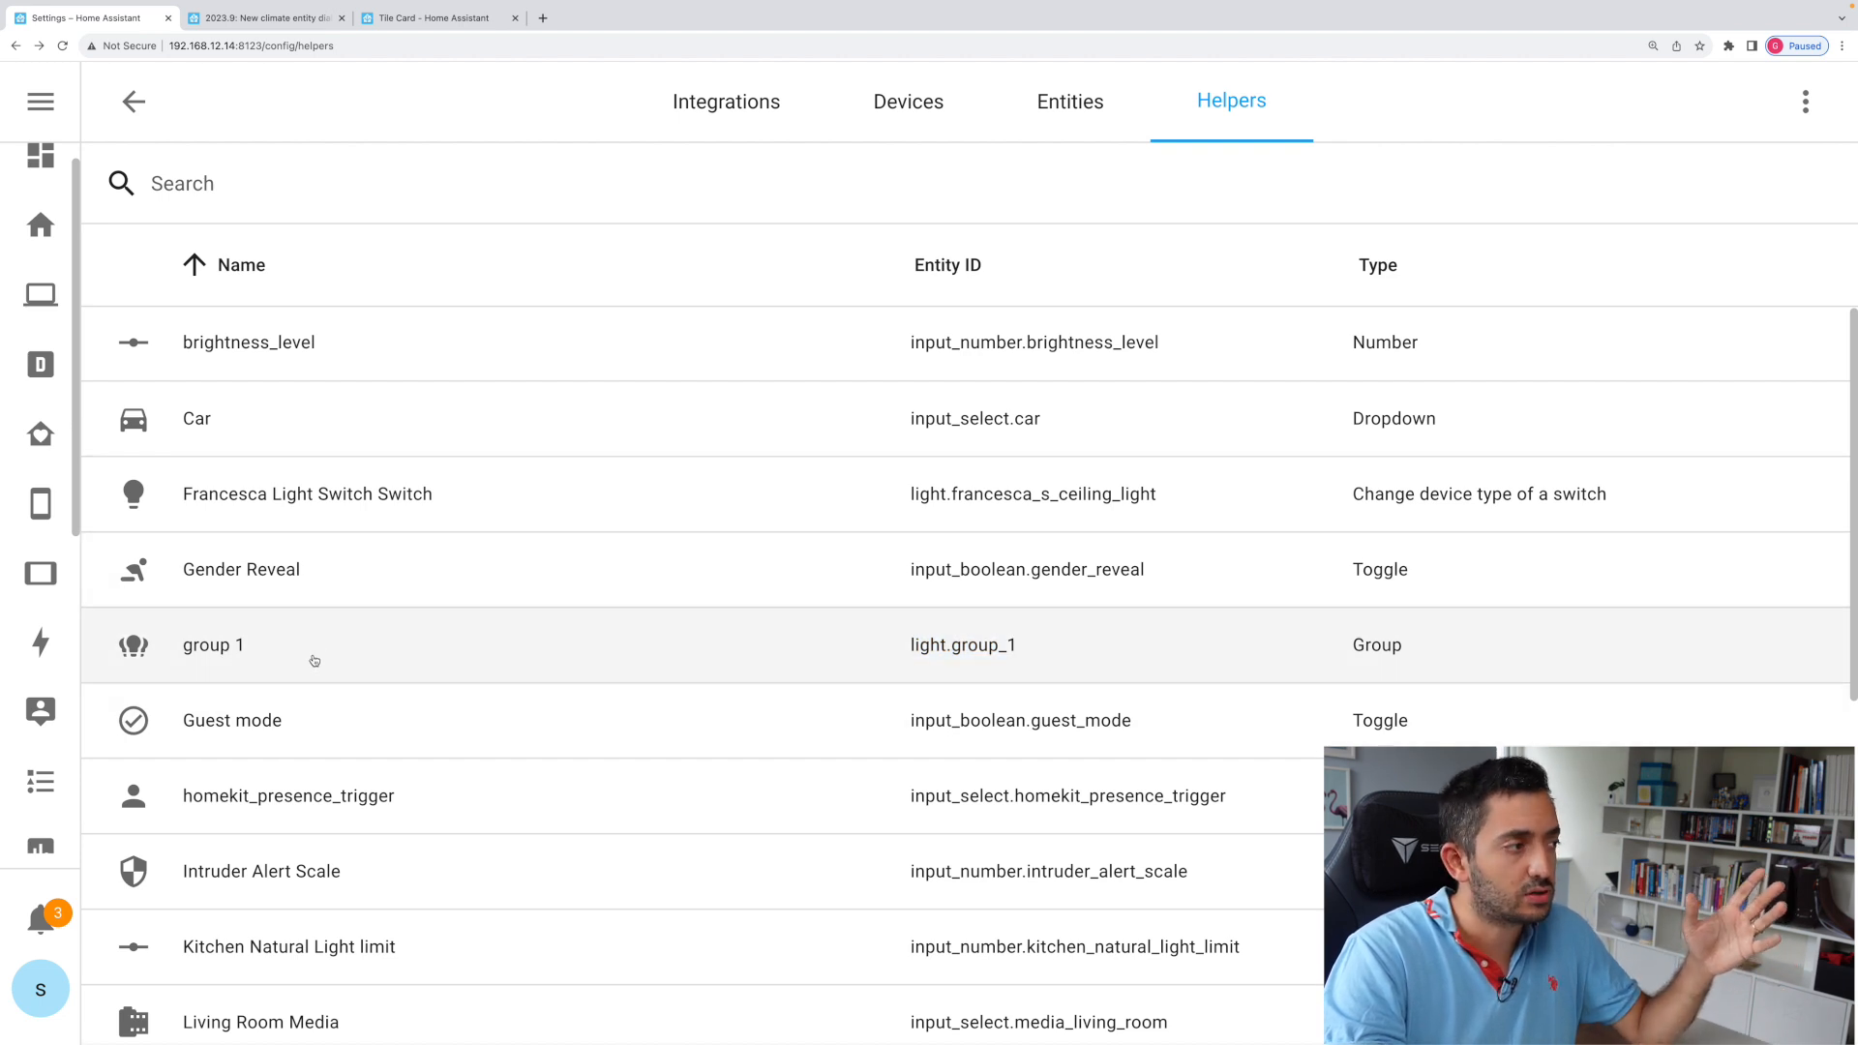
Delete the group 1 light group from its settings and confirm
left_click(213, 646)
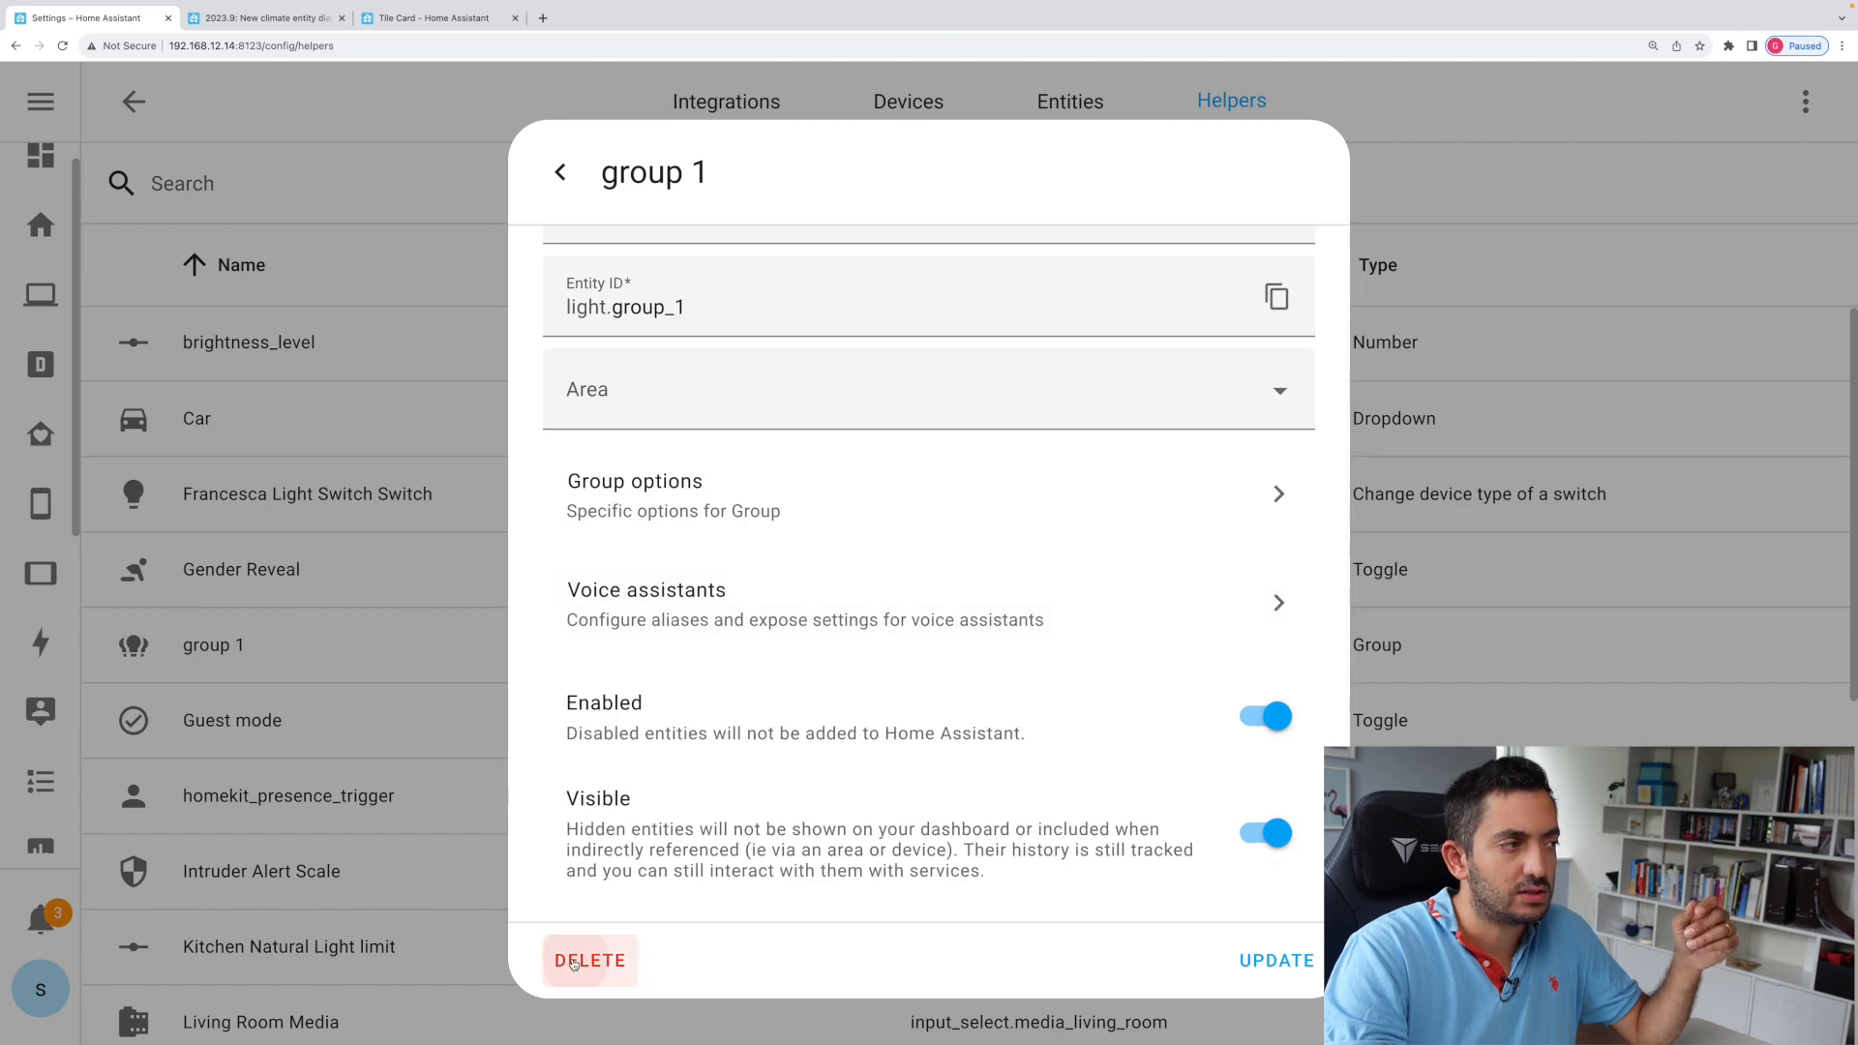
left_click(588, 960)
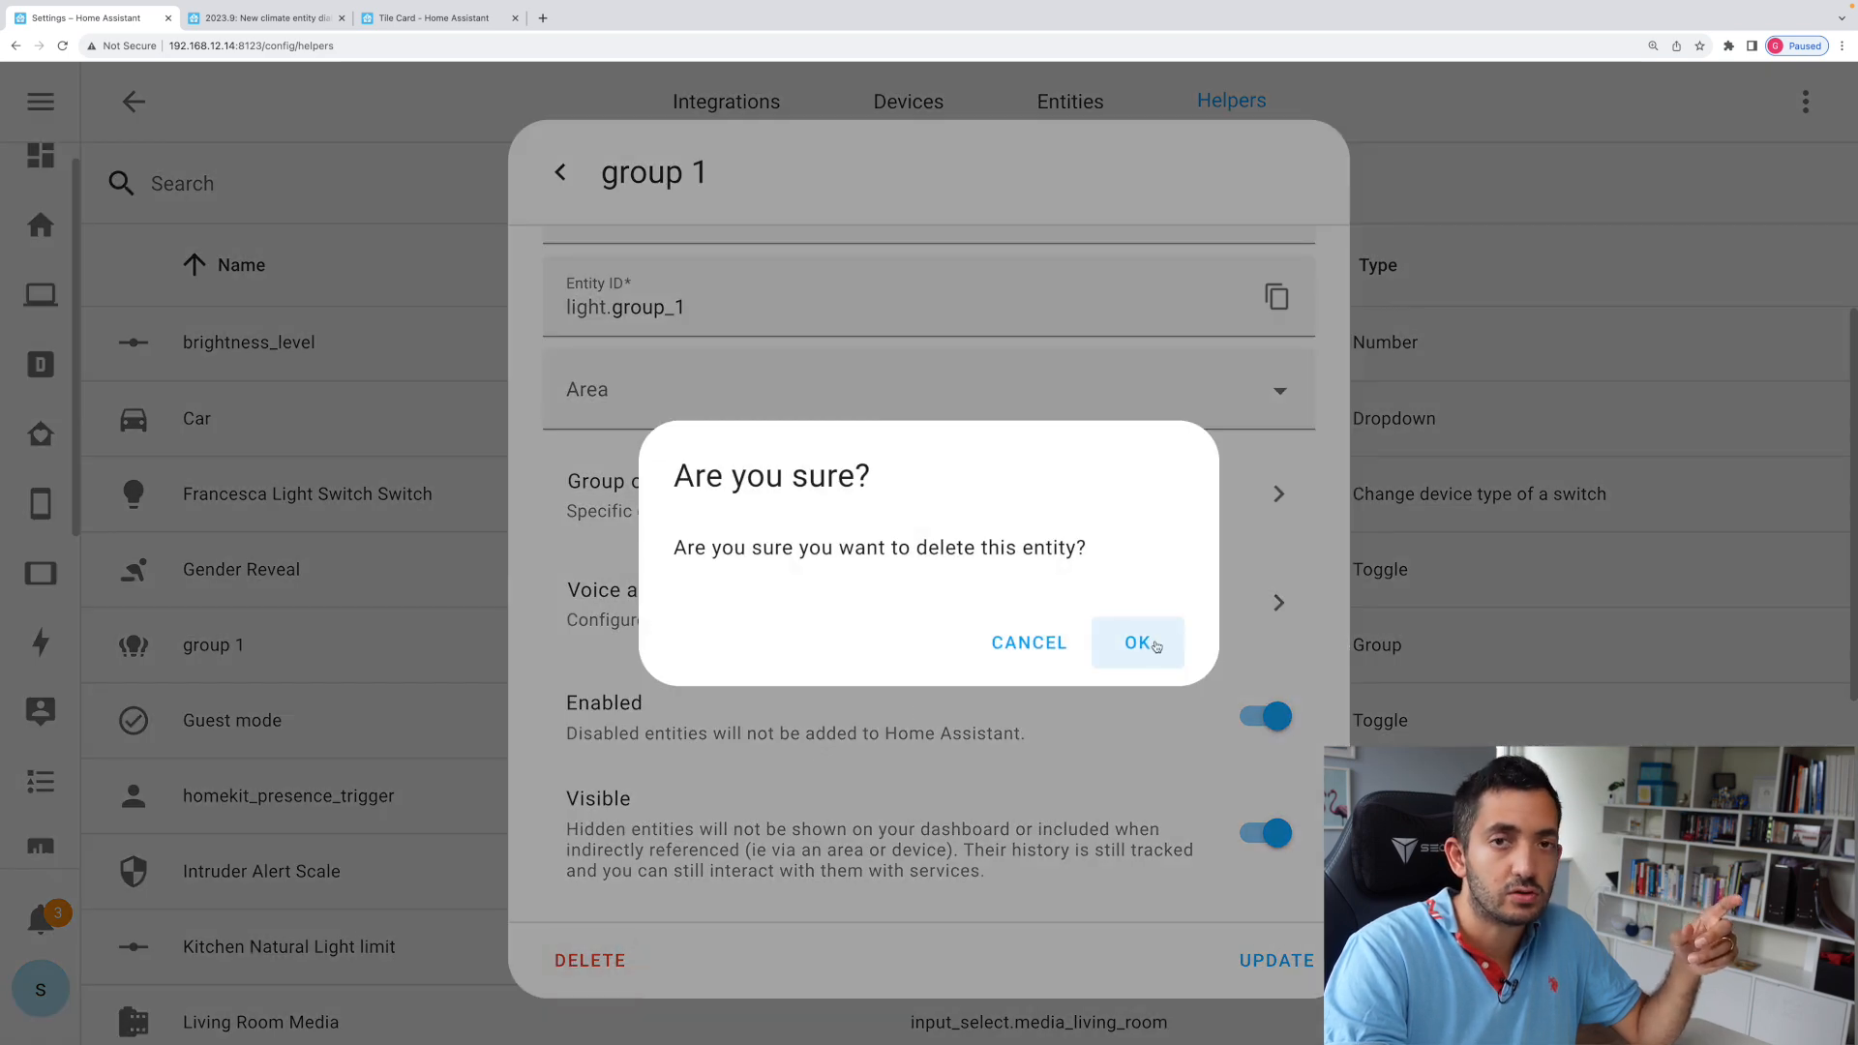
left_click(1138, 643)
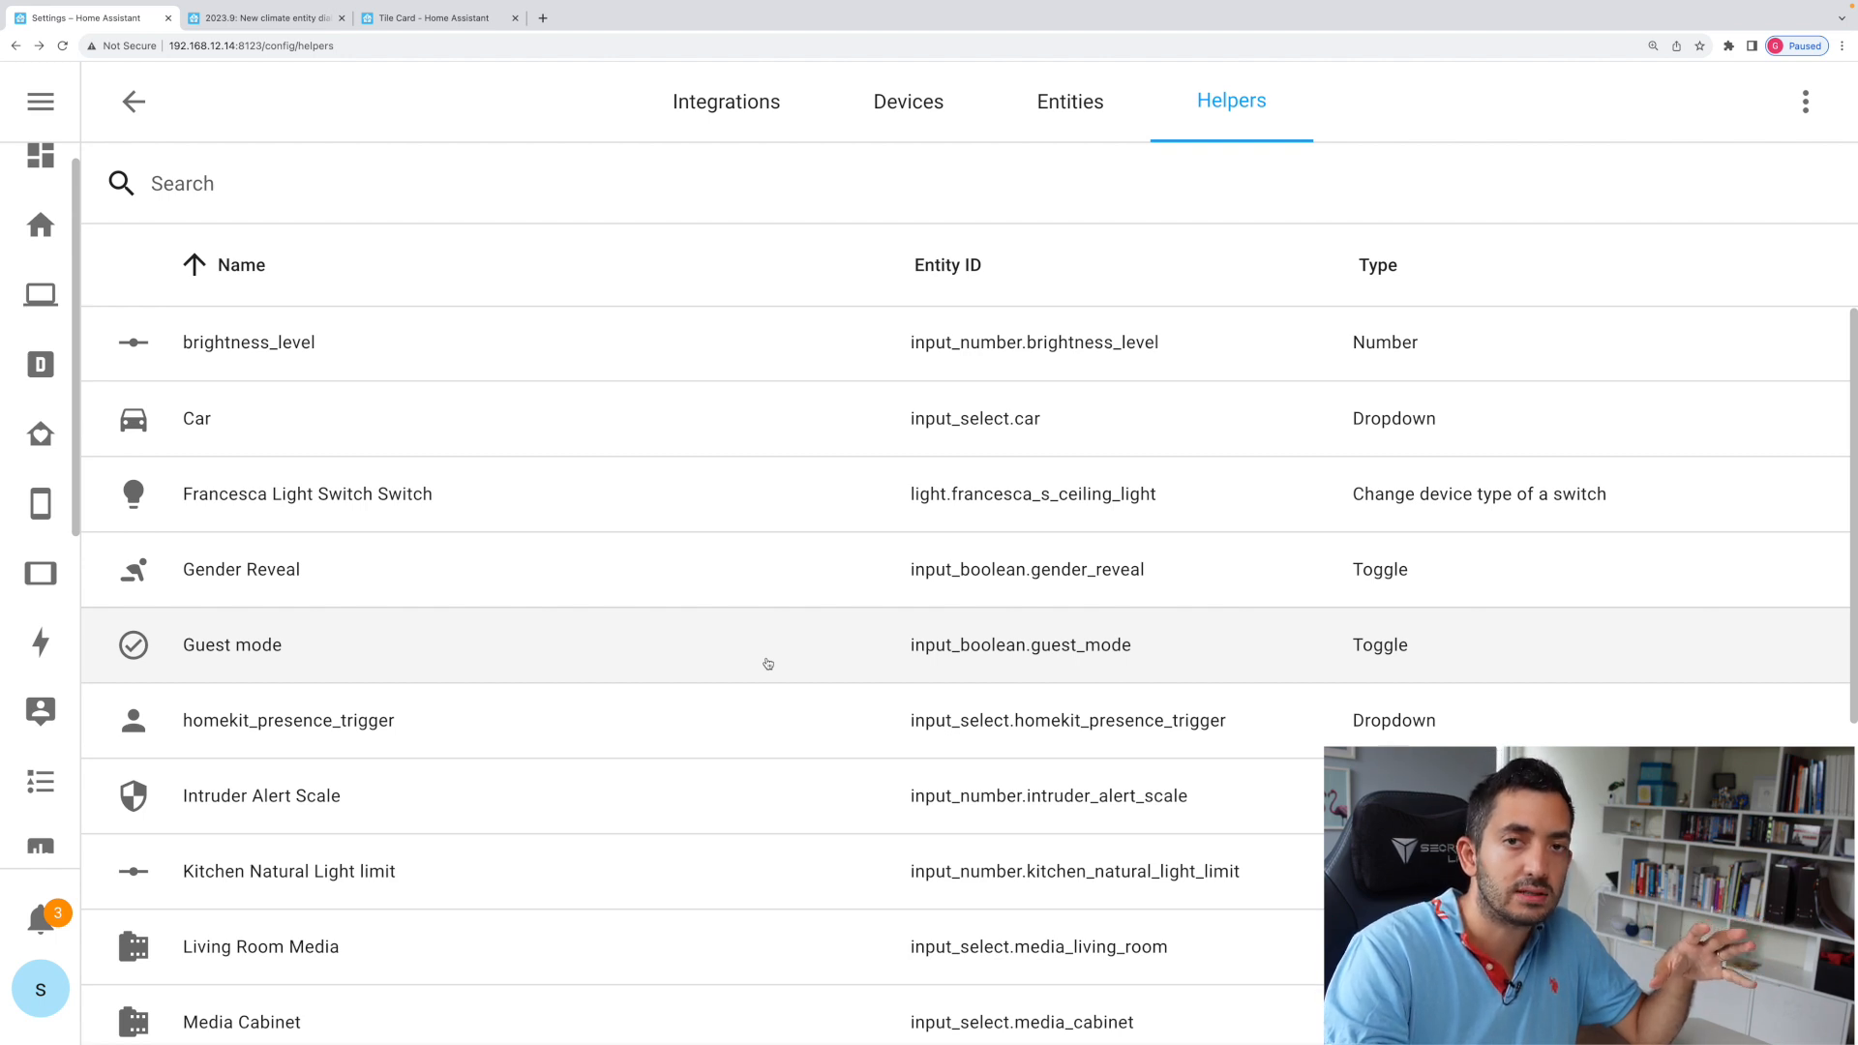
Scroll through the Template sensors release notes, then bring up the Developer Tools template editor
left_click(271, 17)
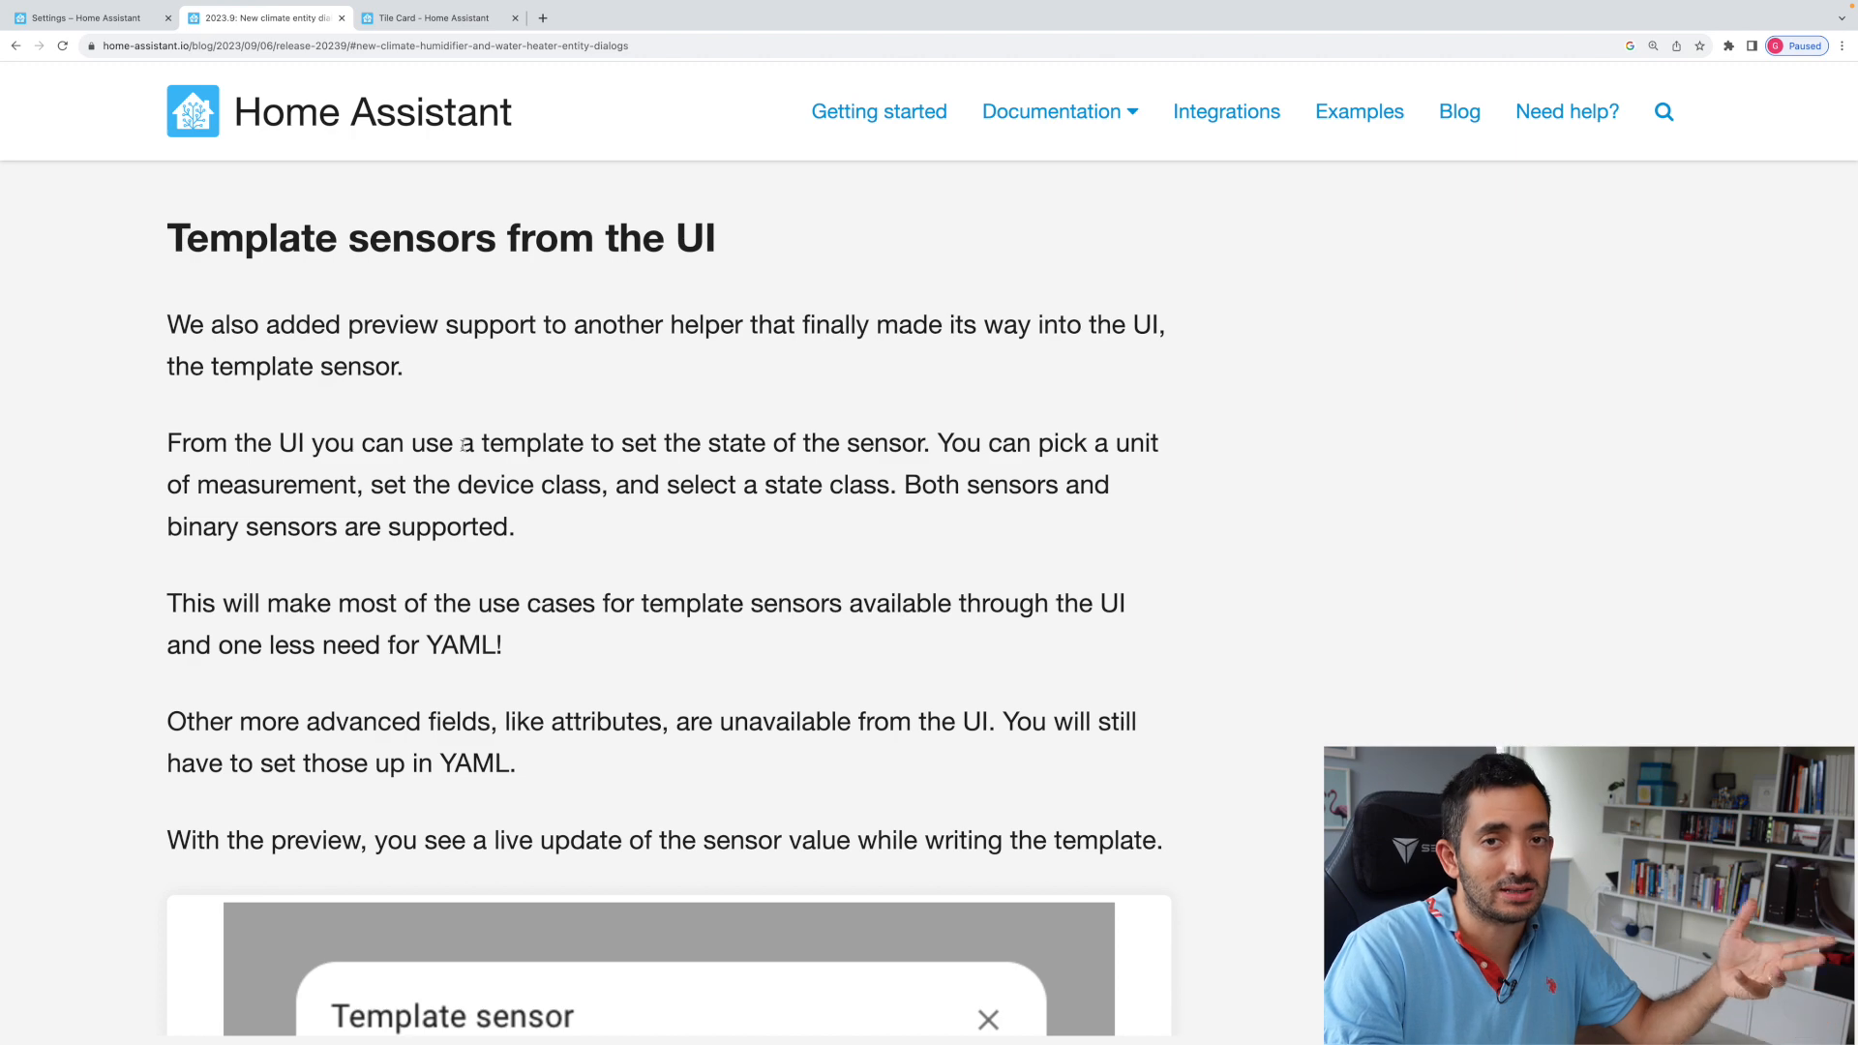
mouse_move(575, 537)
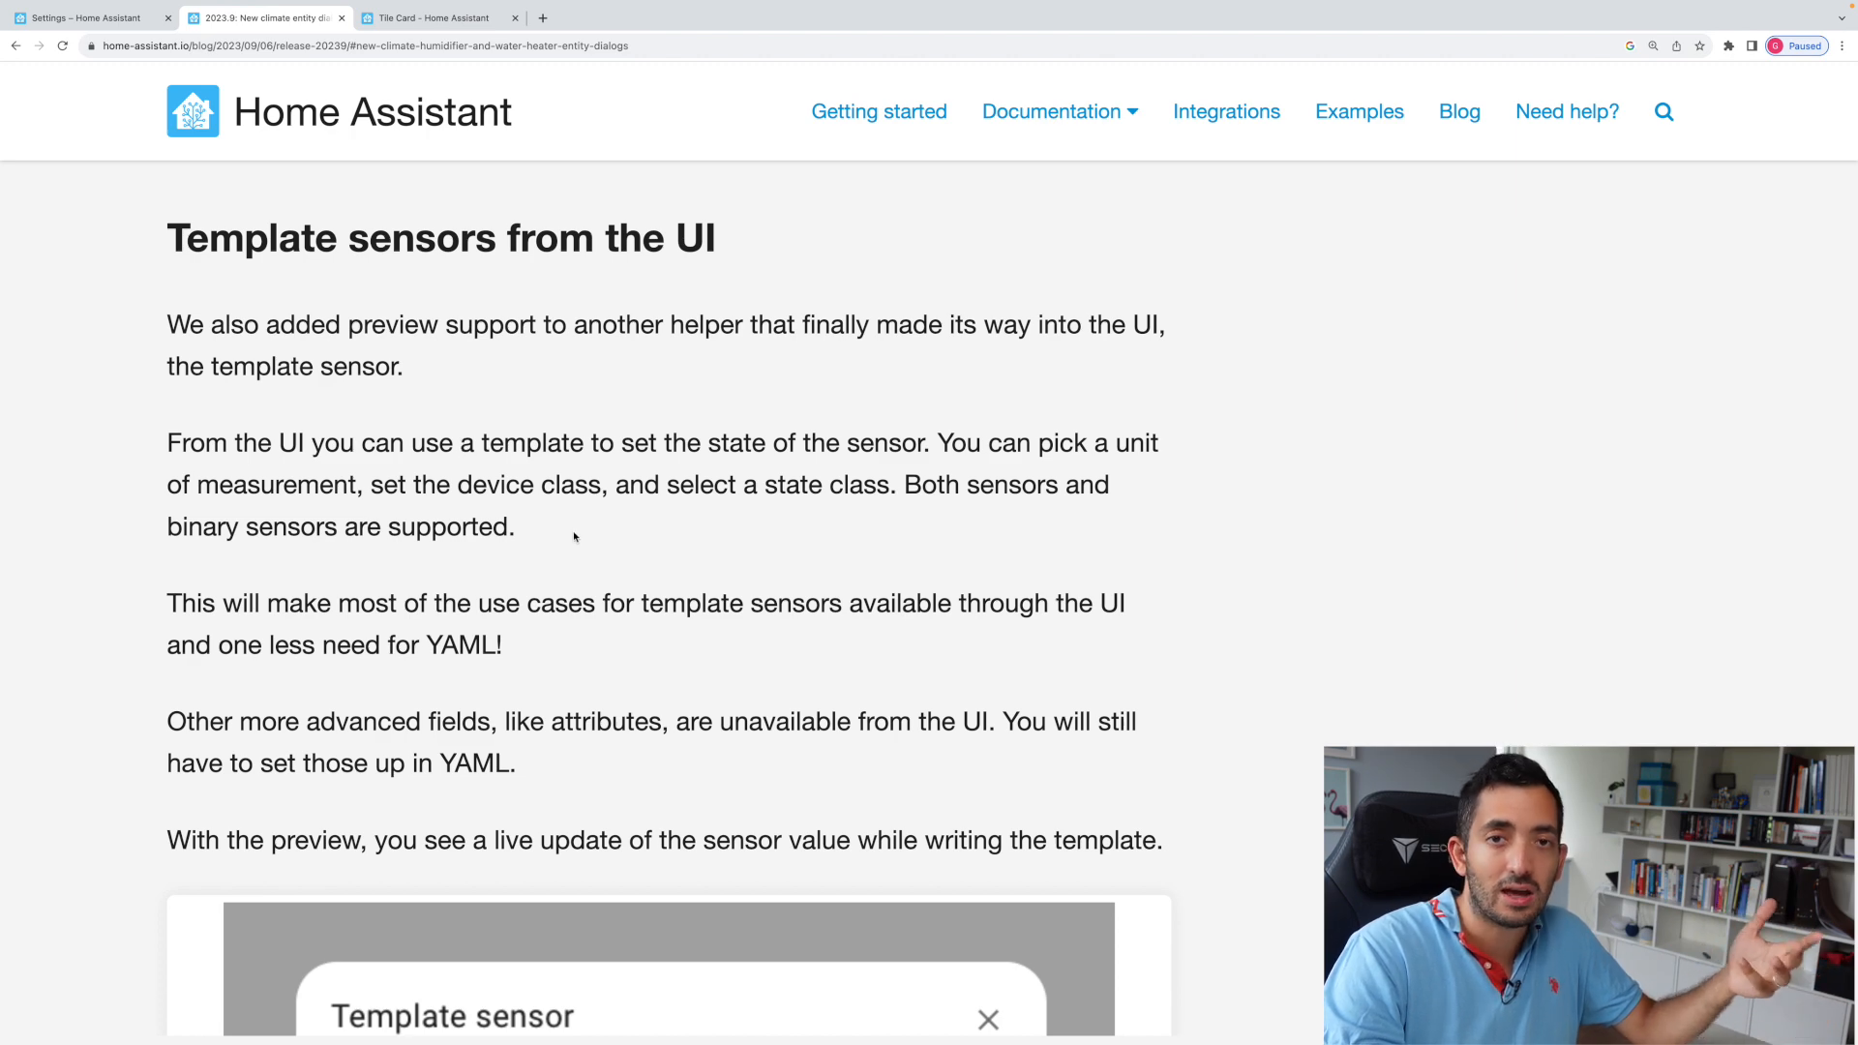
scroll("down", 3)
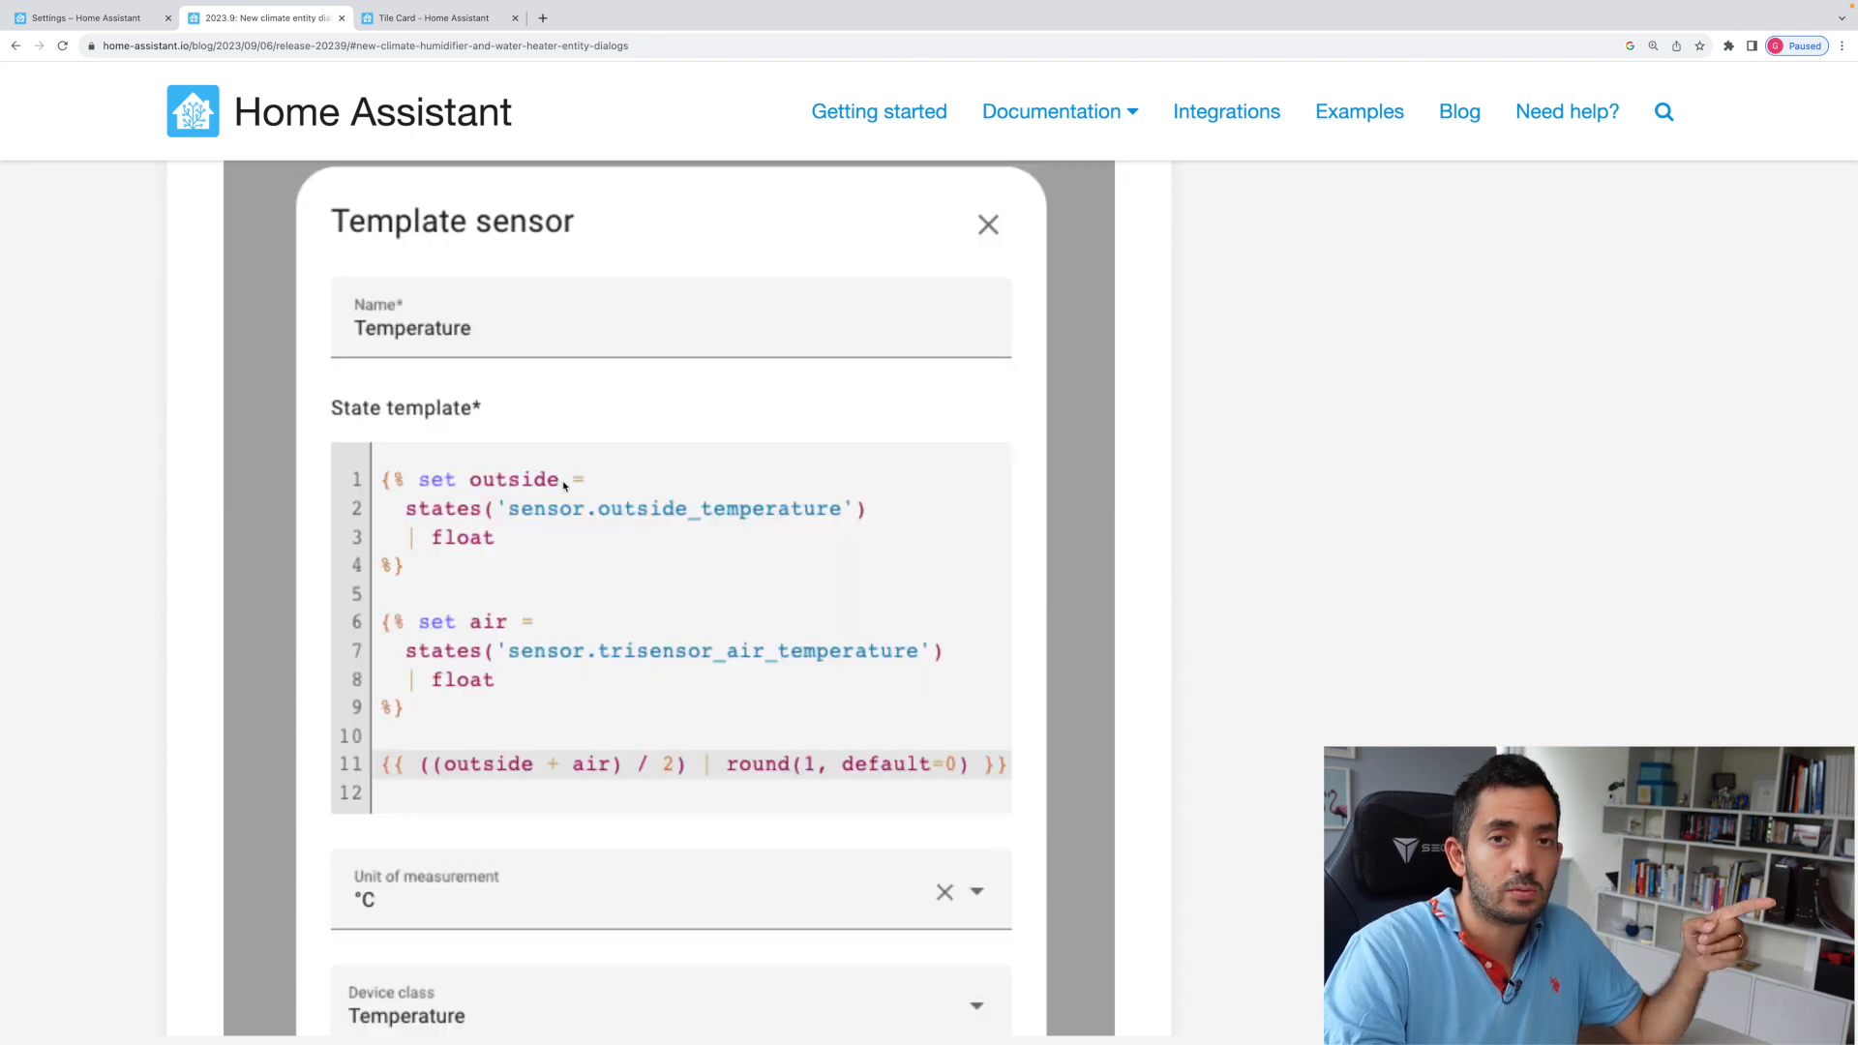
mouse_move(737, 766)
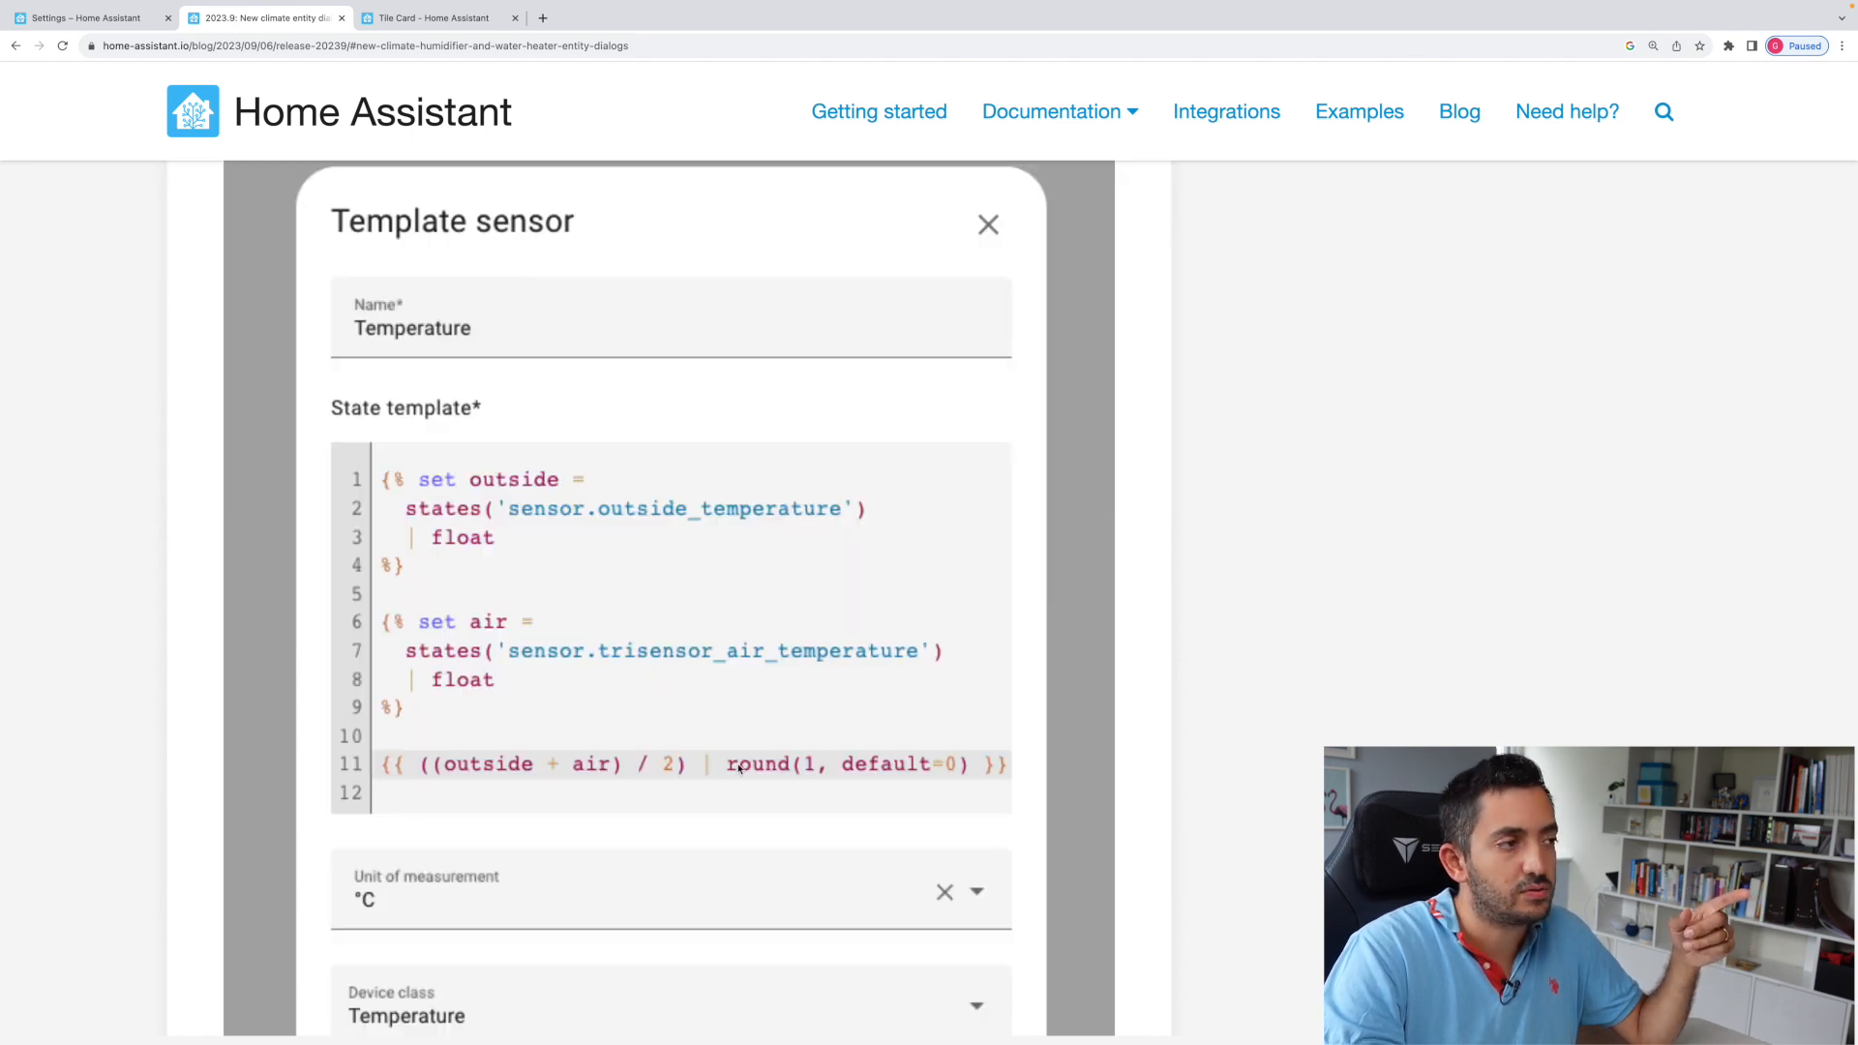
scroll("down", 3)
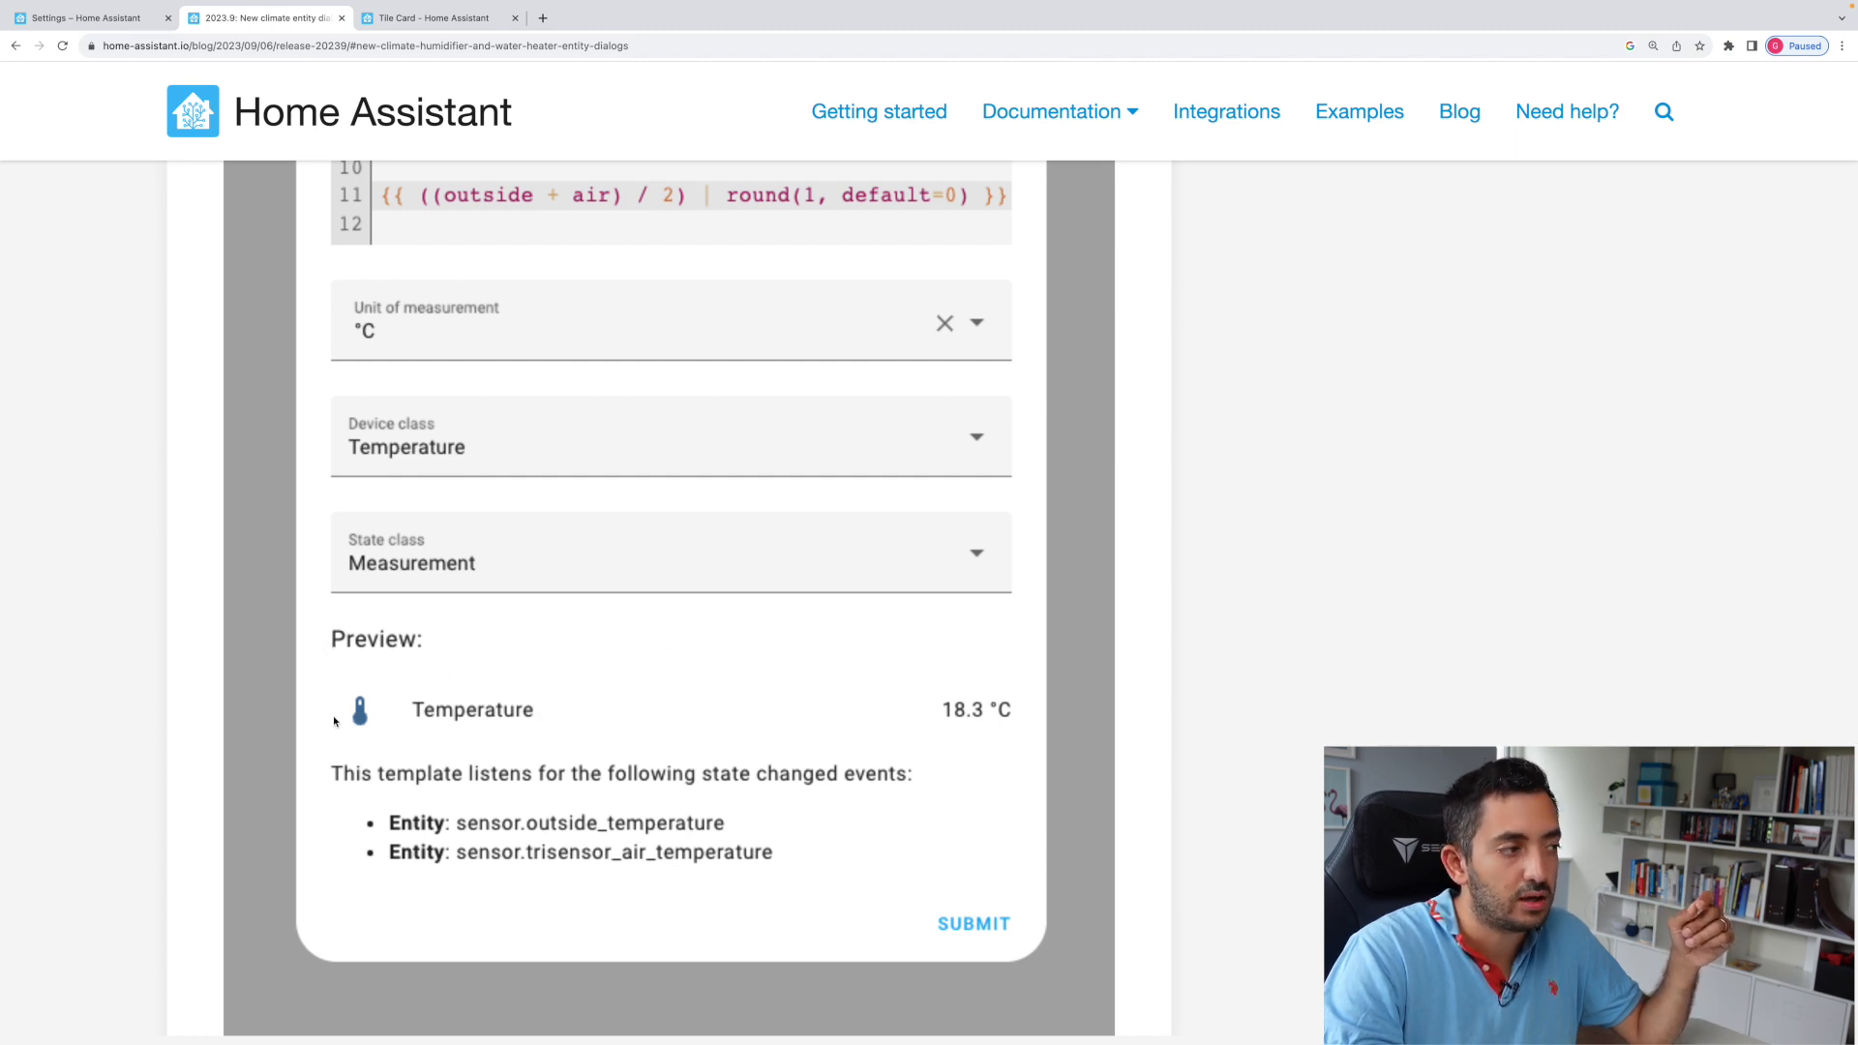
mouse_move(979, 678)
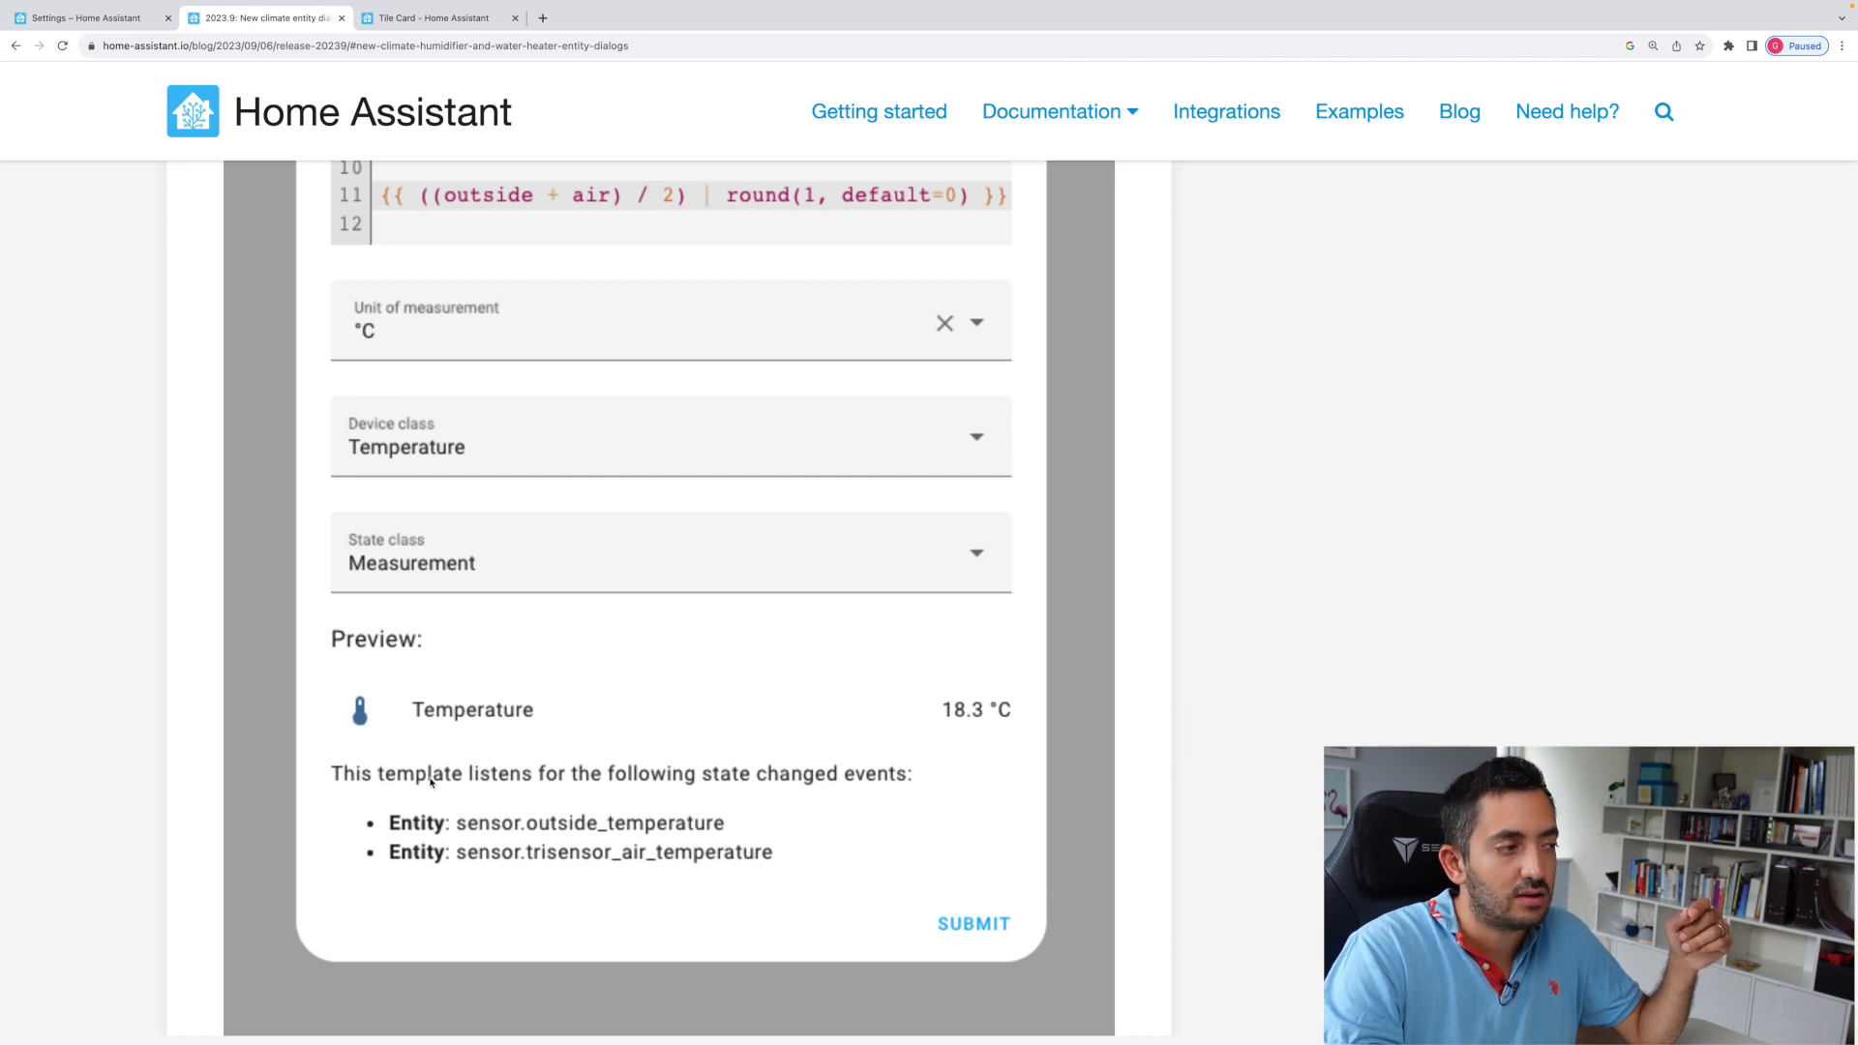
mouse_move(620, 802)
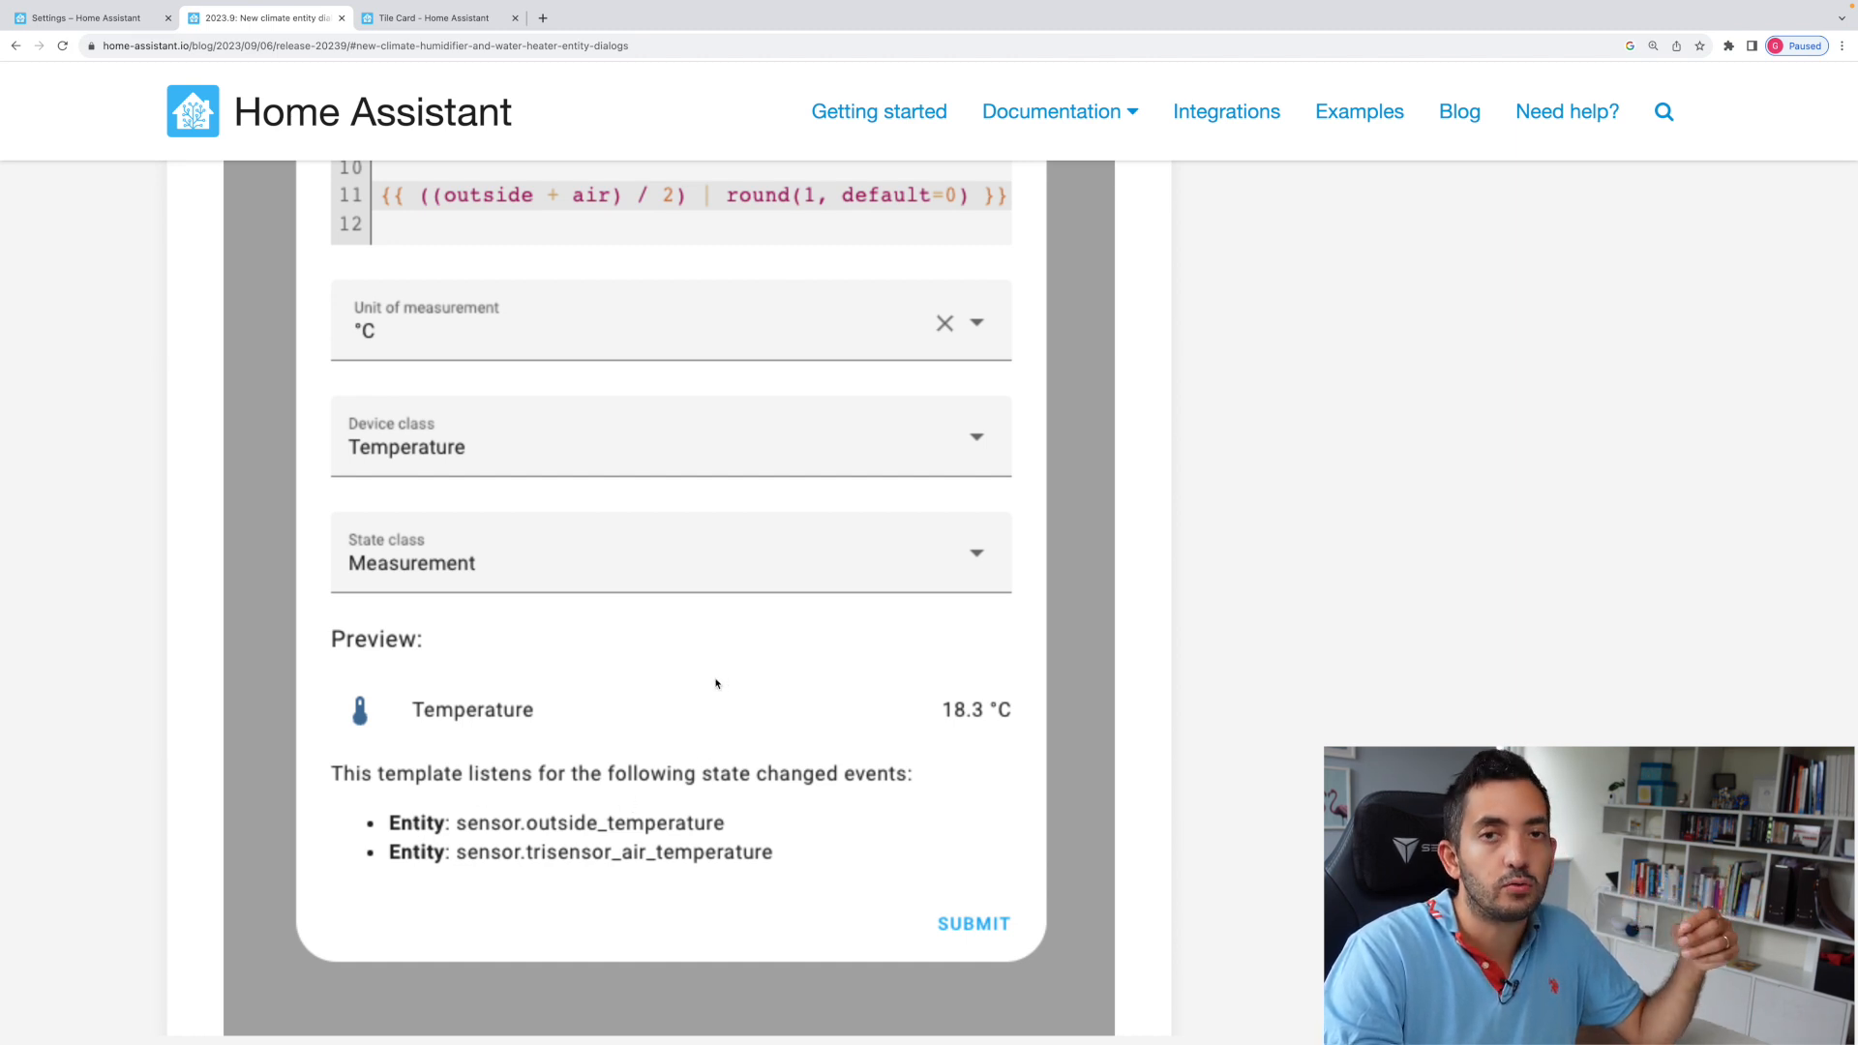
mouse_move(702, 840)
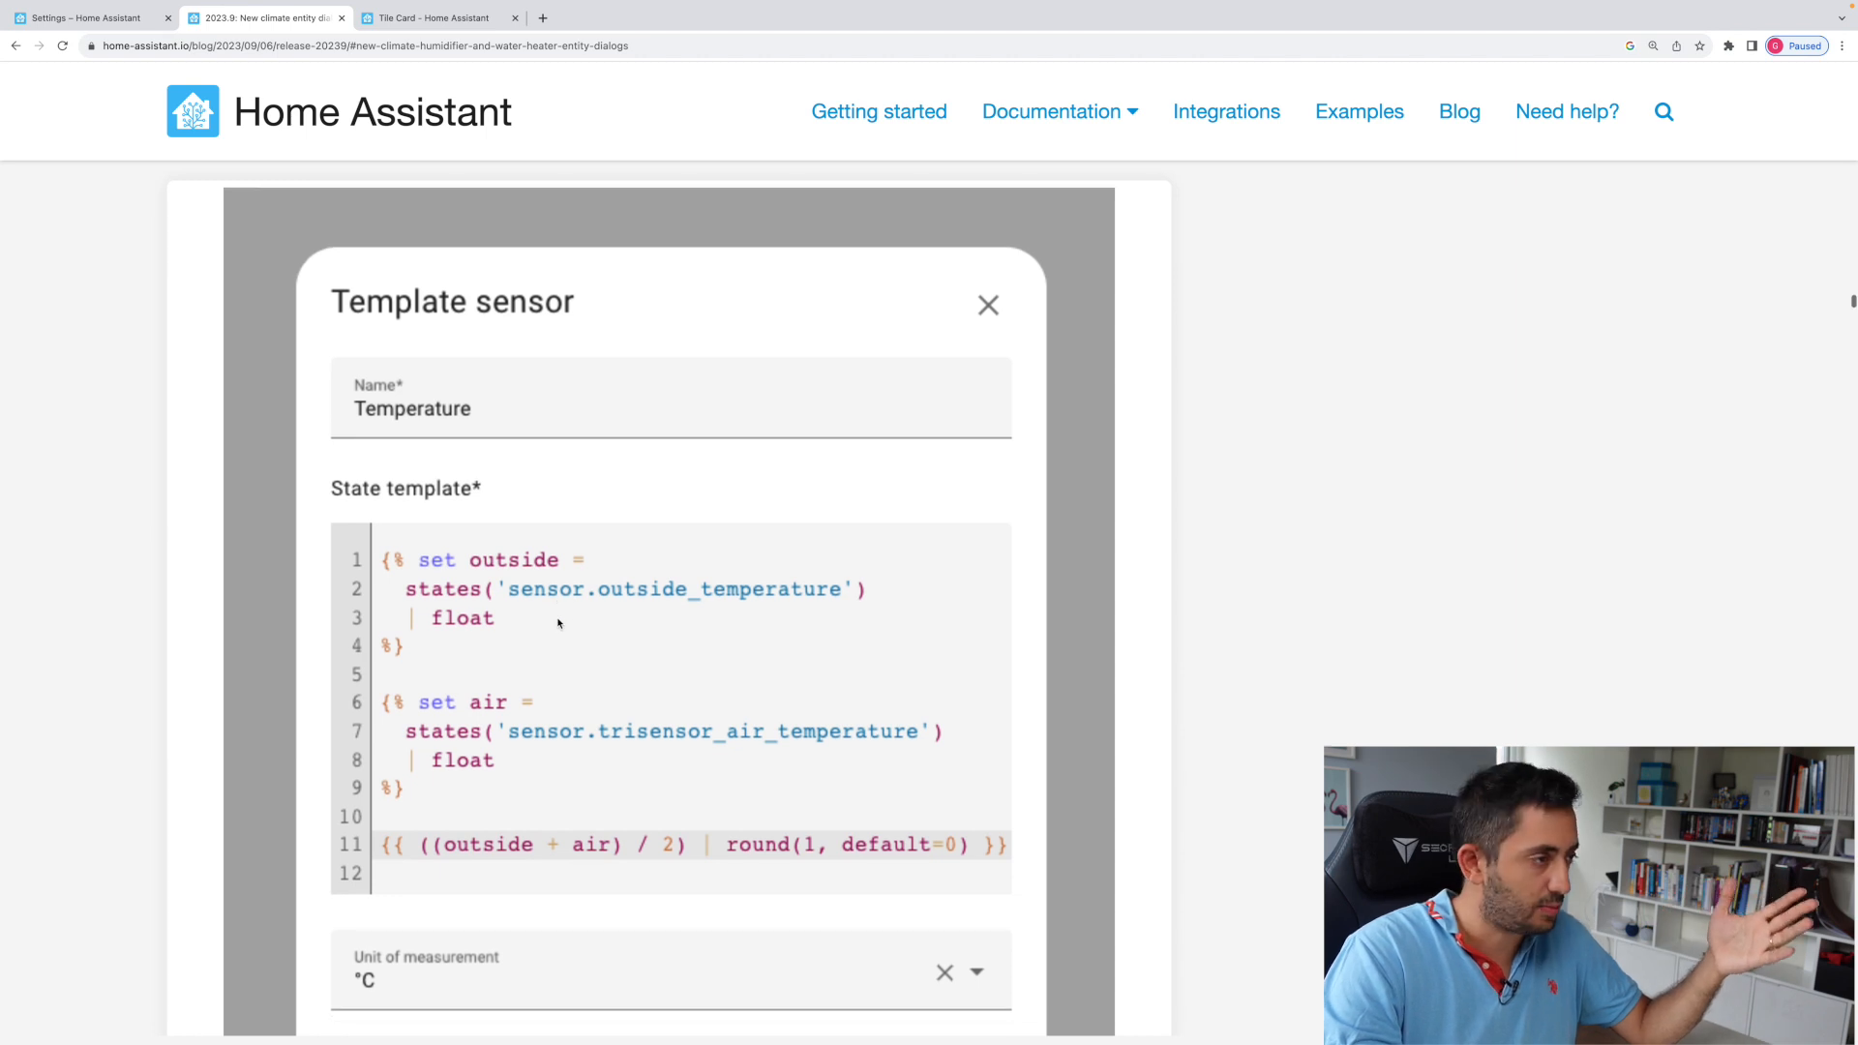
scroll("down", 3)
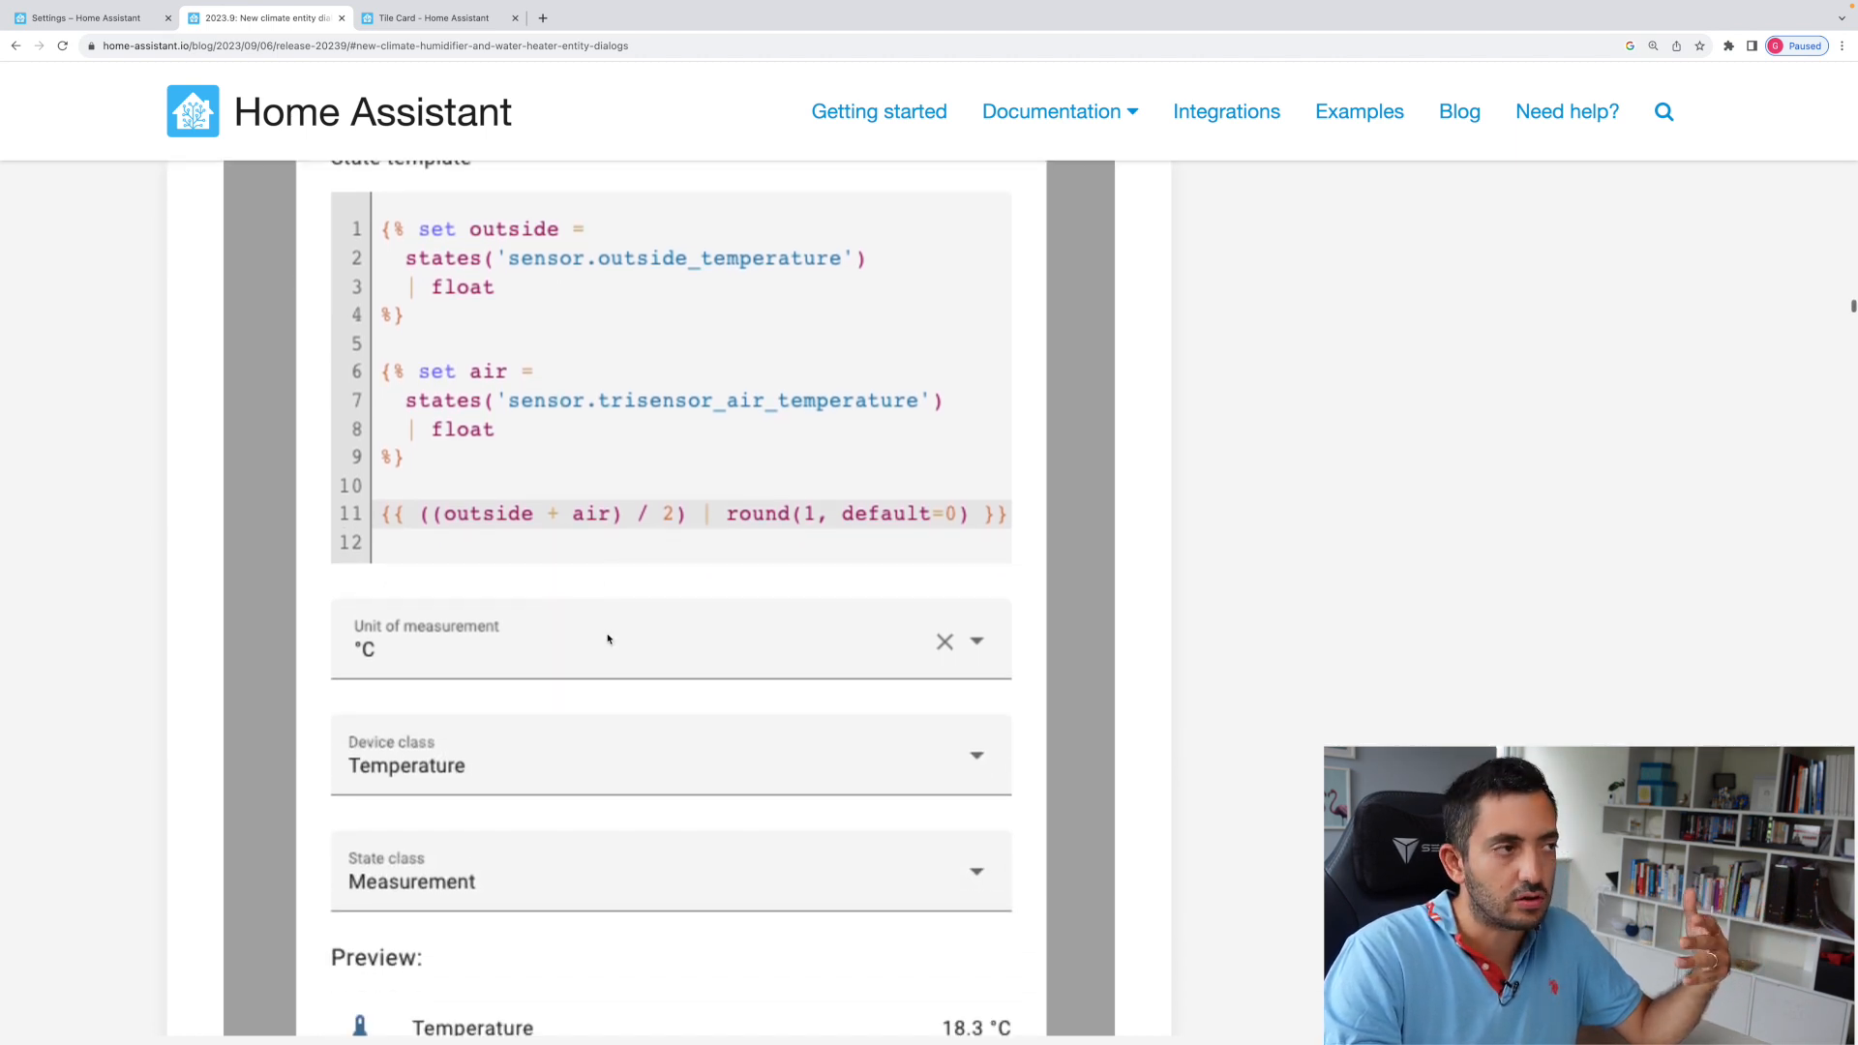
left_click(78, 19)
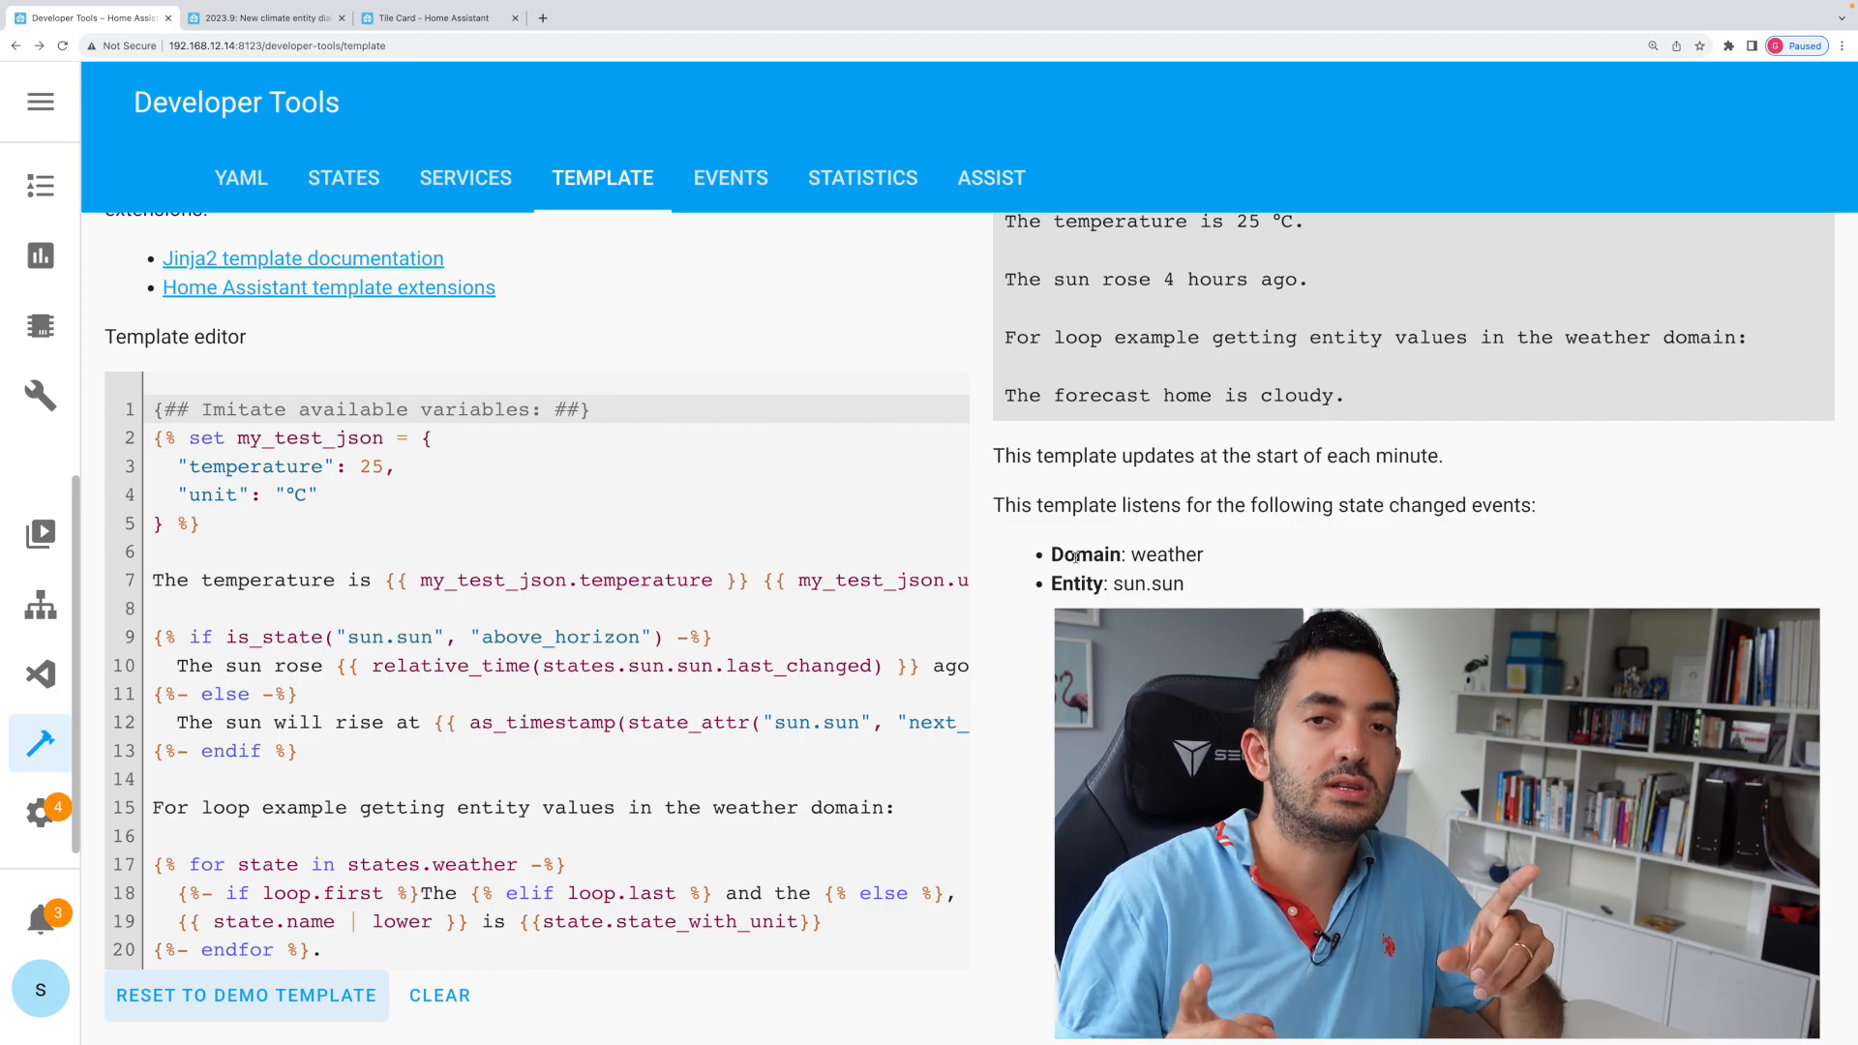